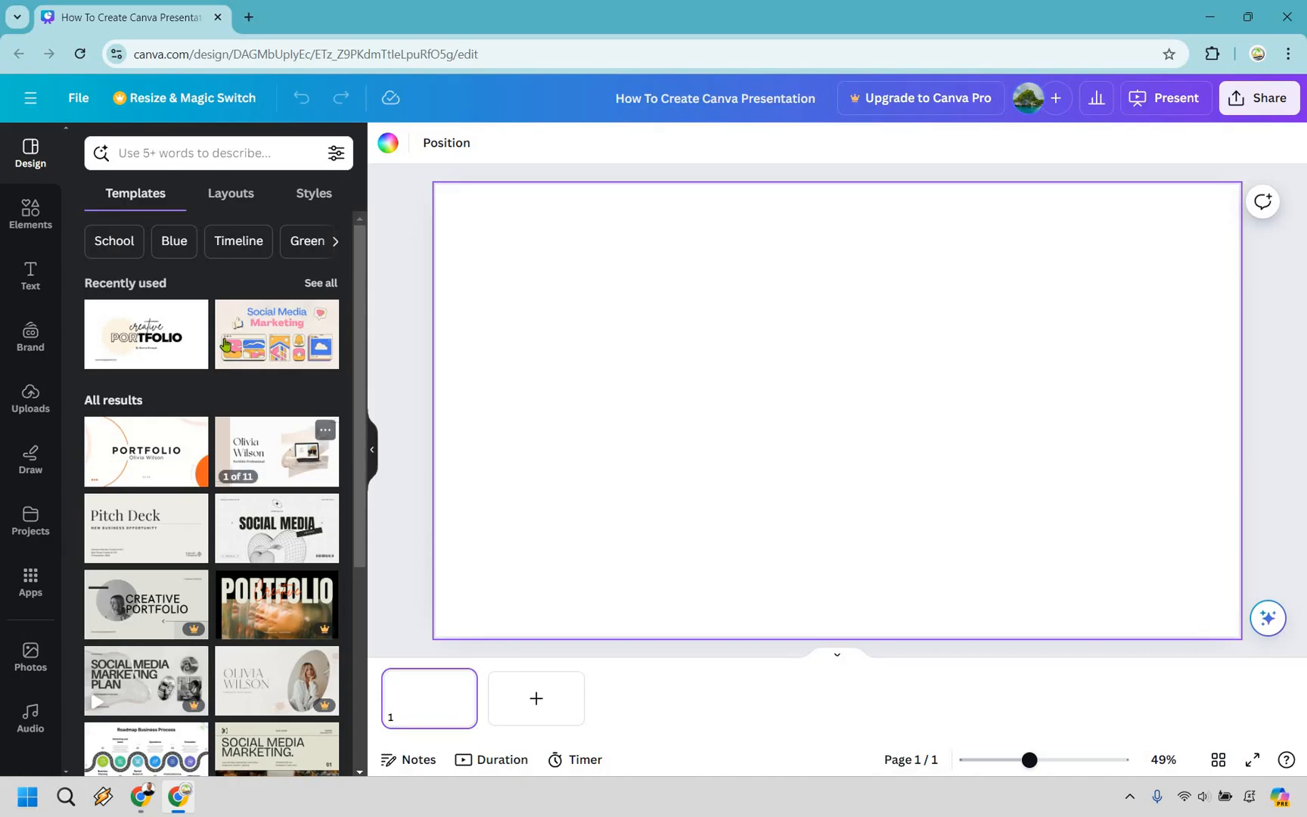
Scroll the template suggestions and search templates for 'digital marketing'.
scroll(down, 3)
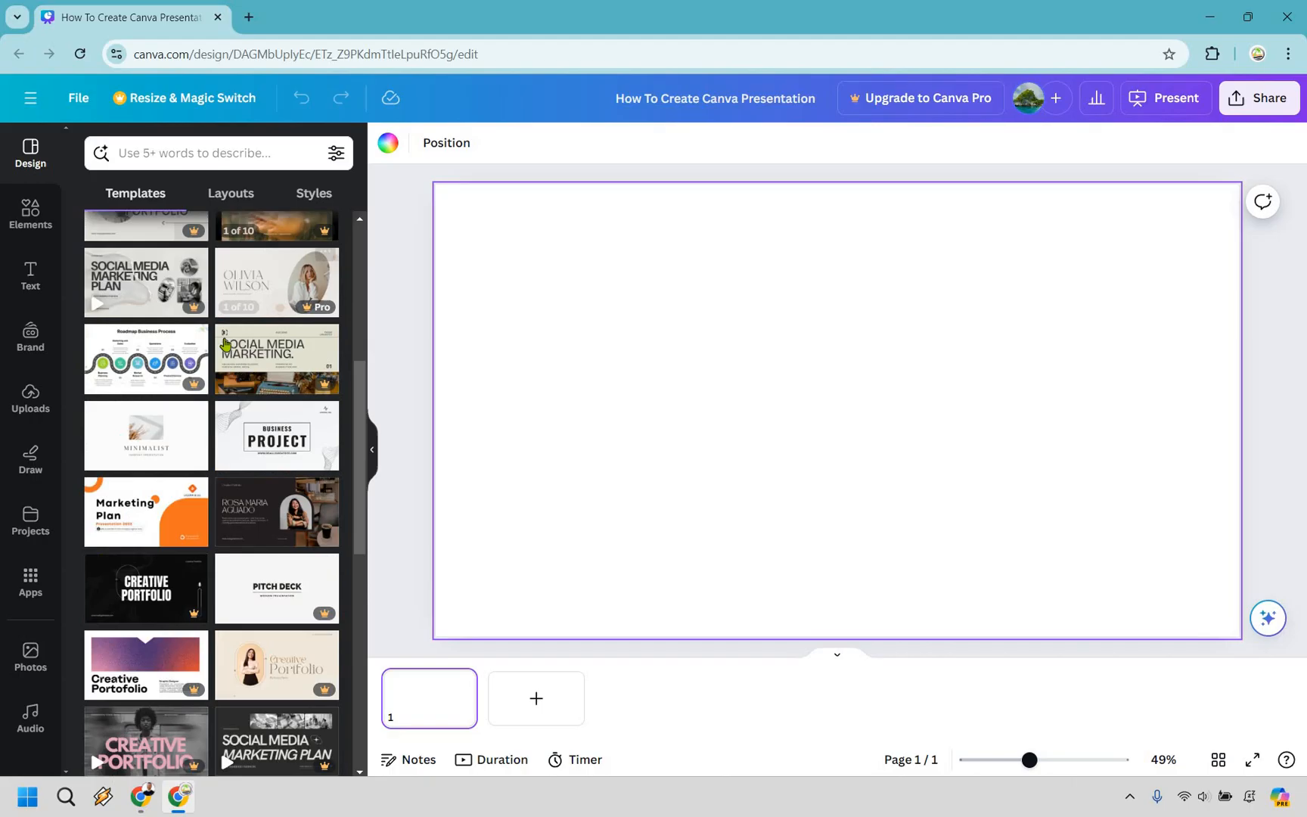
scroll(down, 3)
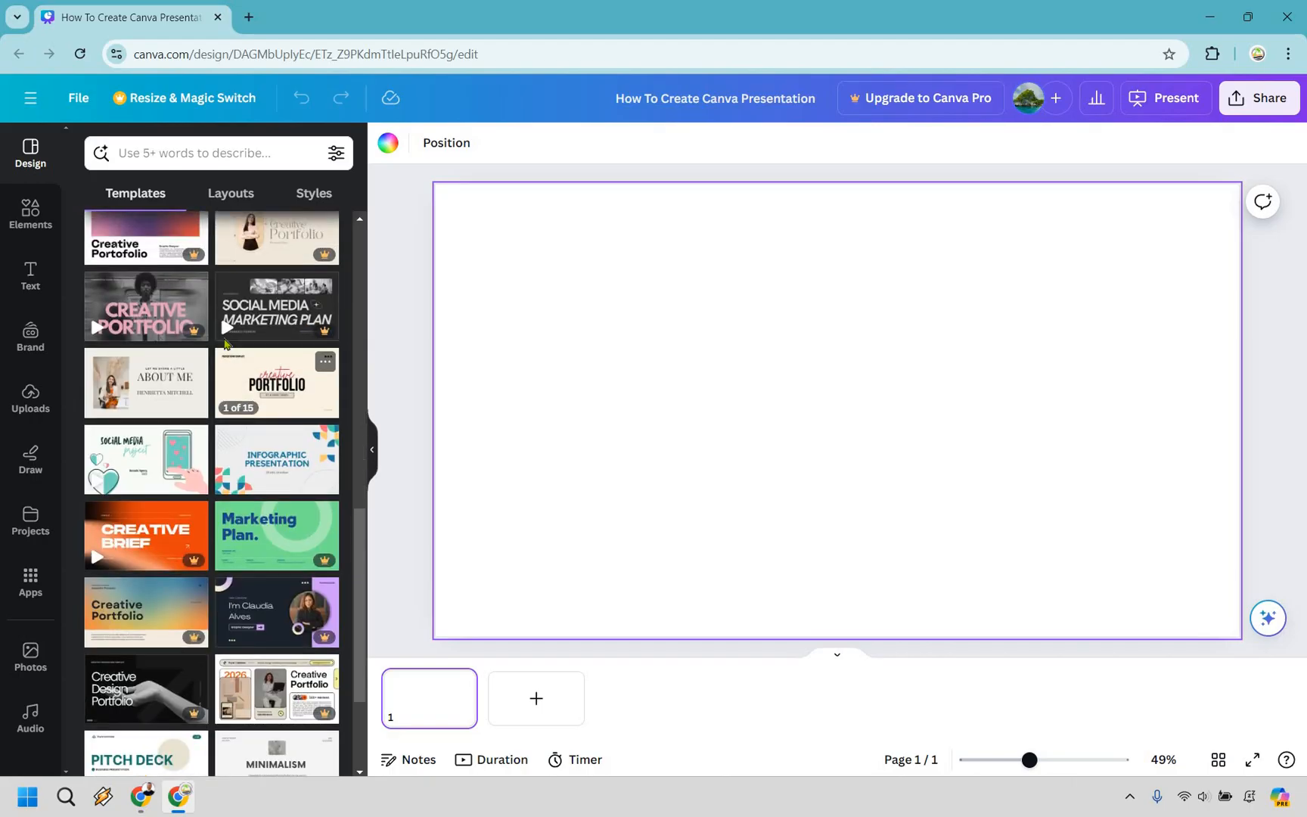
click(209, 153)
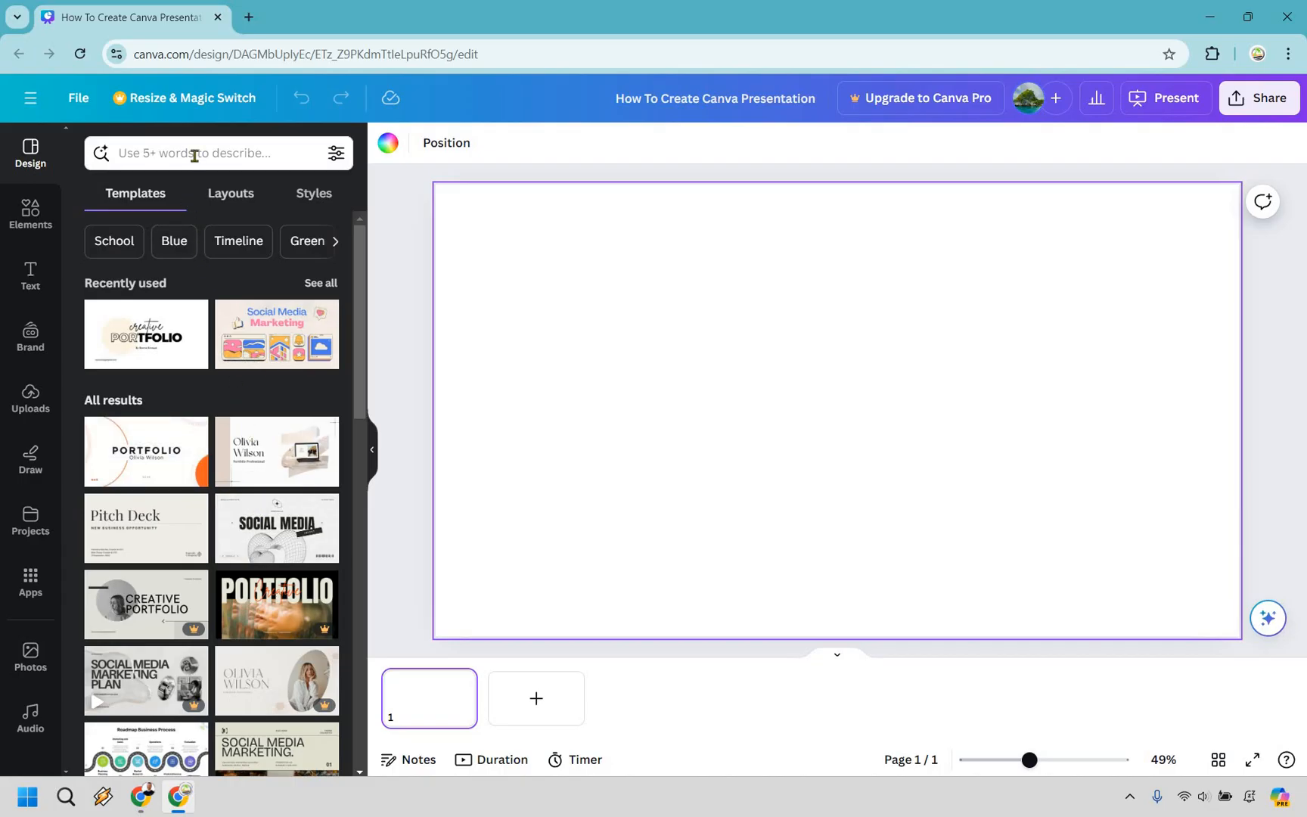
text(digital marketing)
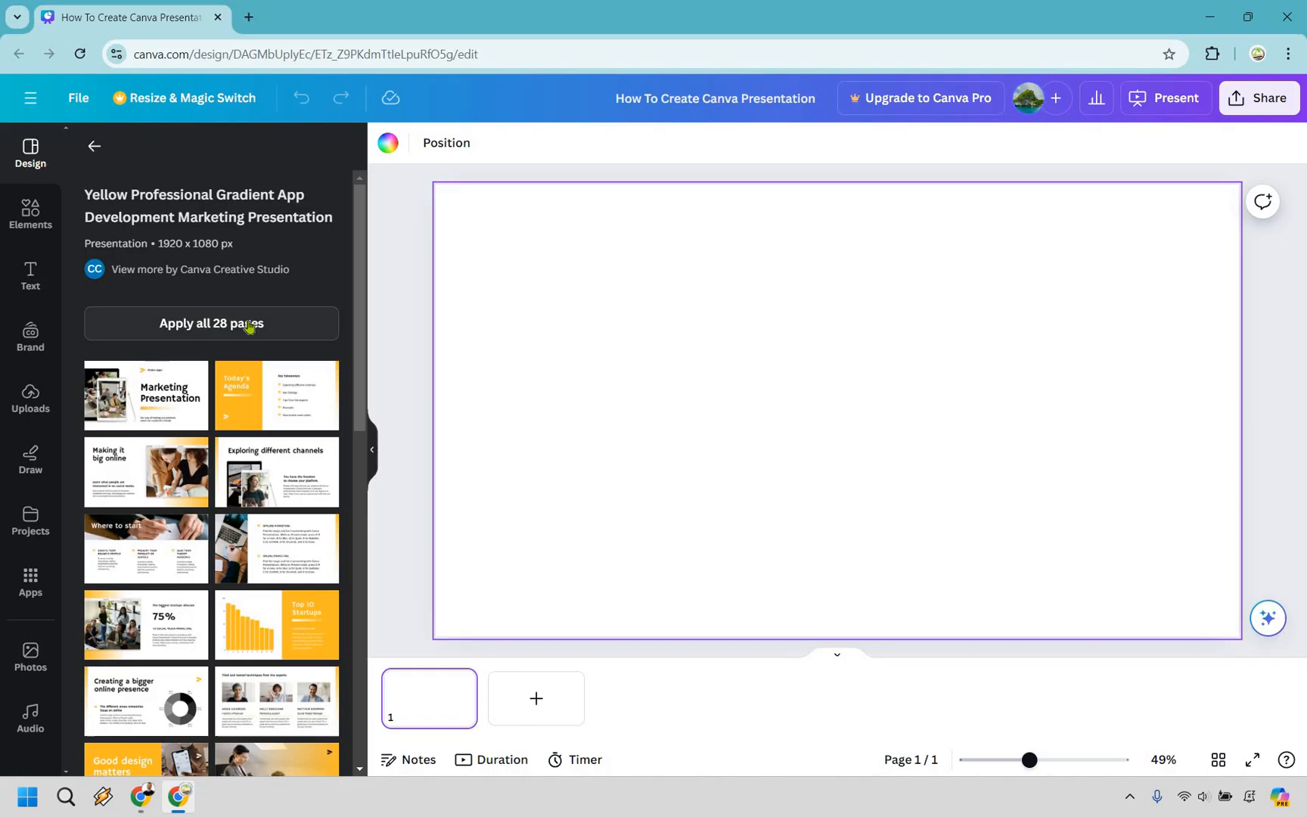
mouse_move(250, 401)
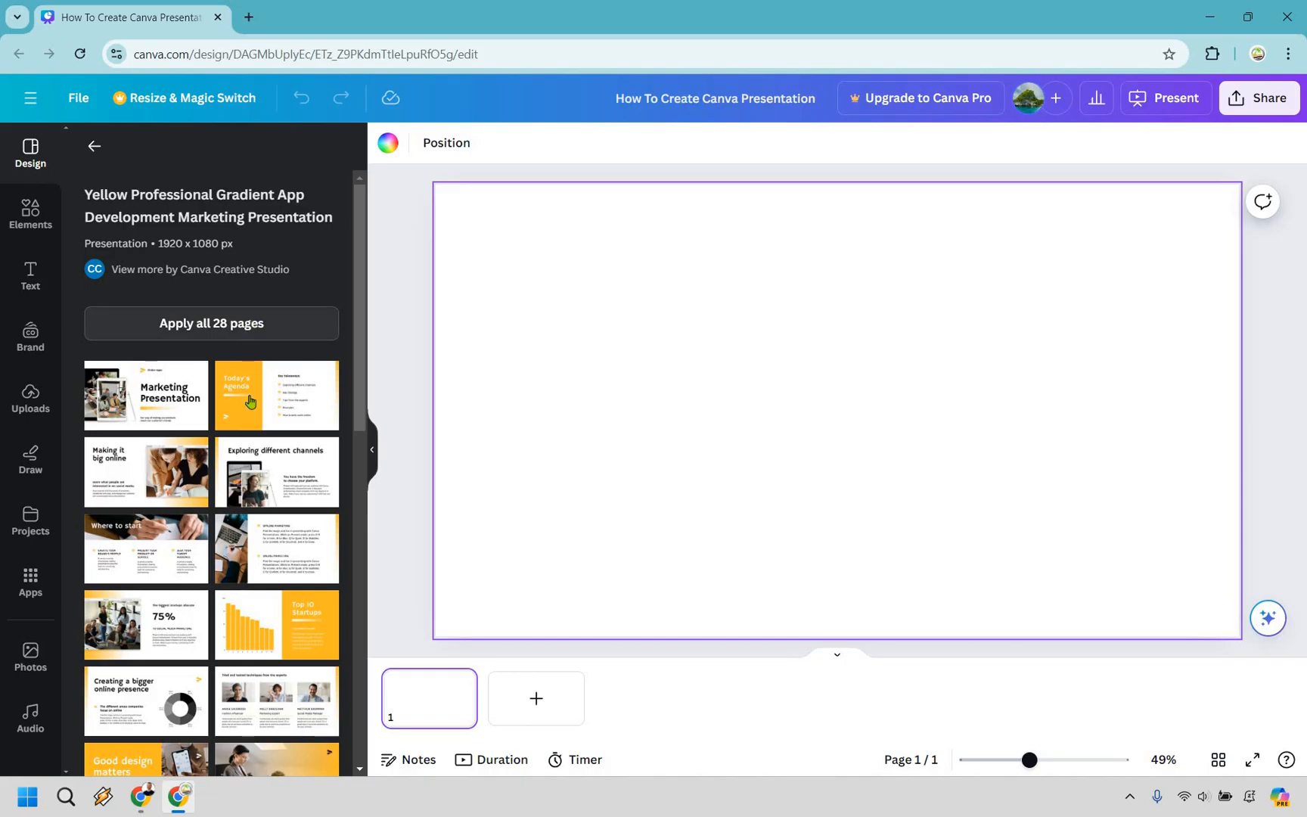
Browse the Yellow Professional Gradient template's pages, then return to the 'digital marketing' results.
scroll(down, 3)
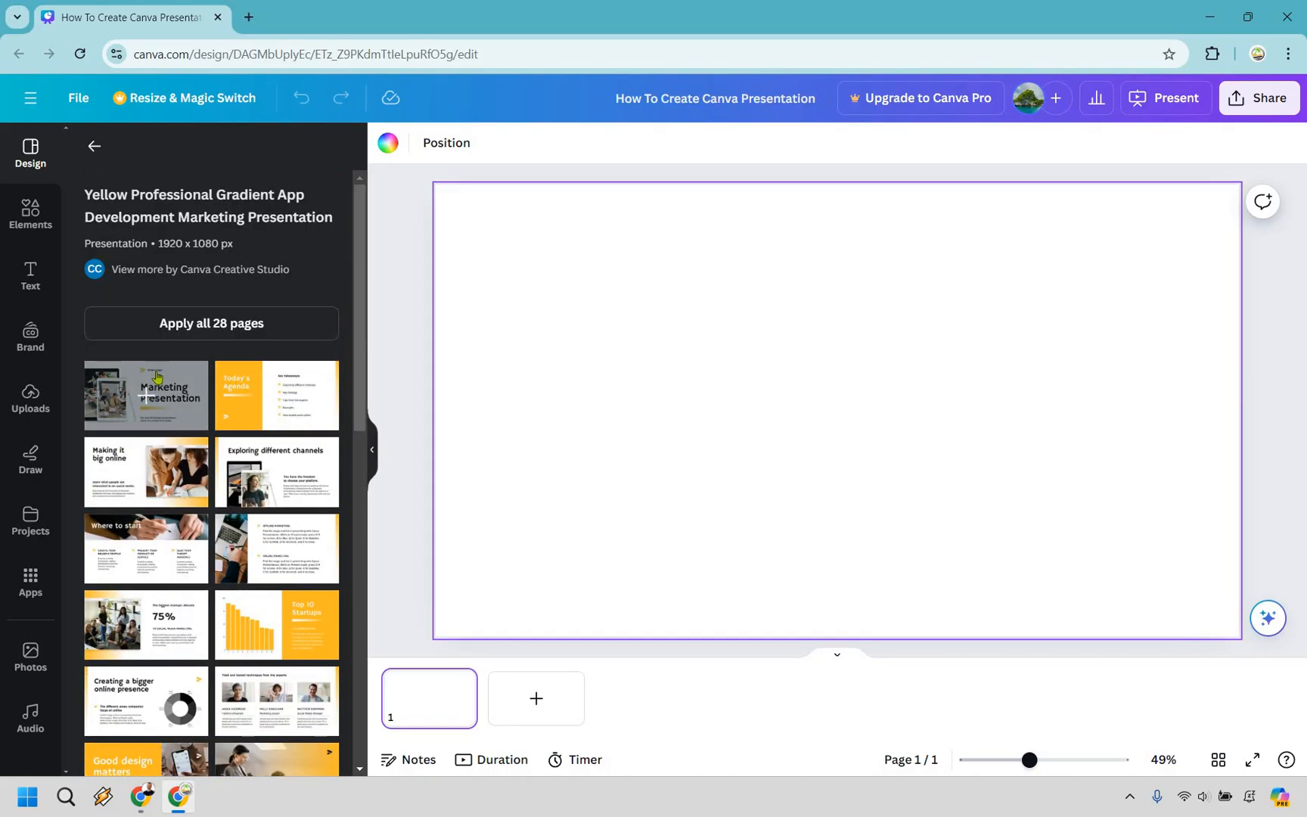
click(145, 394)
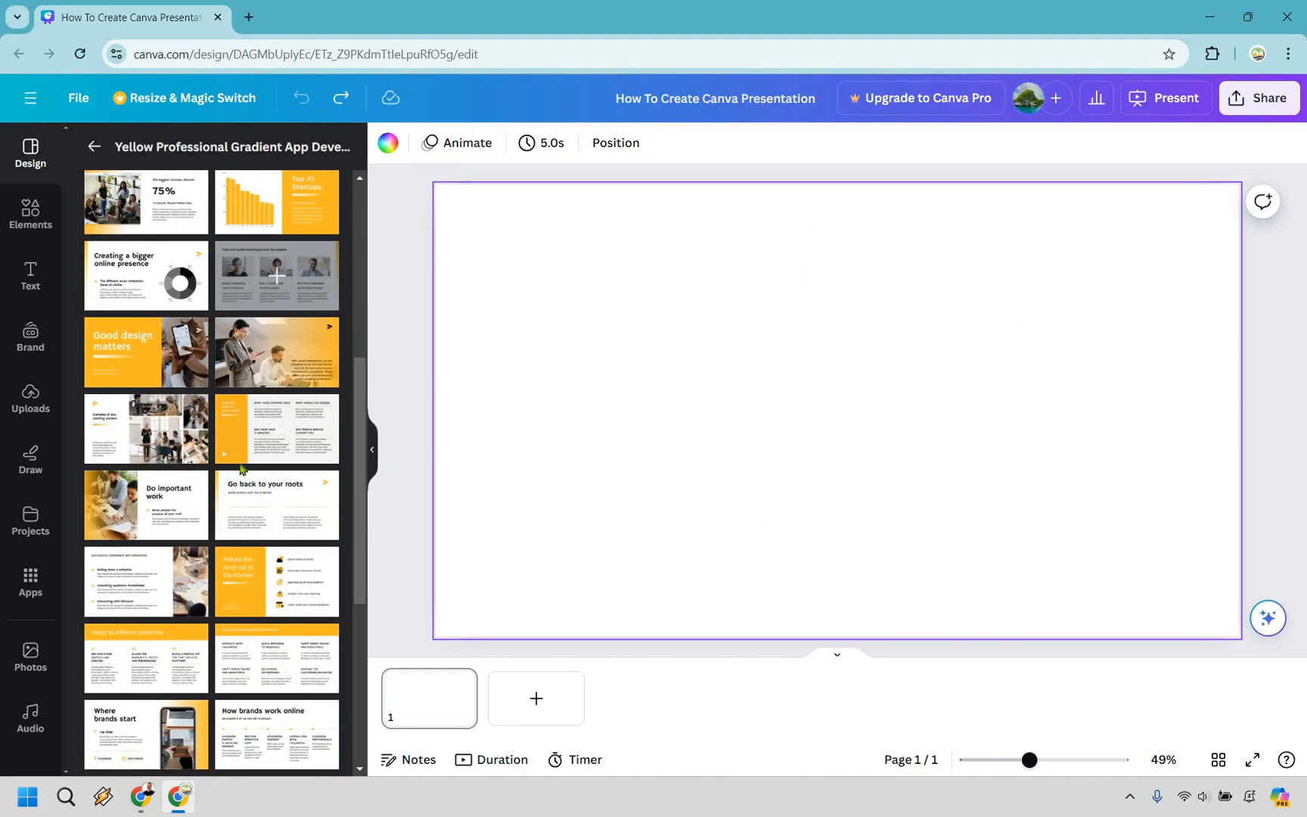
click(95, 145)
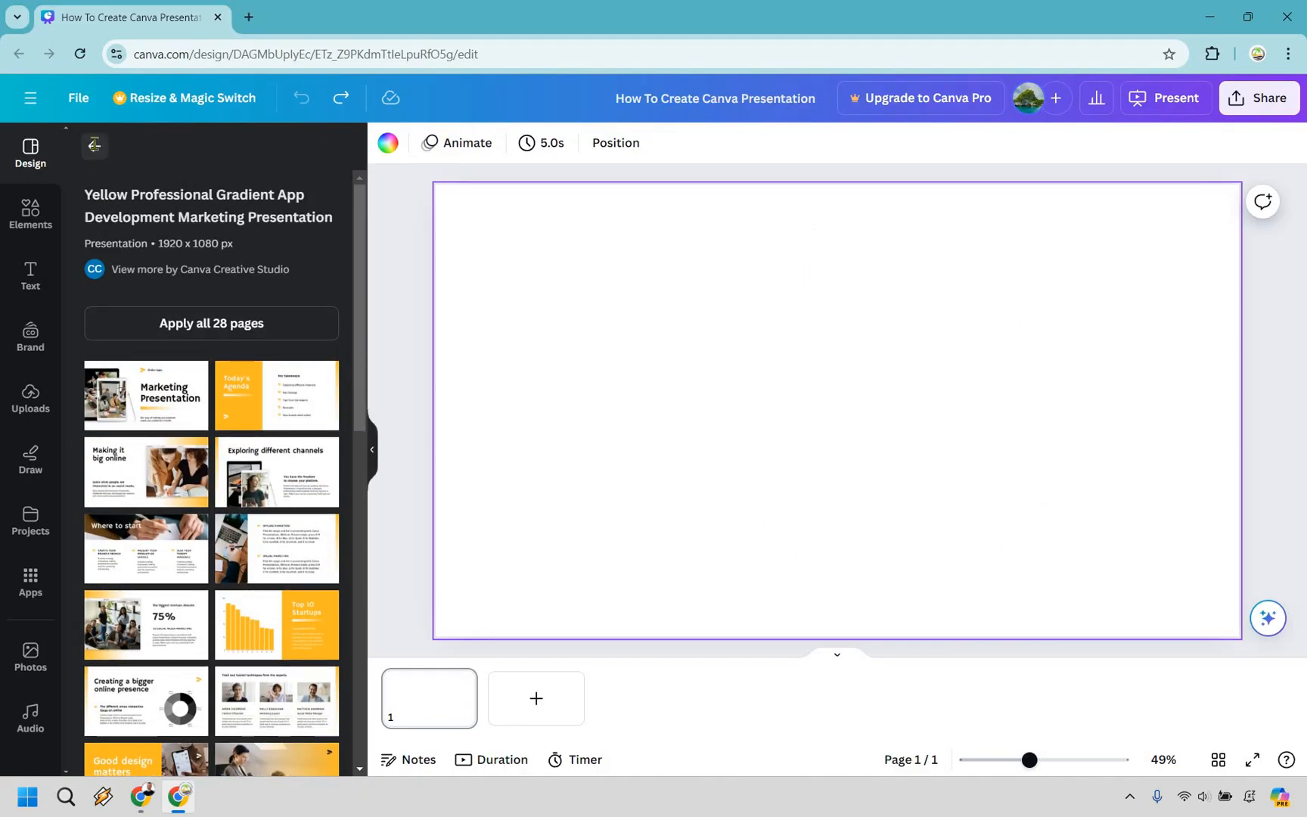
text(digital marketing)
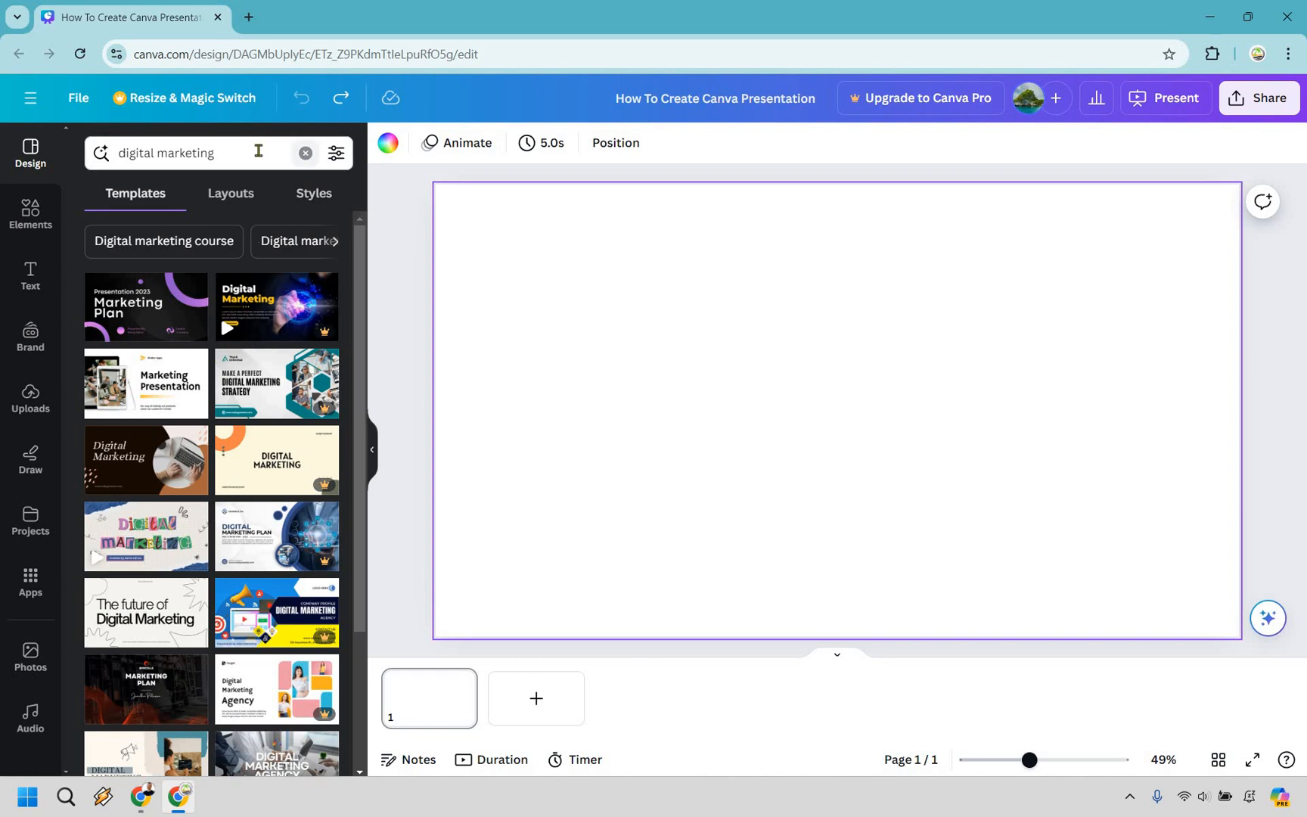
Search 'portfolio' and apply the Minimalist Beige Cream Brand Proposal cover to slide one.
text(portfolio)
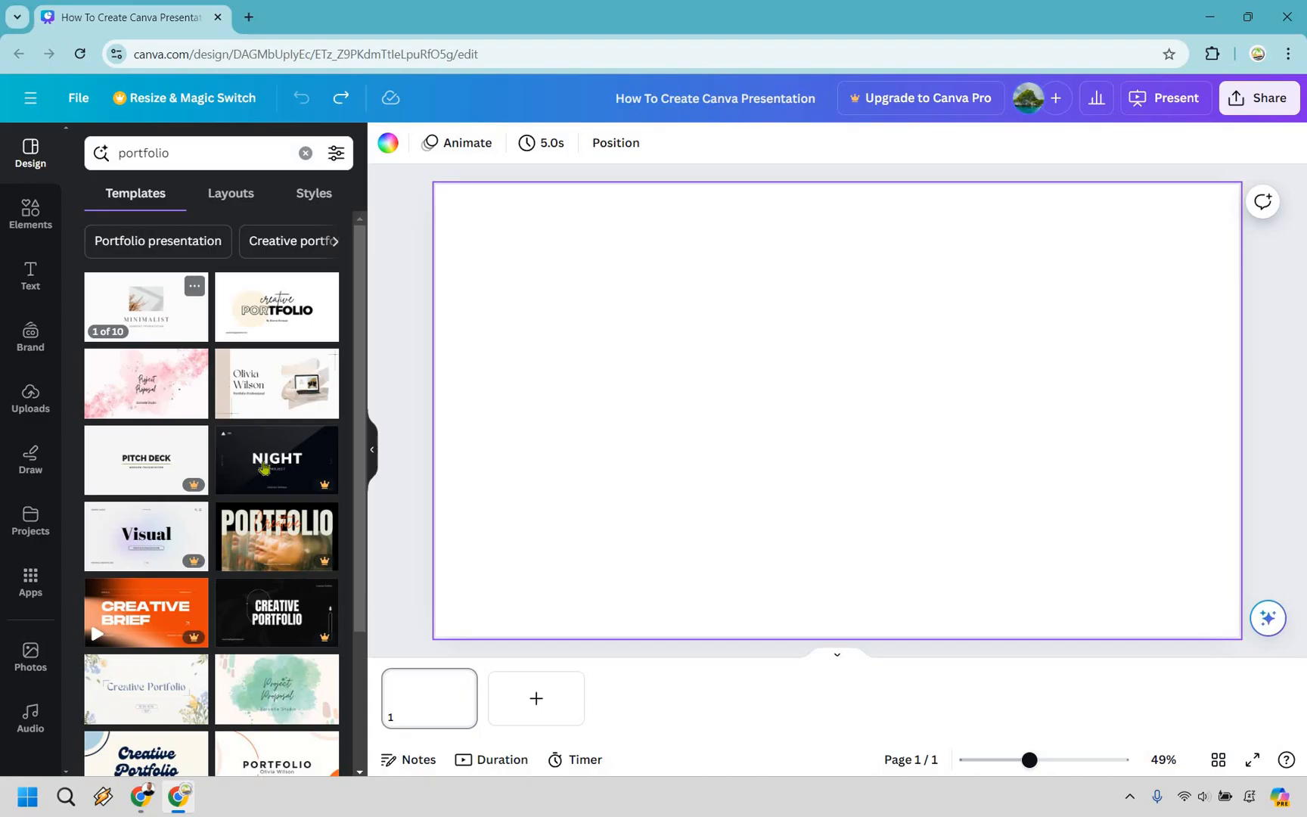
click(146, 305)
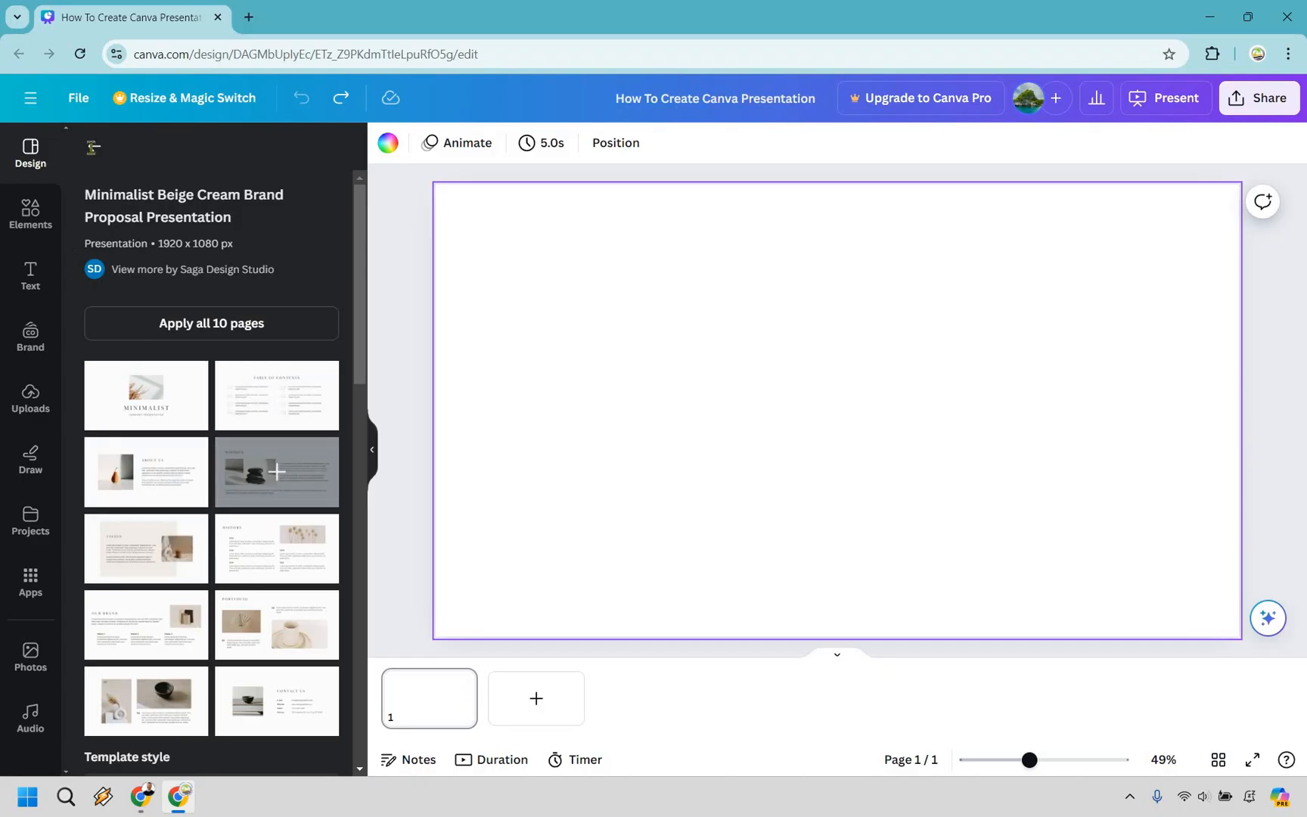
text(portfolio)
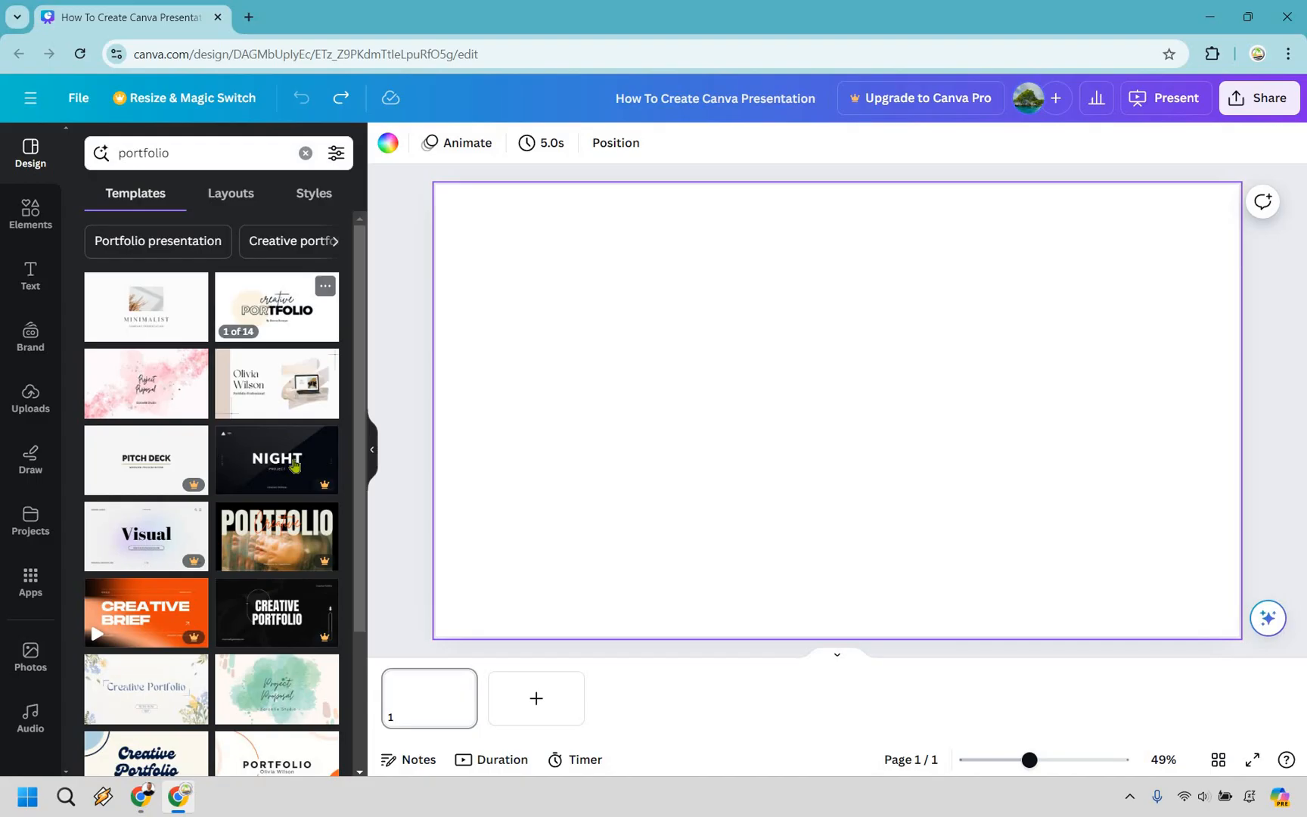
click(276, 306)
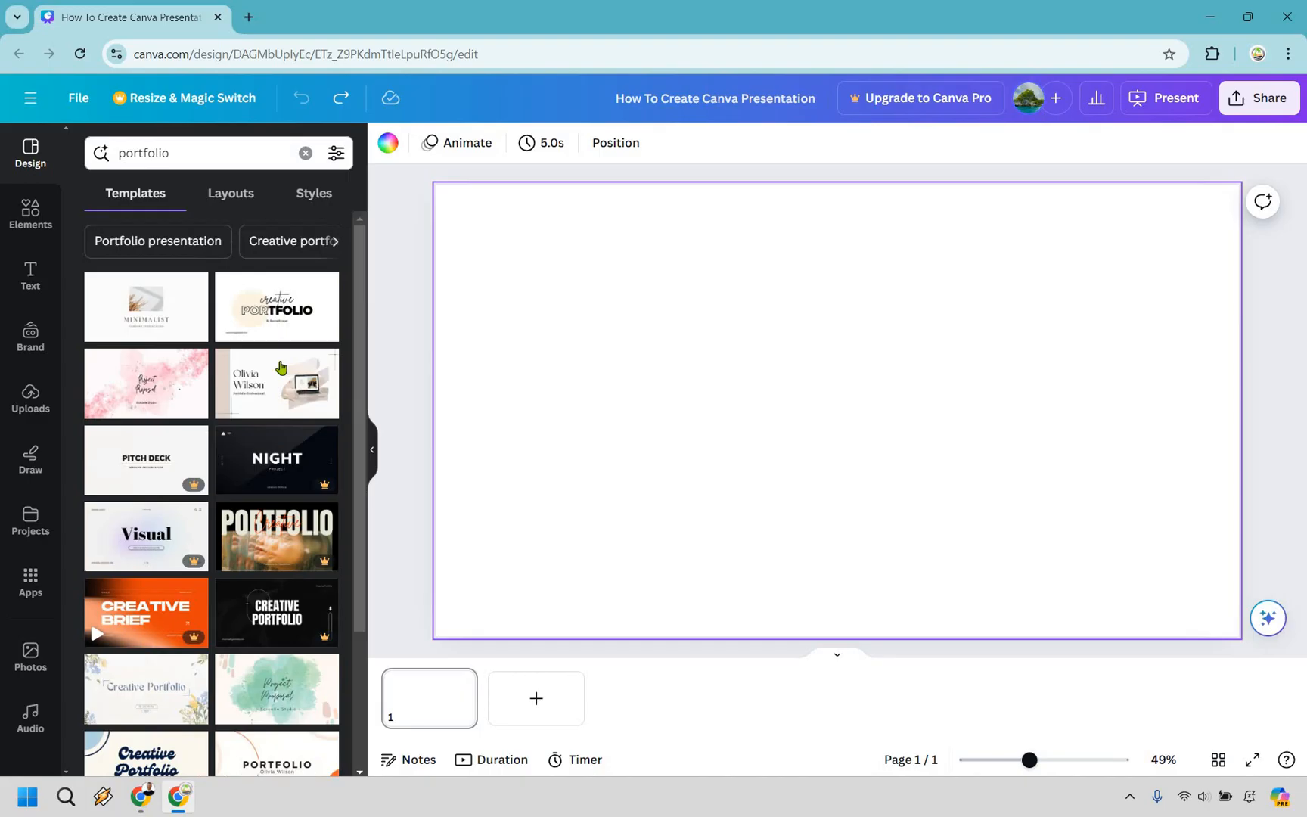
scroll(down, 3)
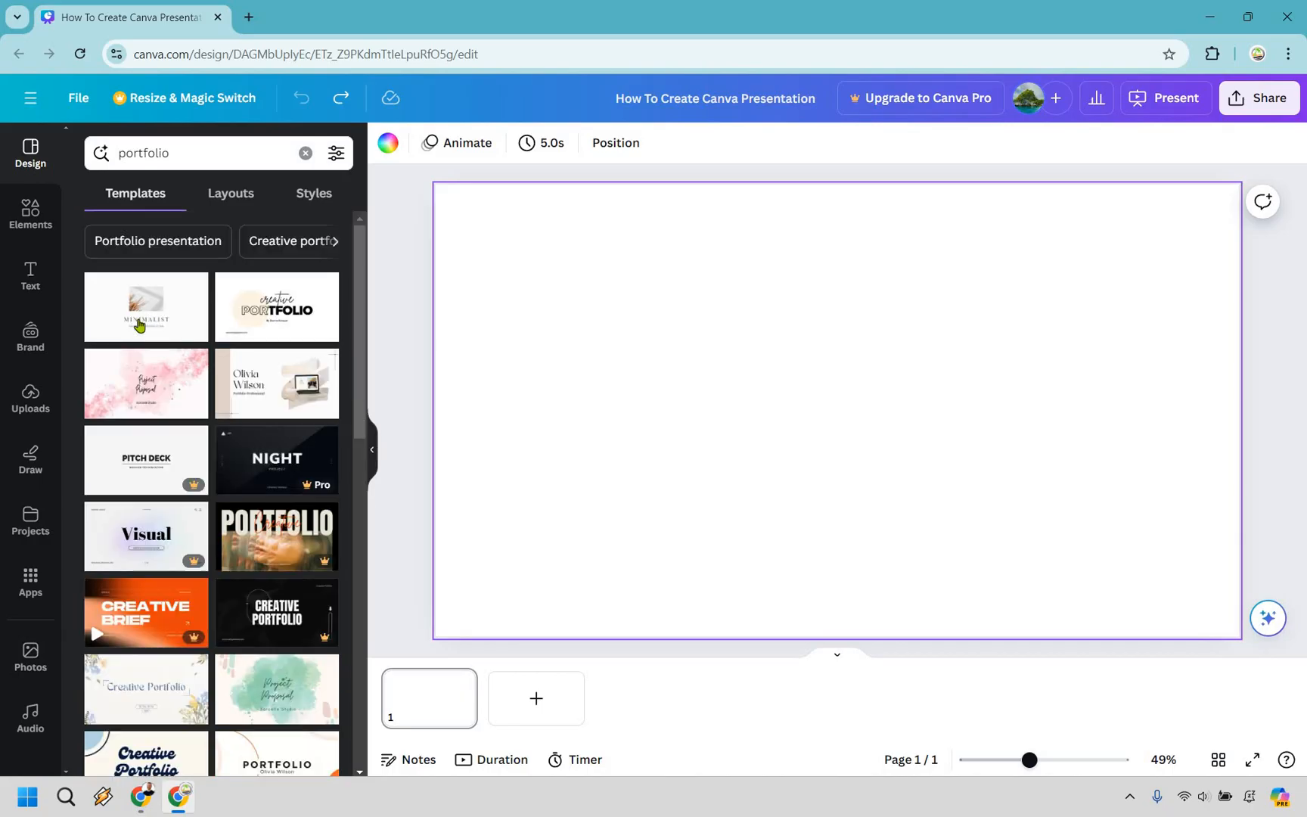
click(146, 306)
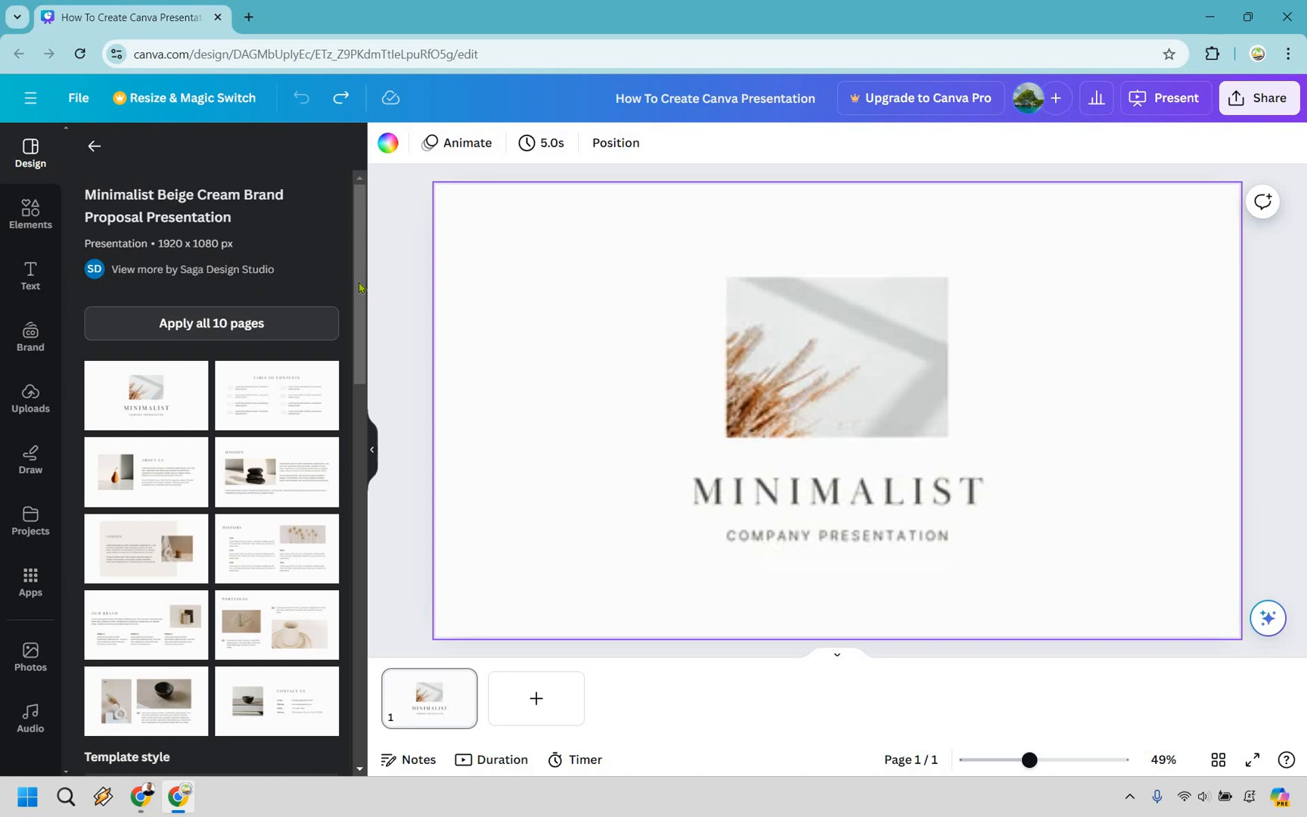
Apply all ten Minimalist Beige Cream pages and view the Table of Contents page.
click(211, 323)
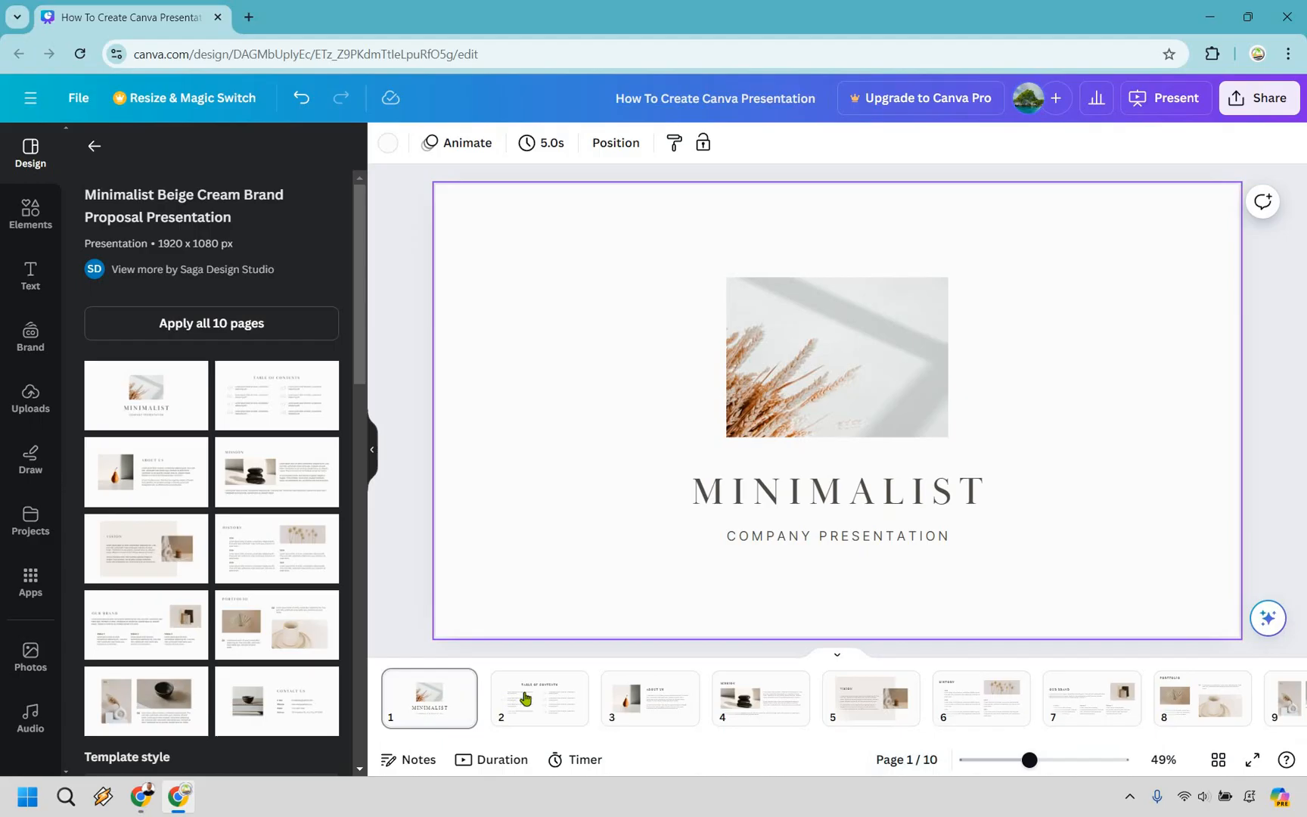
click(539, 697)
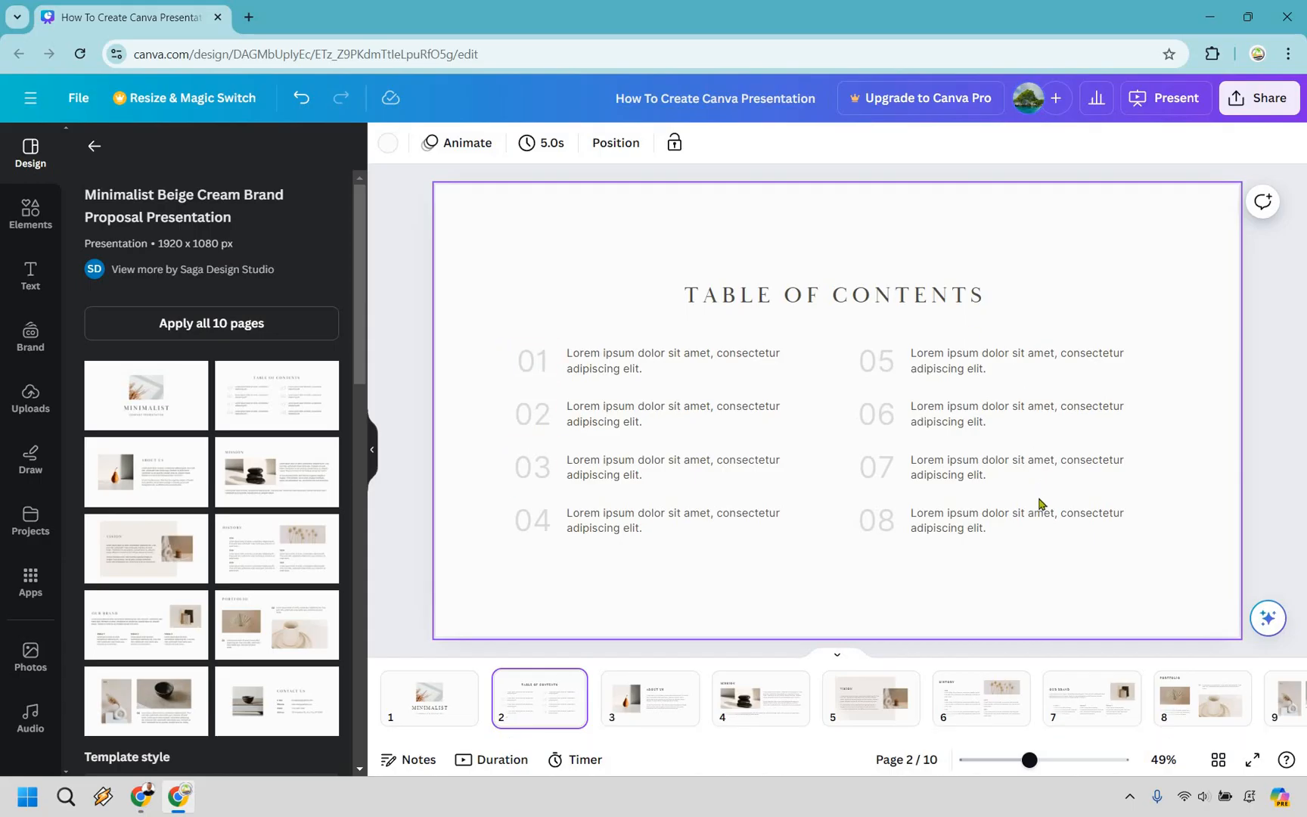
mouse_move(606, 389)
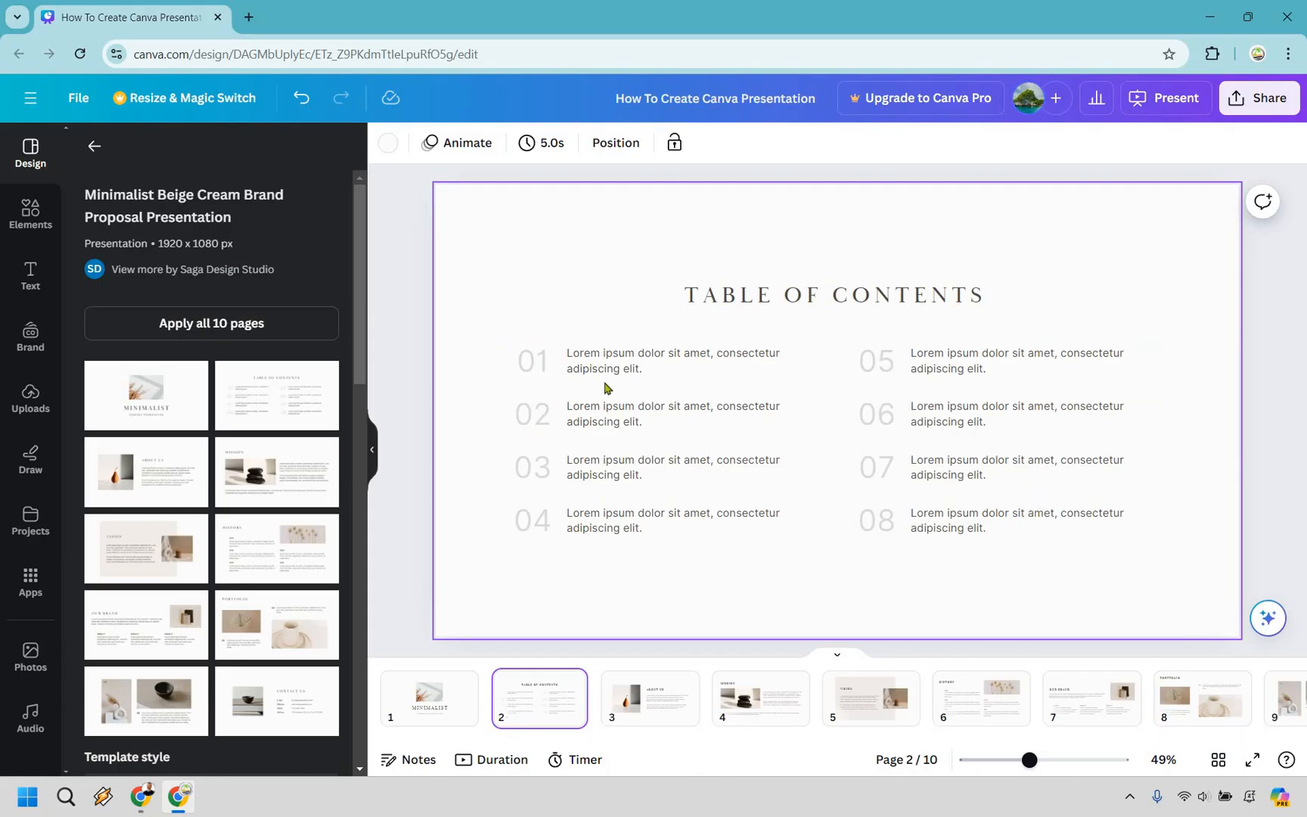
click(1016, 414)
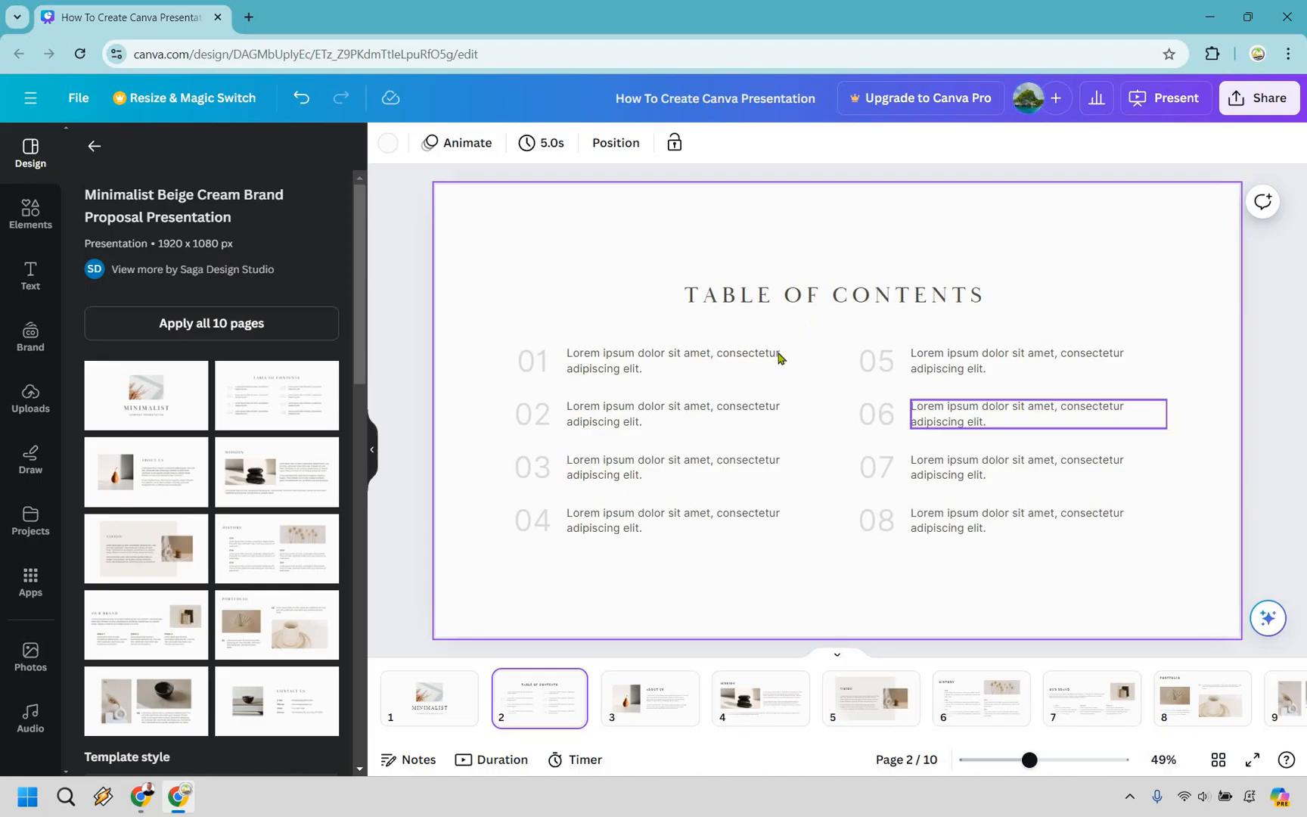
click(692, 360)
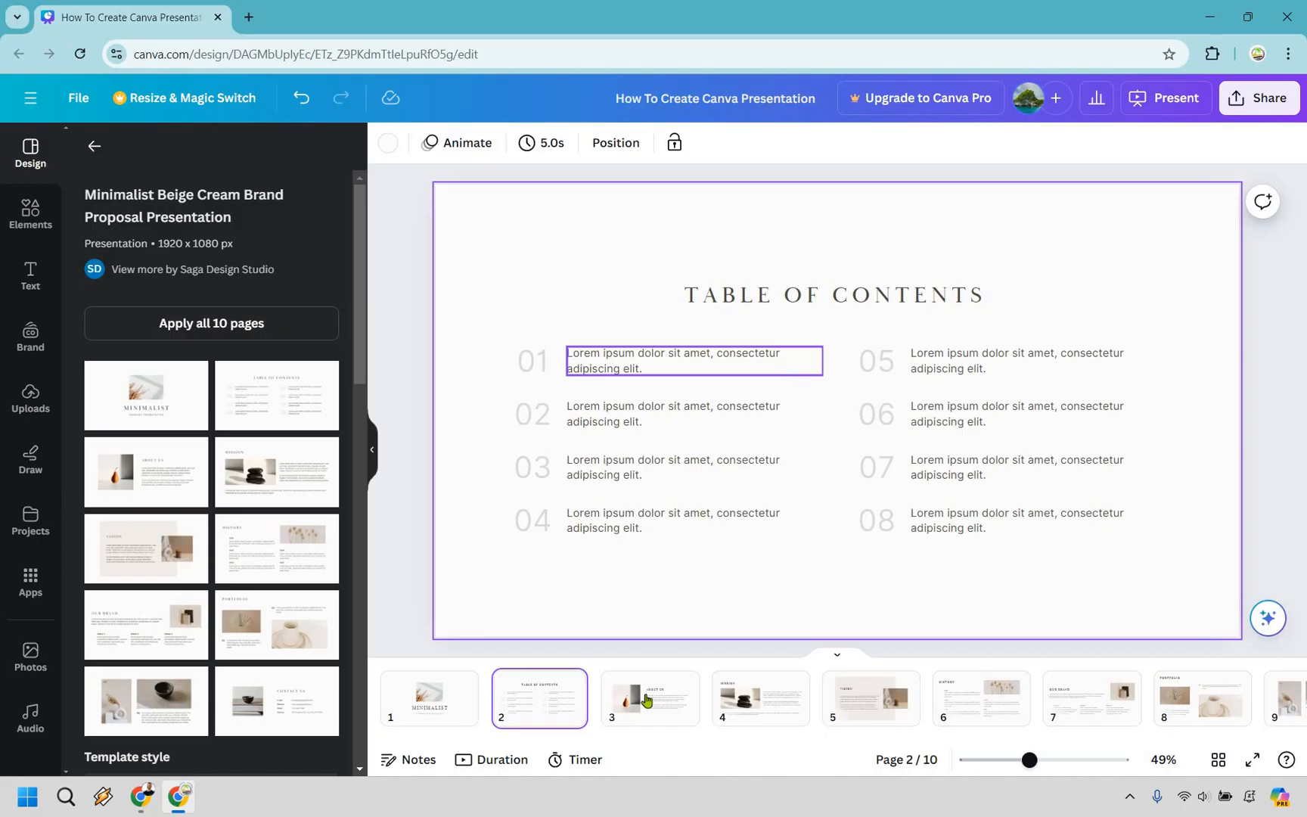
Browse About Us, Mission, Vision, later pages and Contact Us, then return to the title page.
click(649, 699)
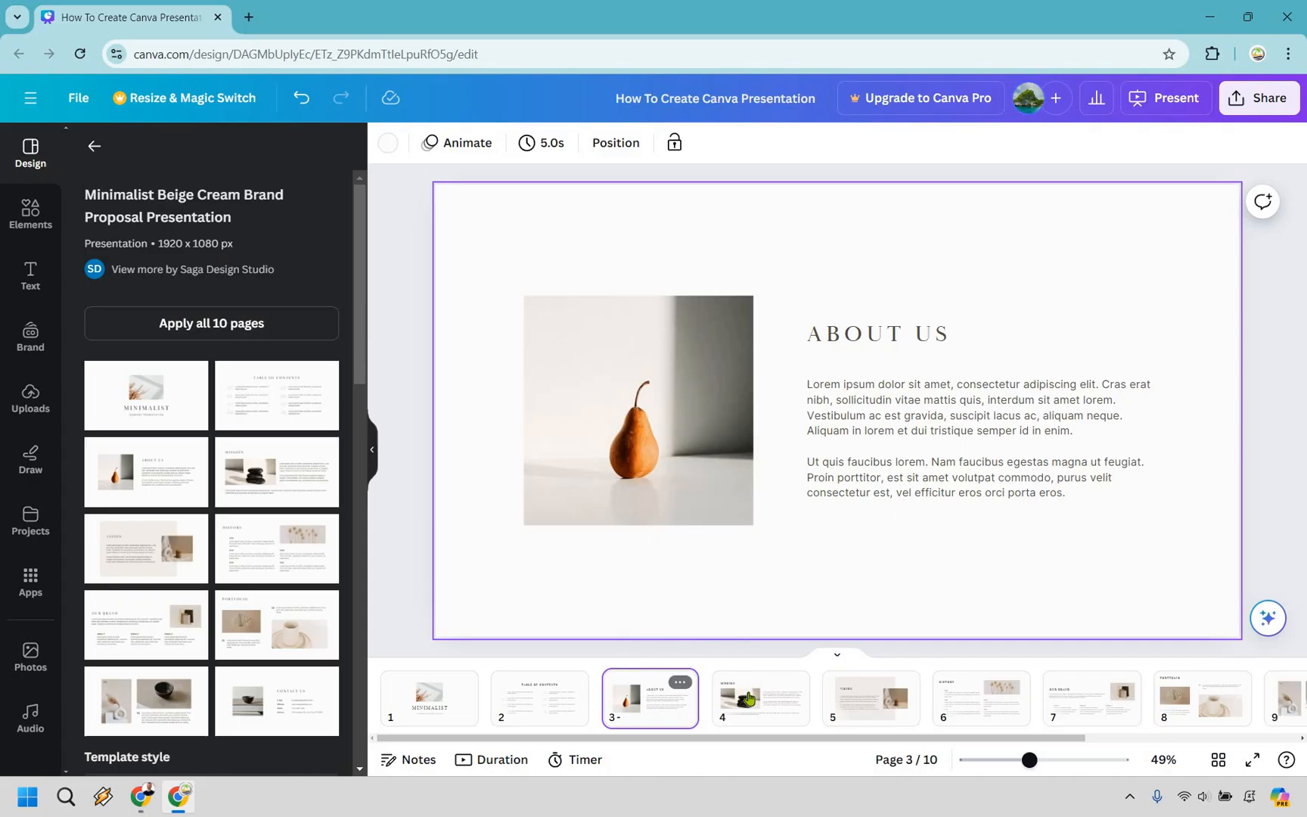
click(760, 699)
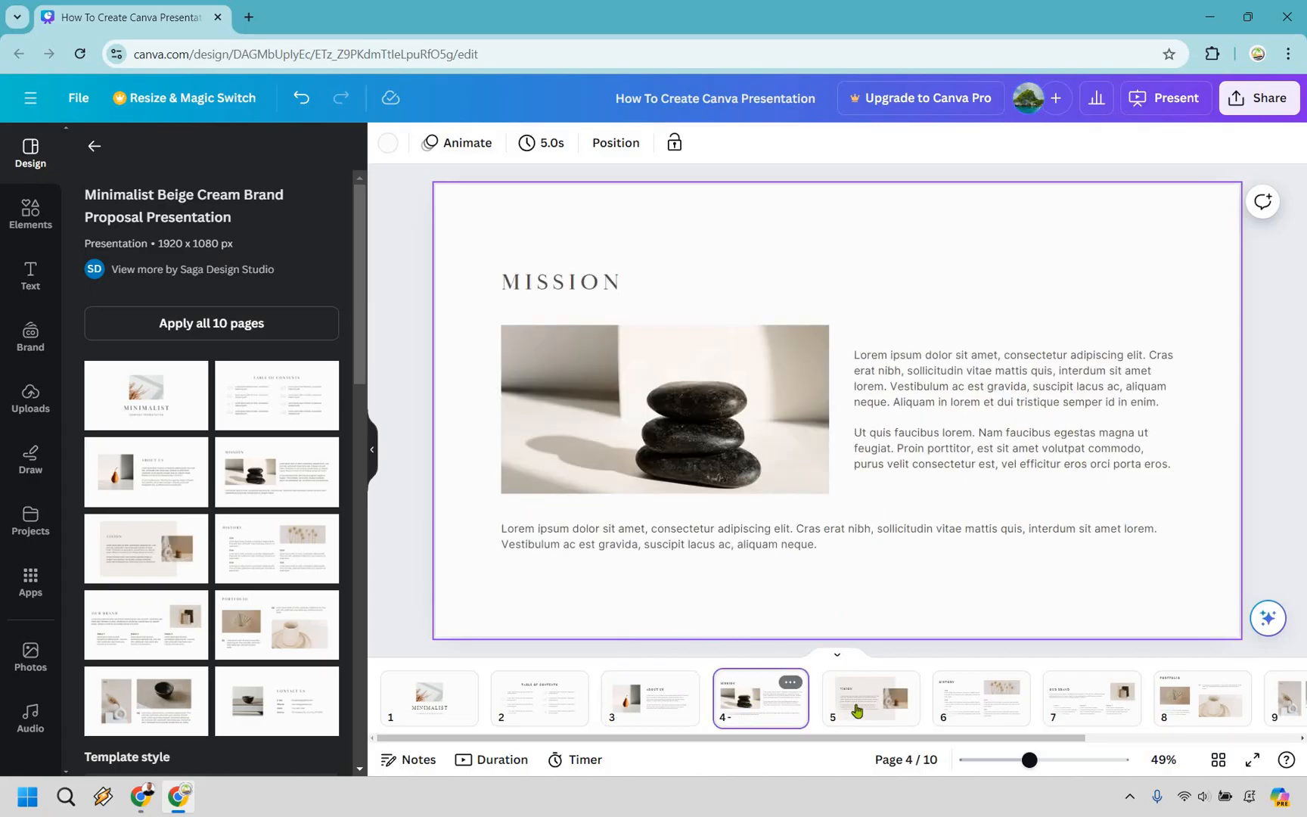
click(869, 699)
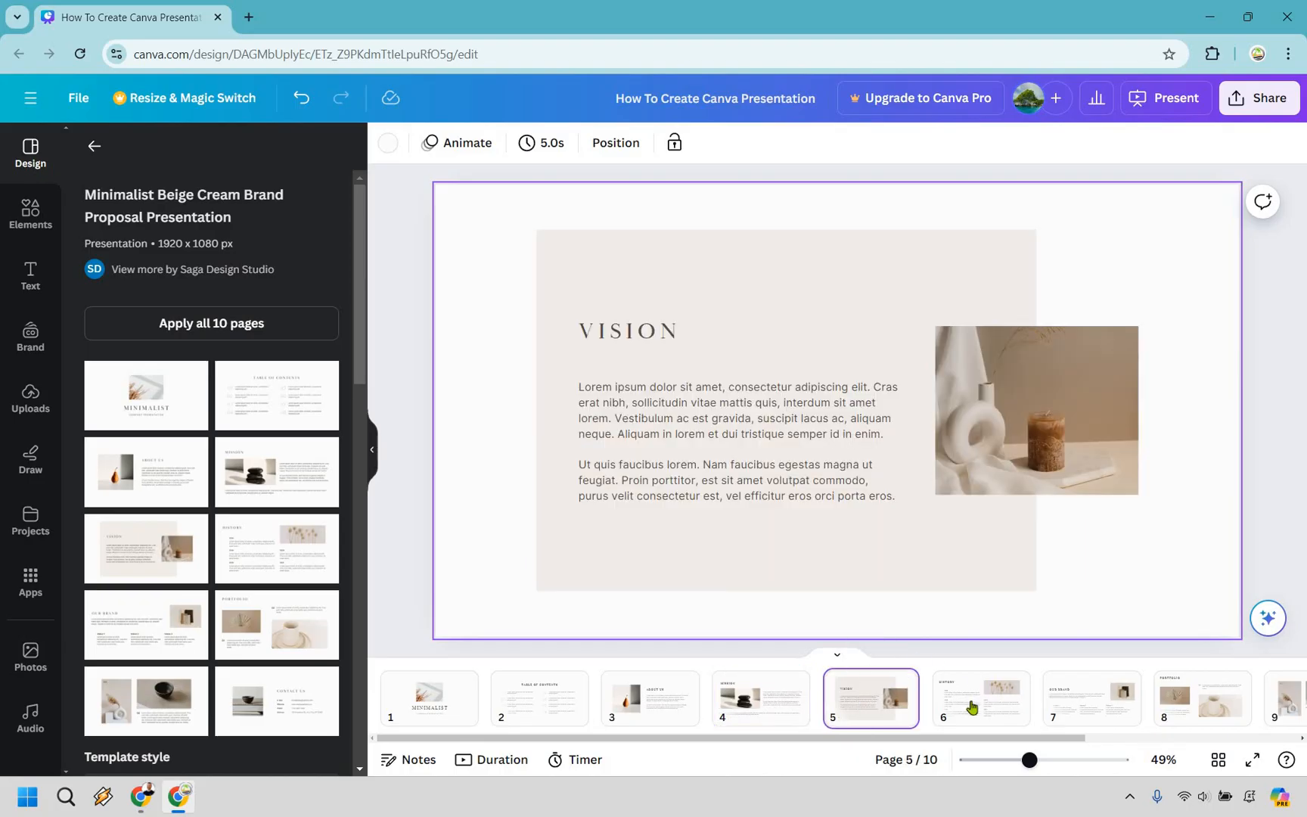
click(981, 699)
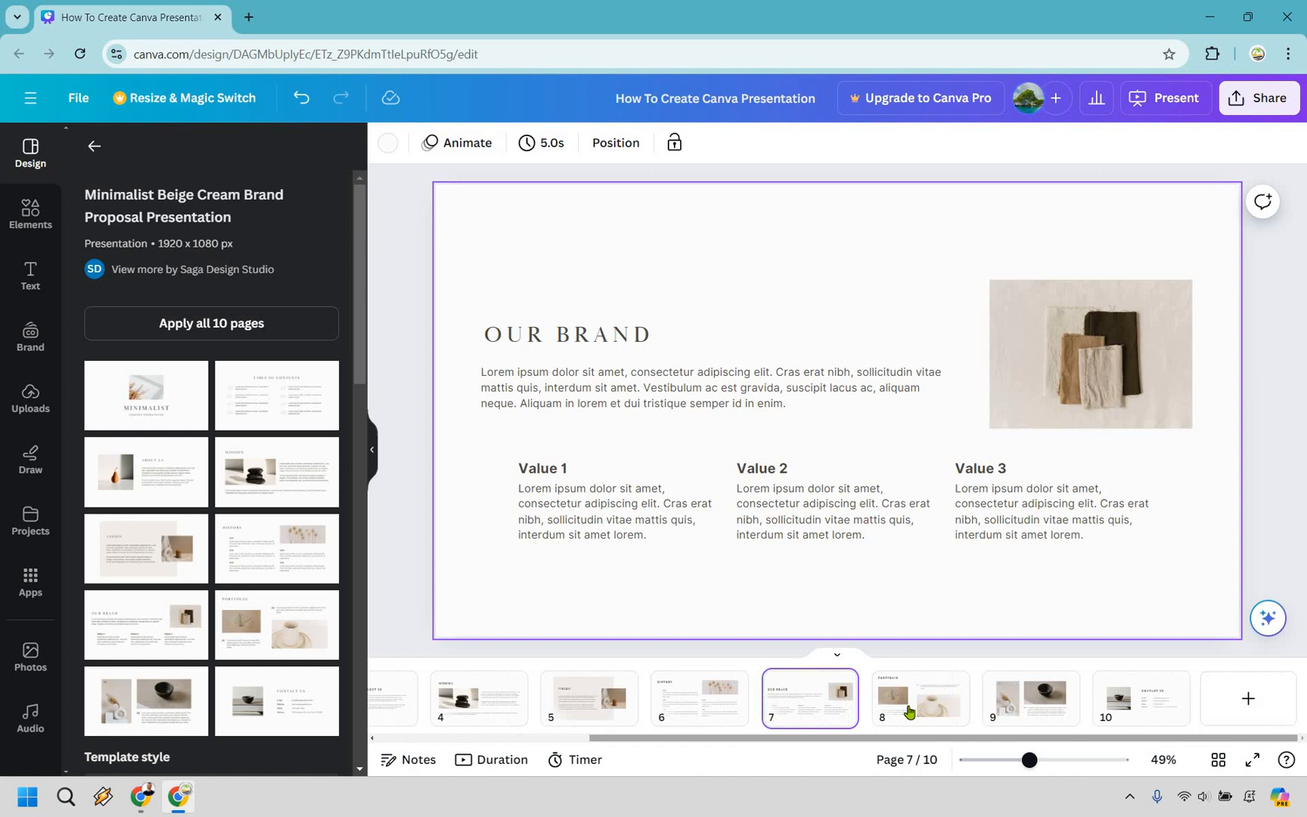
click(919, 699)
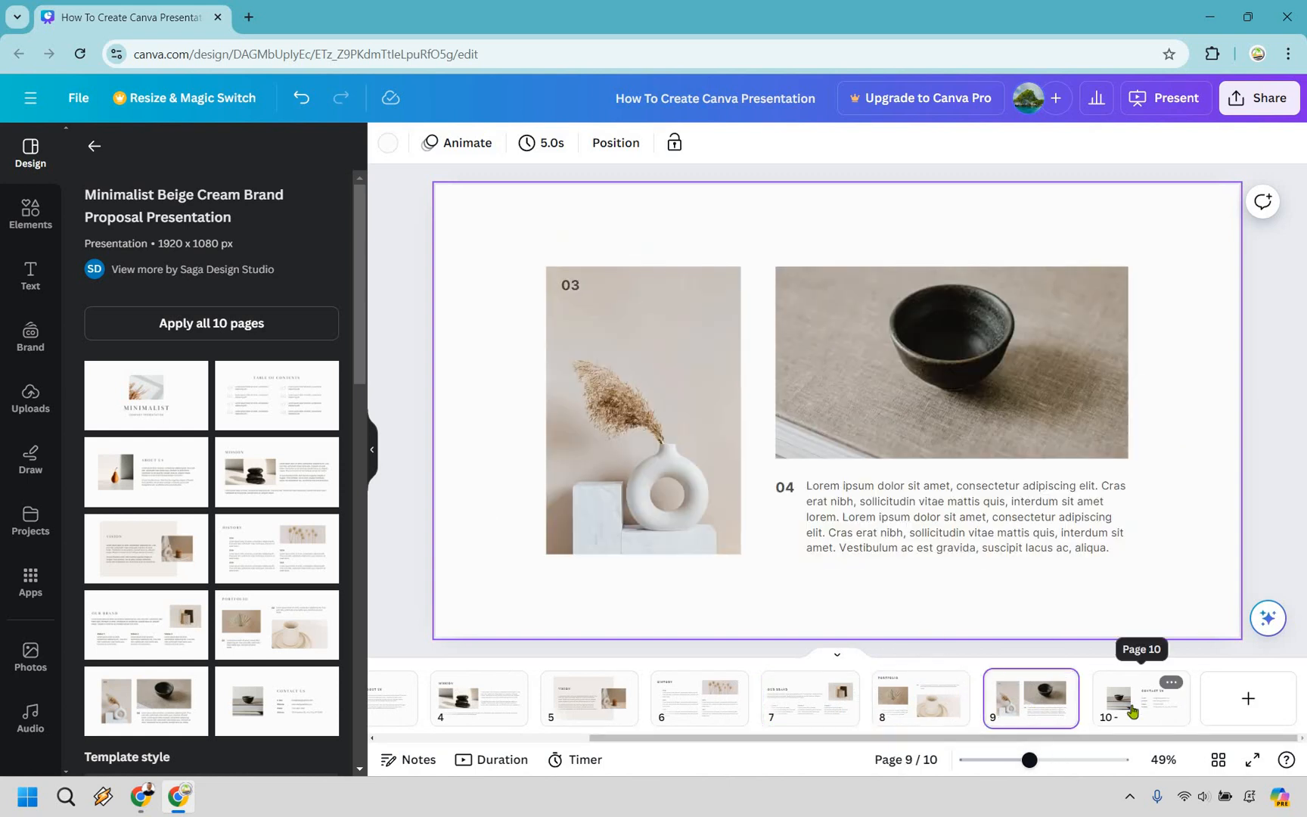
click(1140, 697)
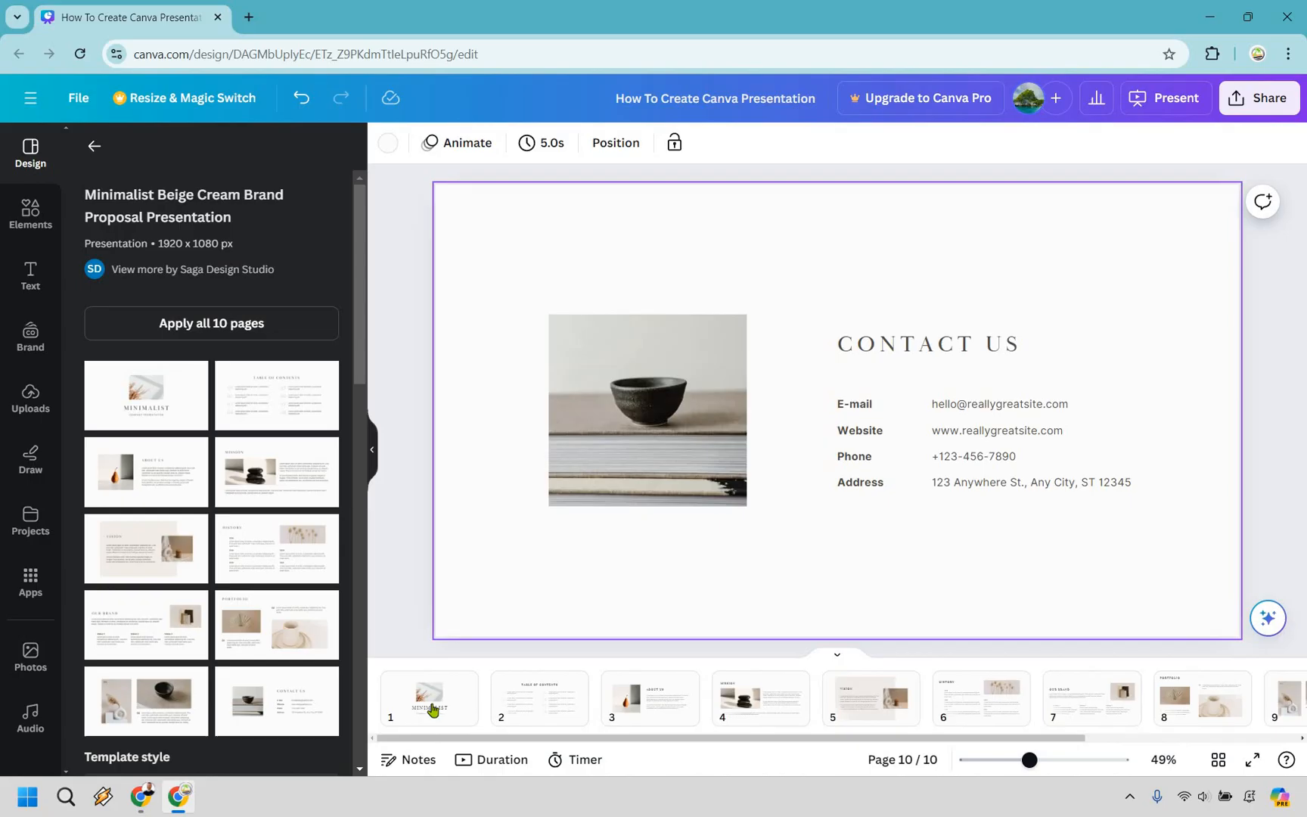
click(428, 698)
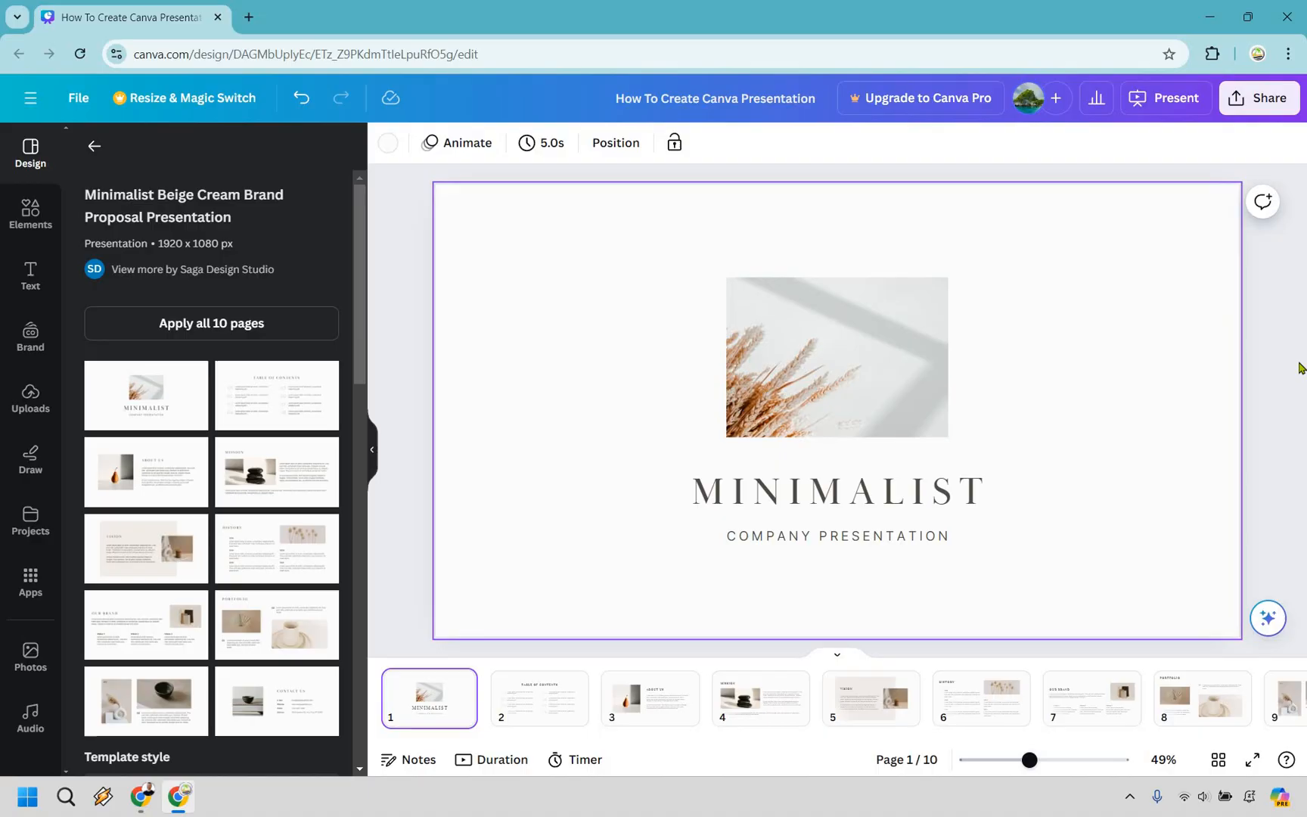
mouse_move(75, 414)
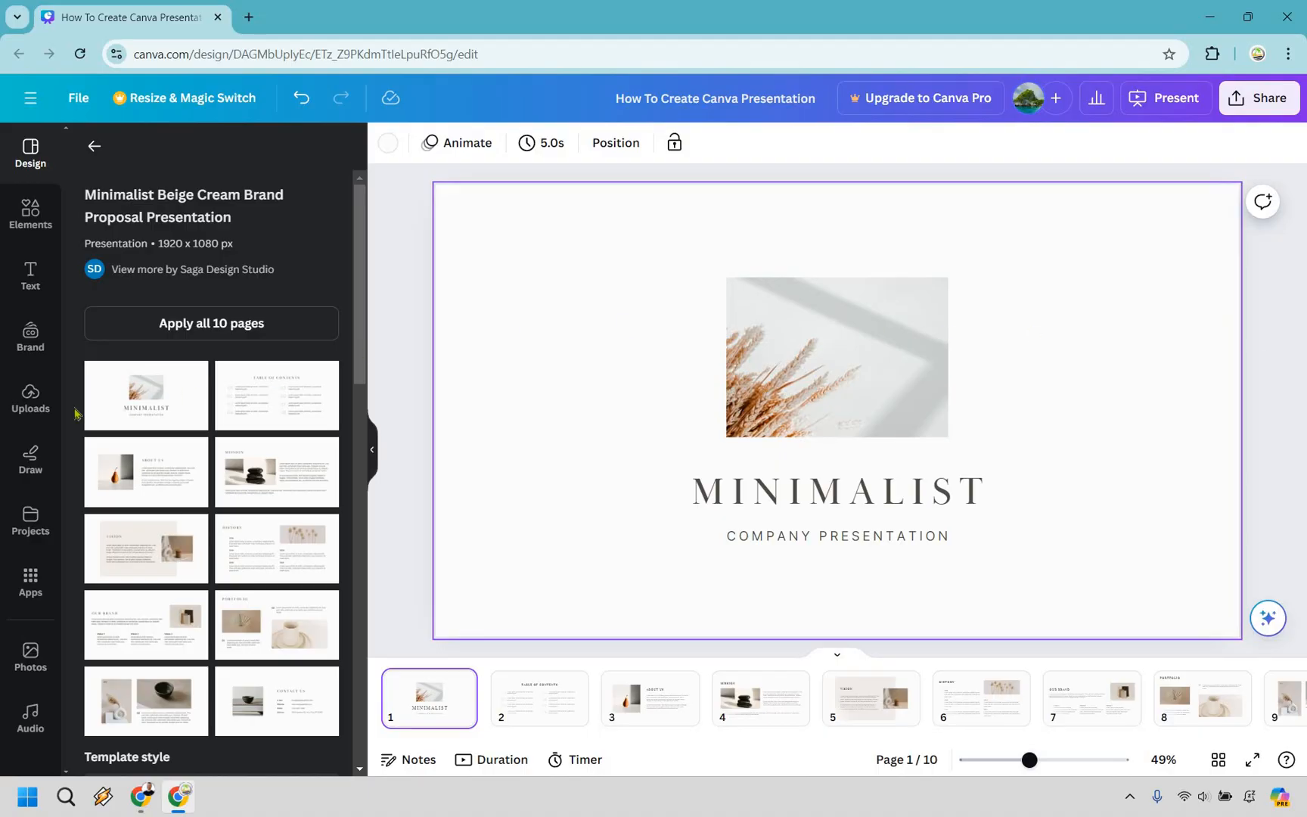
Open Uploads to bring up the tropical beach images for the title photo.
click(30, 399)
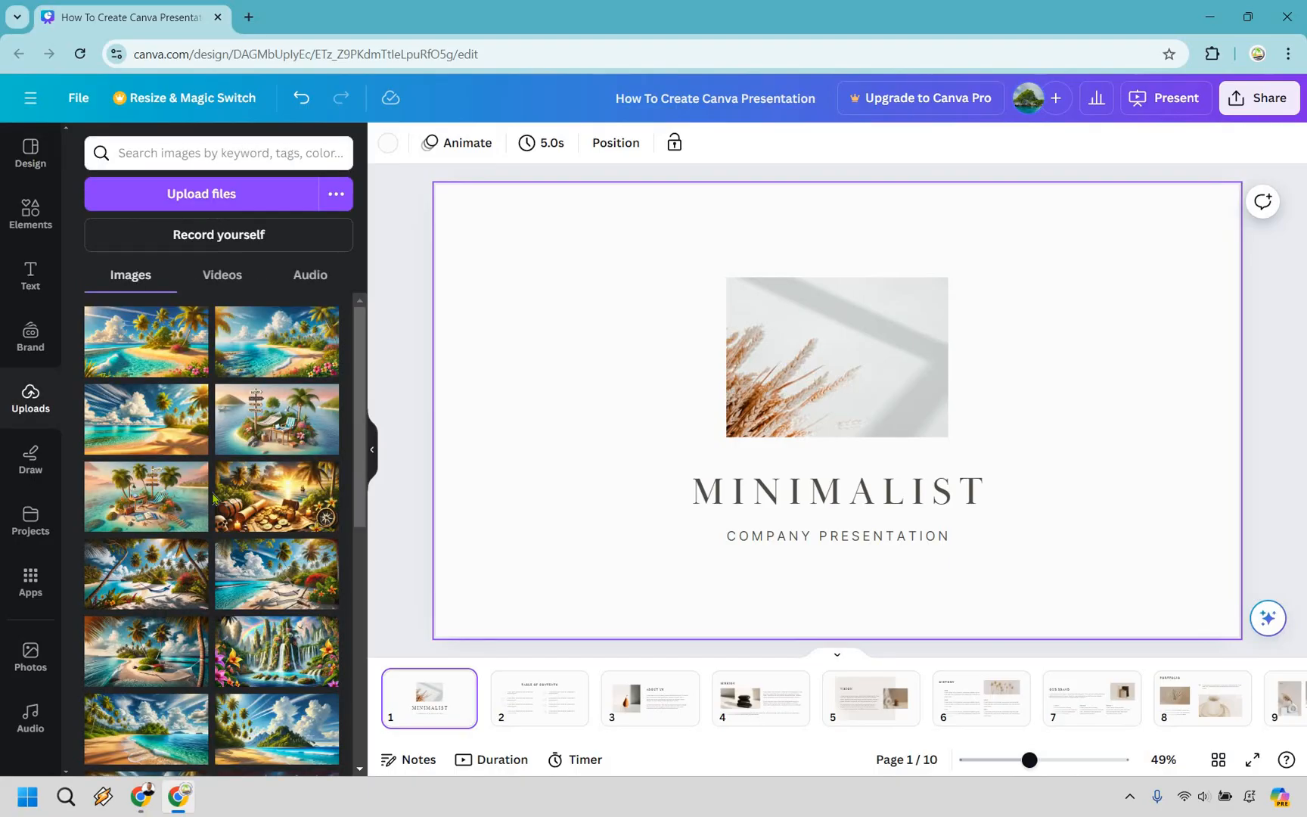
mouse_move(121, 340)
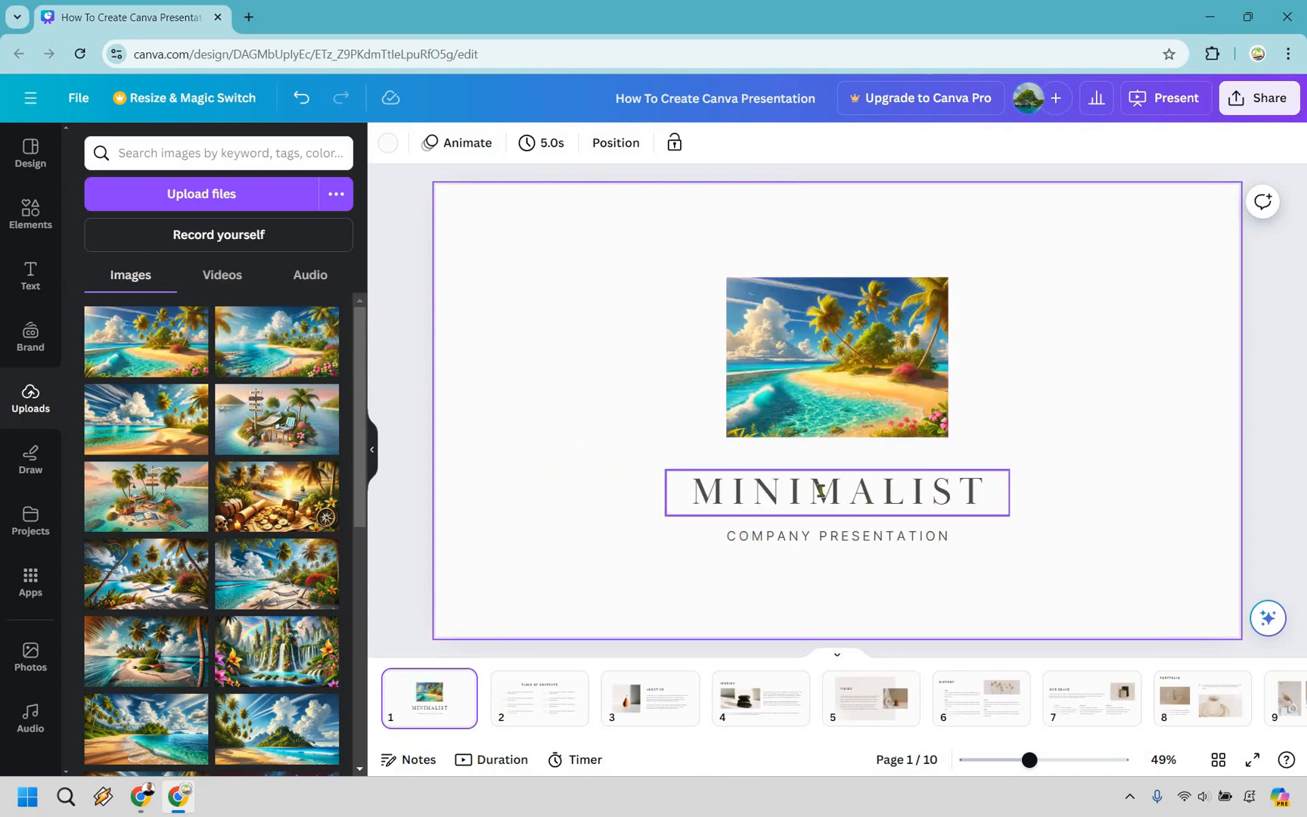
Type MARKETING ISLAND as the title, widen it to one line and centre it.
text(MARKETING ISLAND)
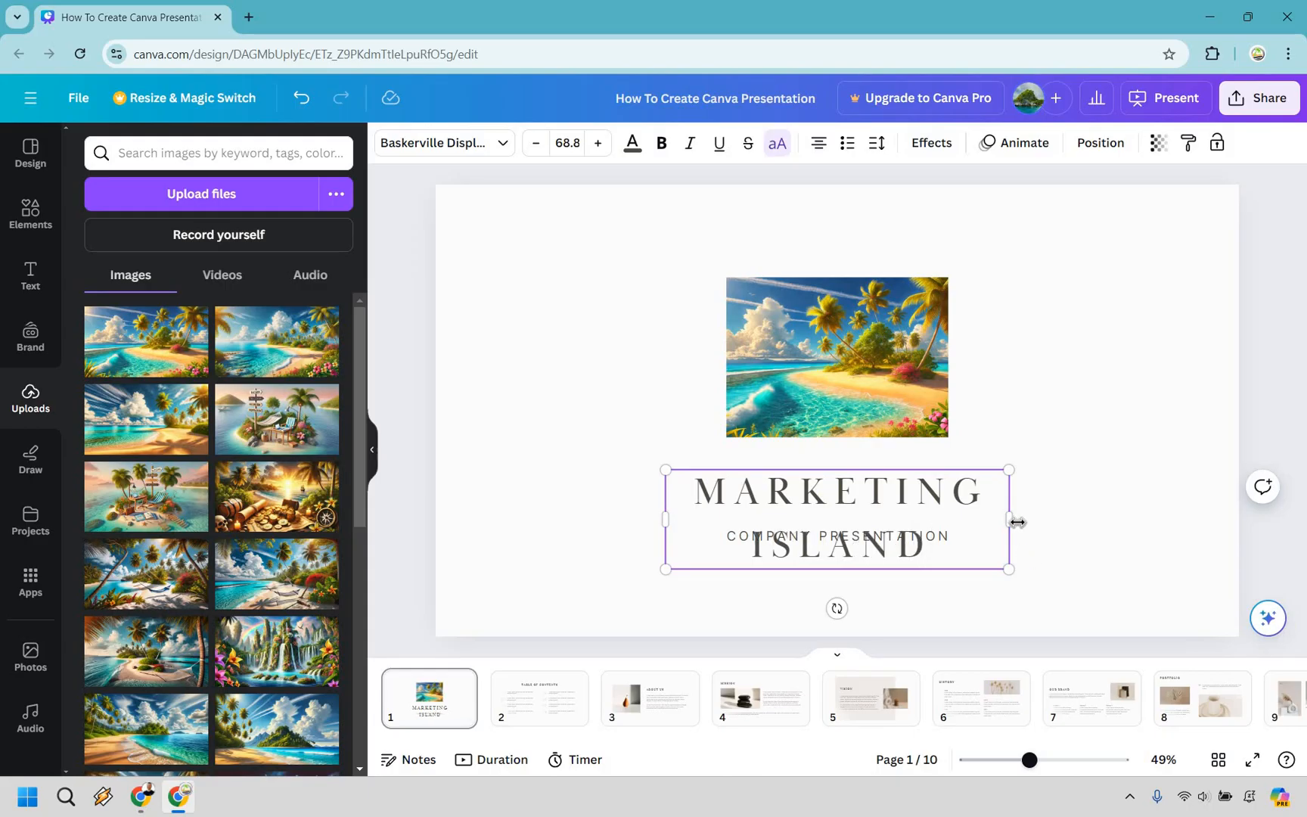
drag(1010, 519, 1109, 520)
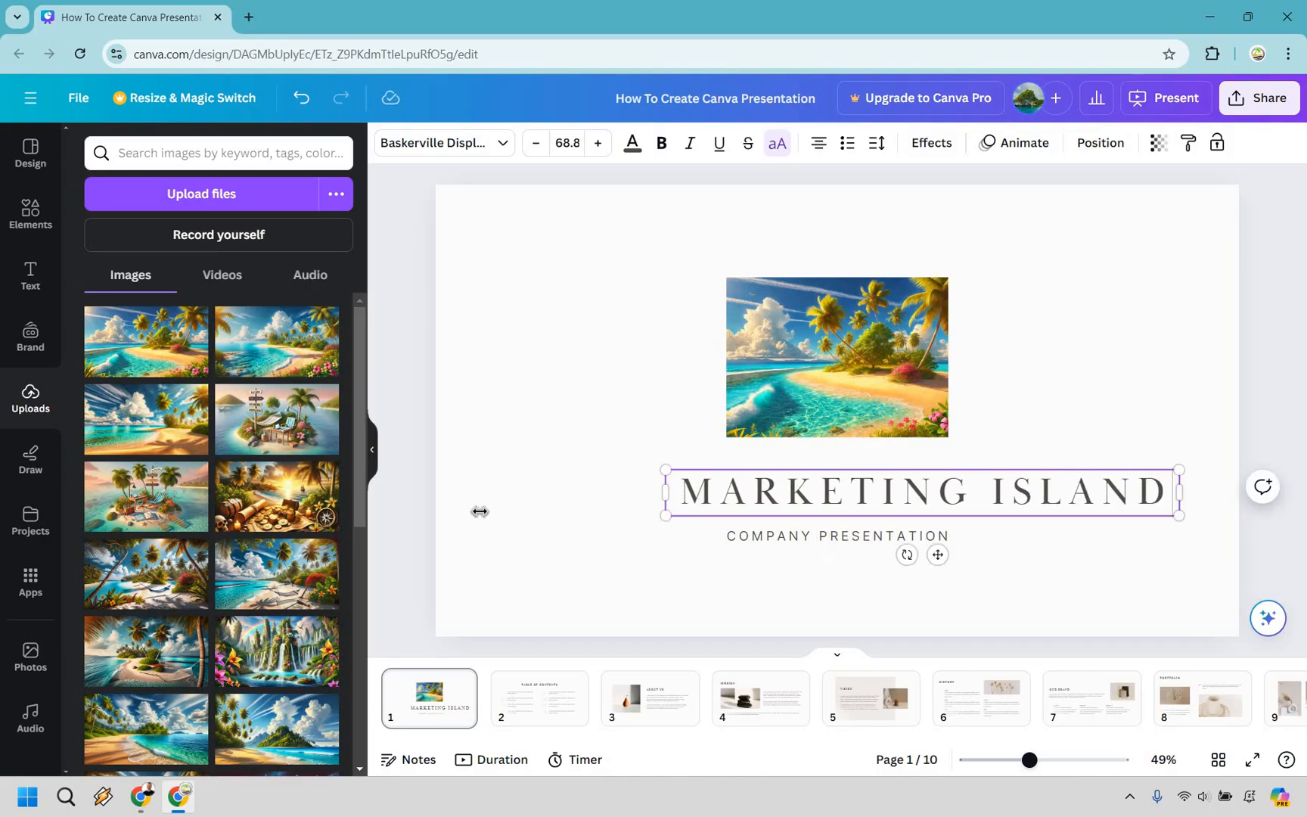
drag(665, 493, 435, 492)
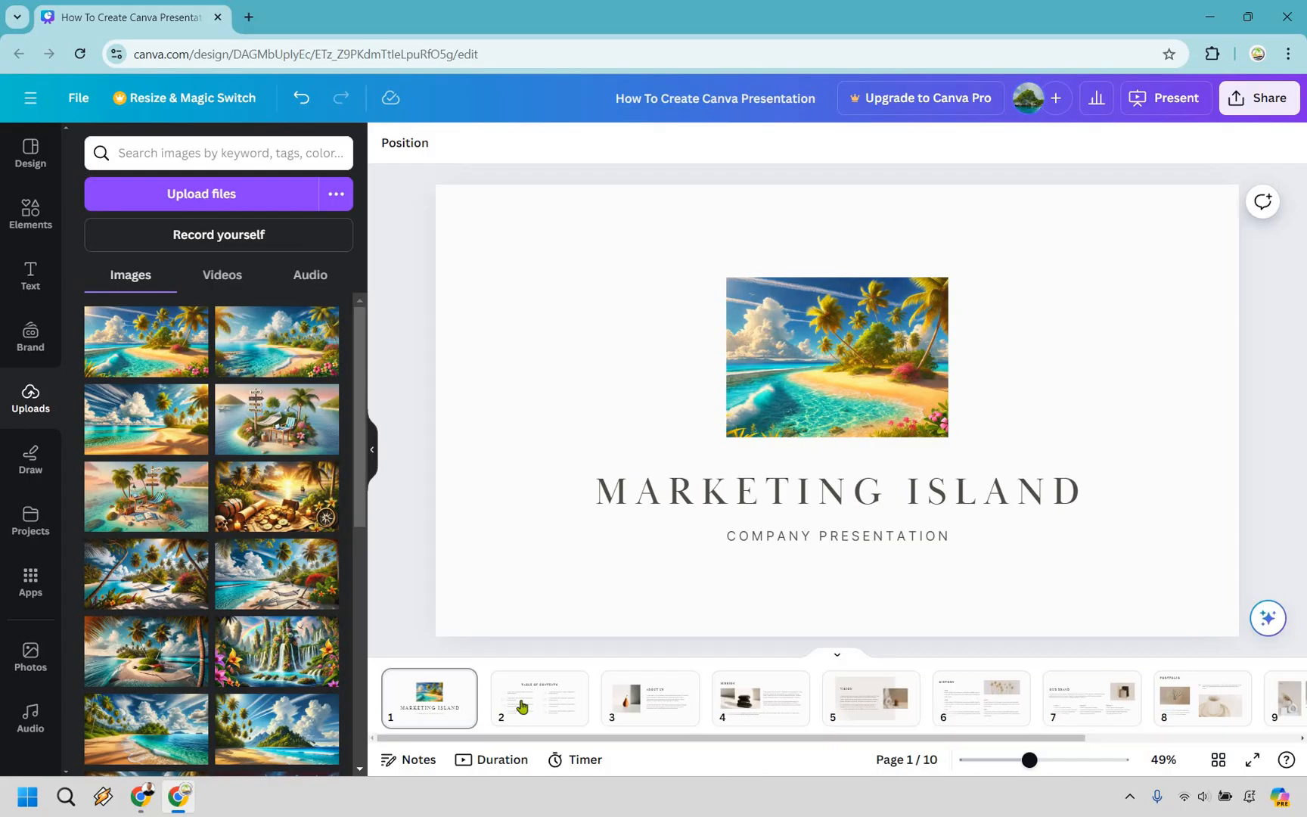
On About Us, add a hammock beach photo and write 'About the brand.'.
click(538, 698)
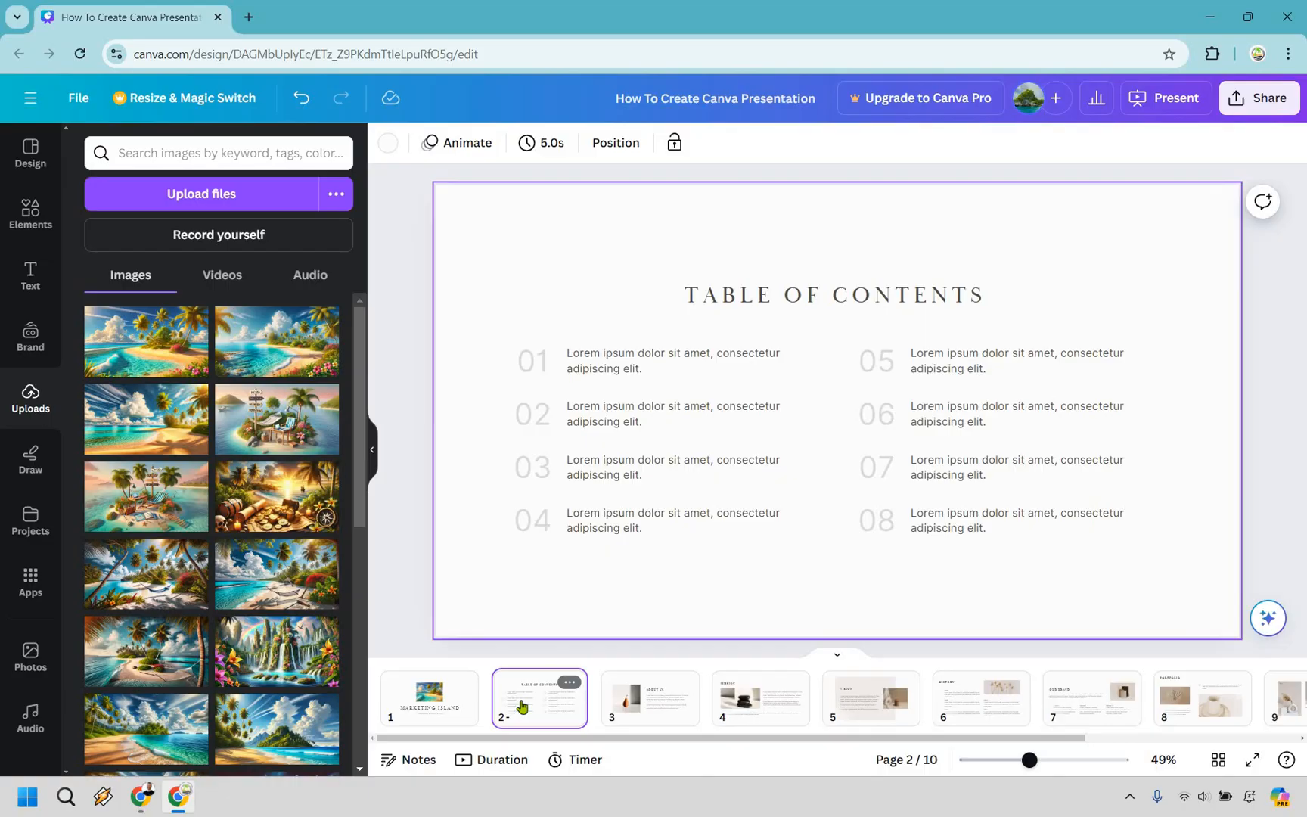
mouse_move(662, 469)
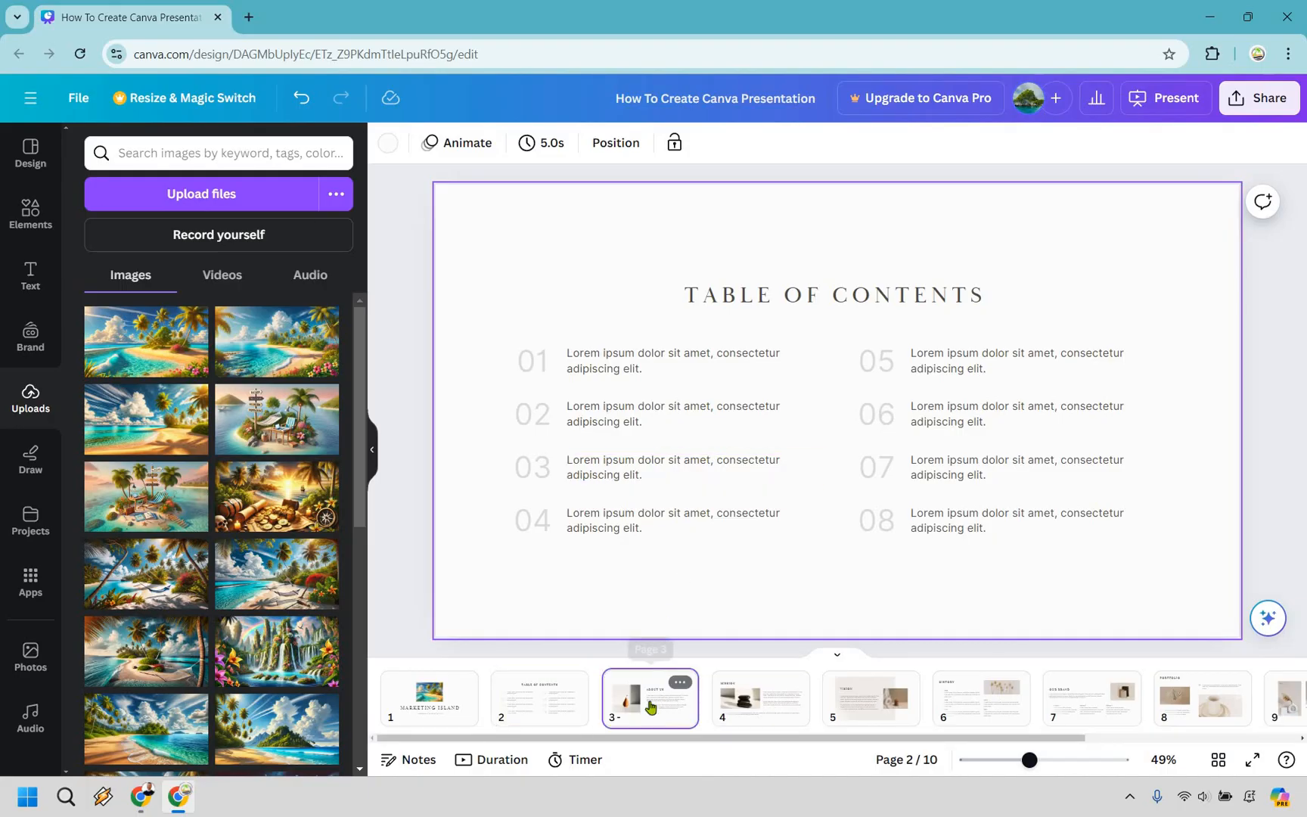
click(649, 697)
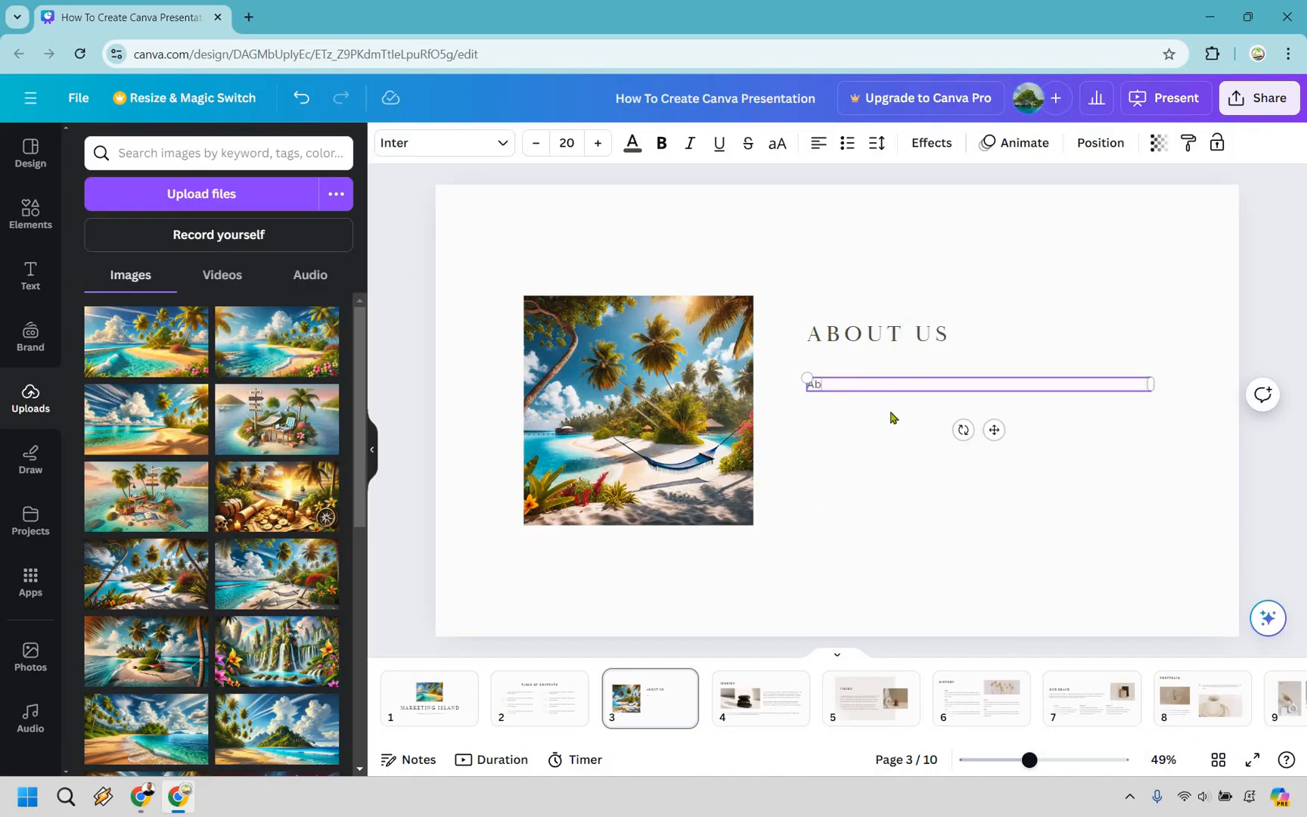
text(bout the brand.)
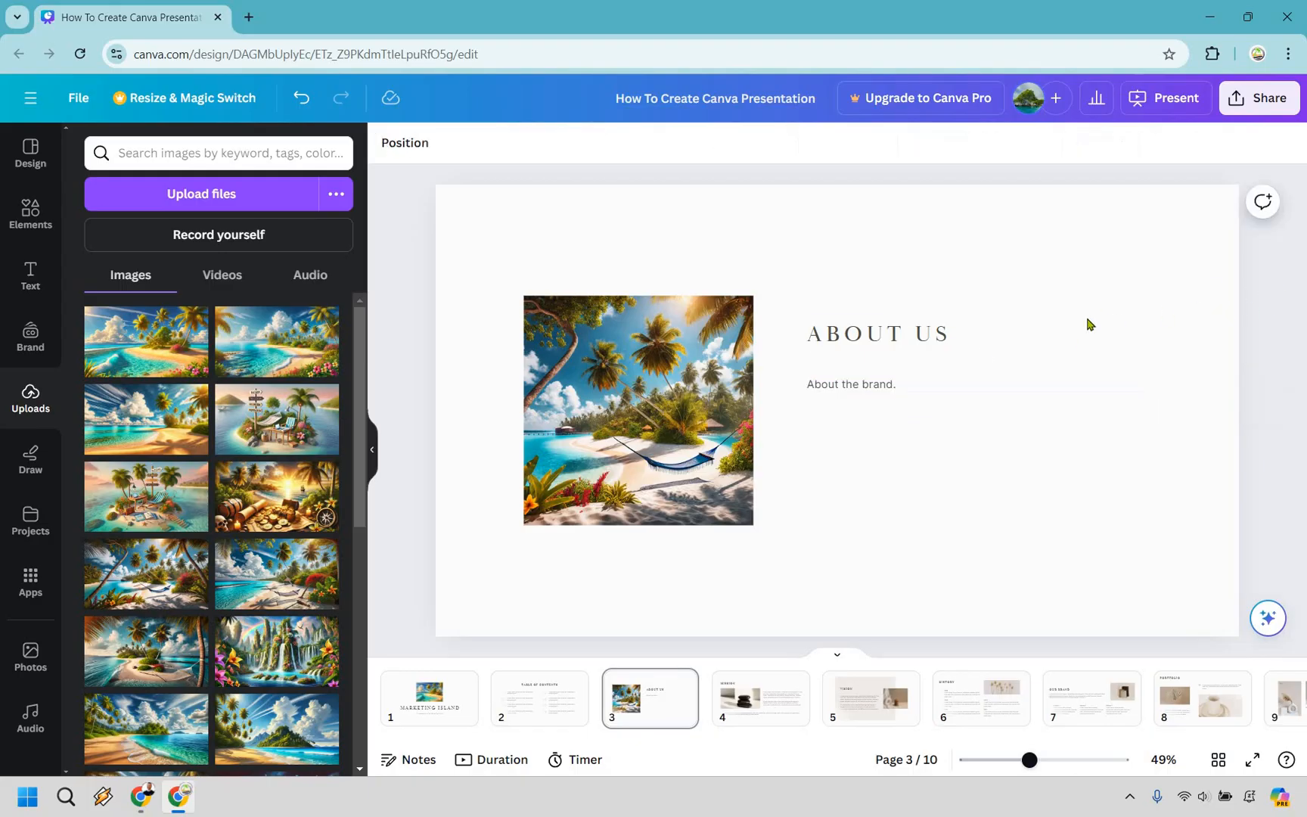
mouse_move(757, 707)
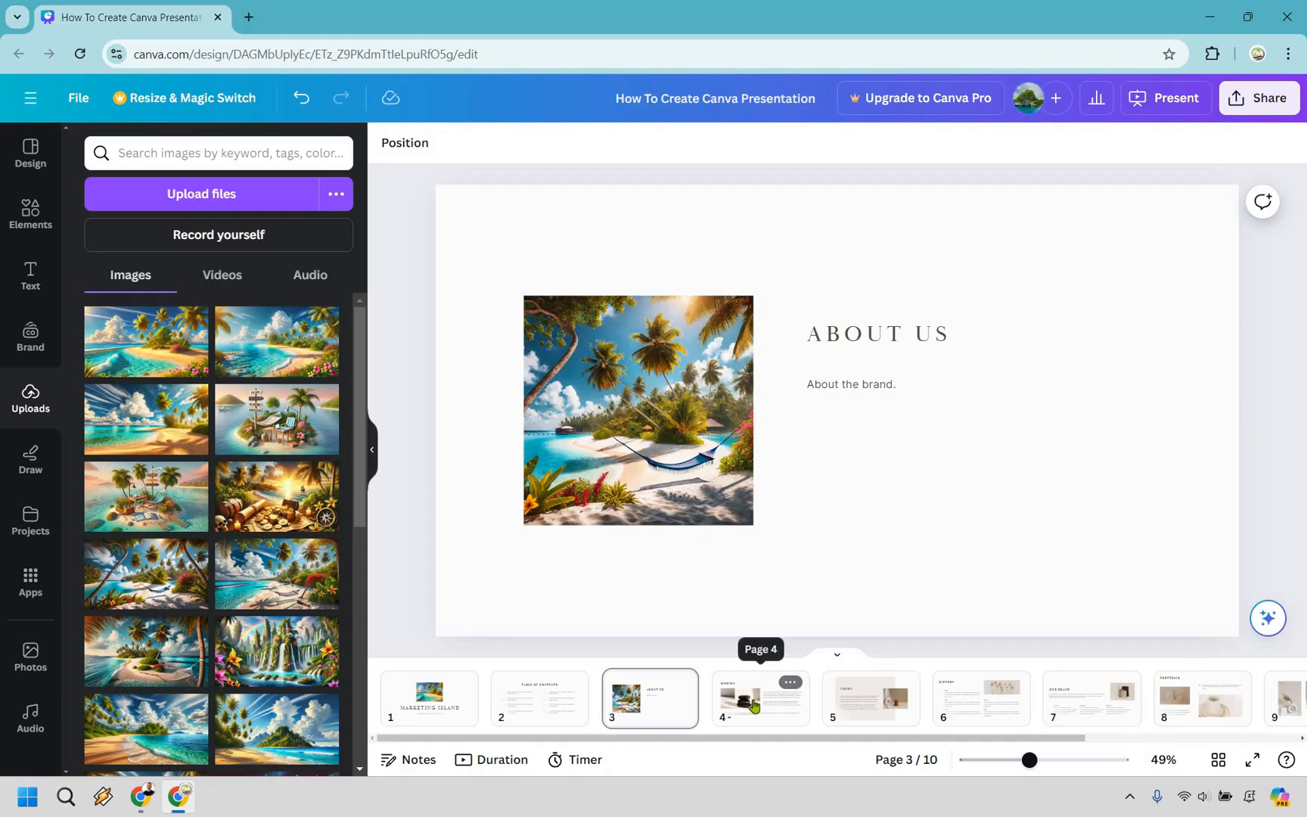
Add island photos to Mission, Vision and History, dating History's first entry 2012.
click(759, 698)
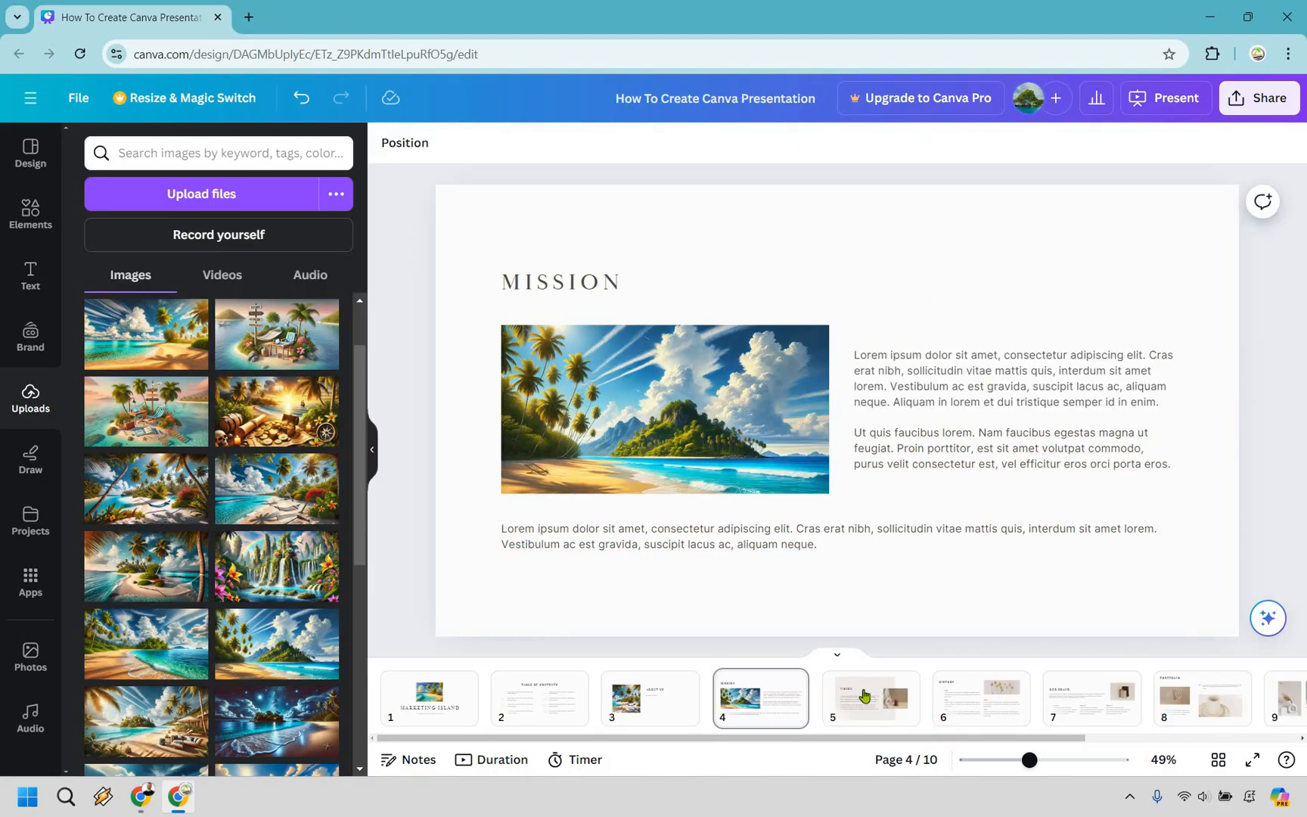
click(868, 697)
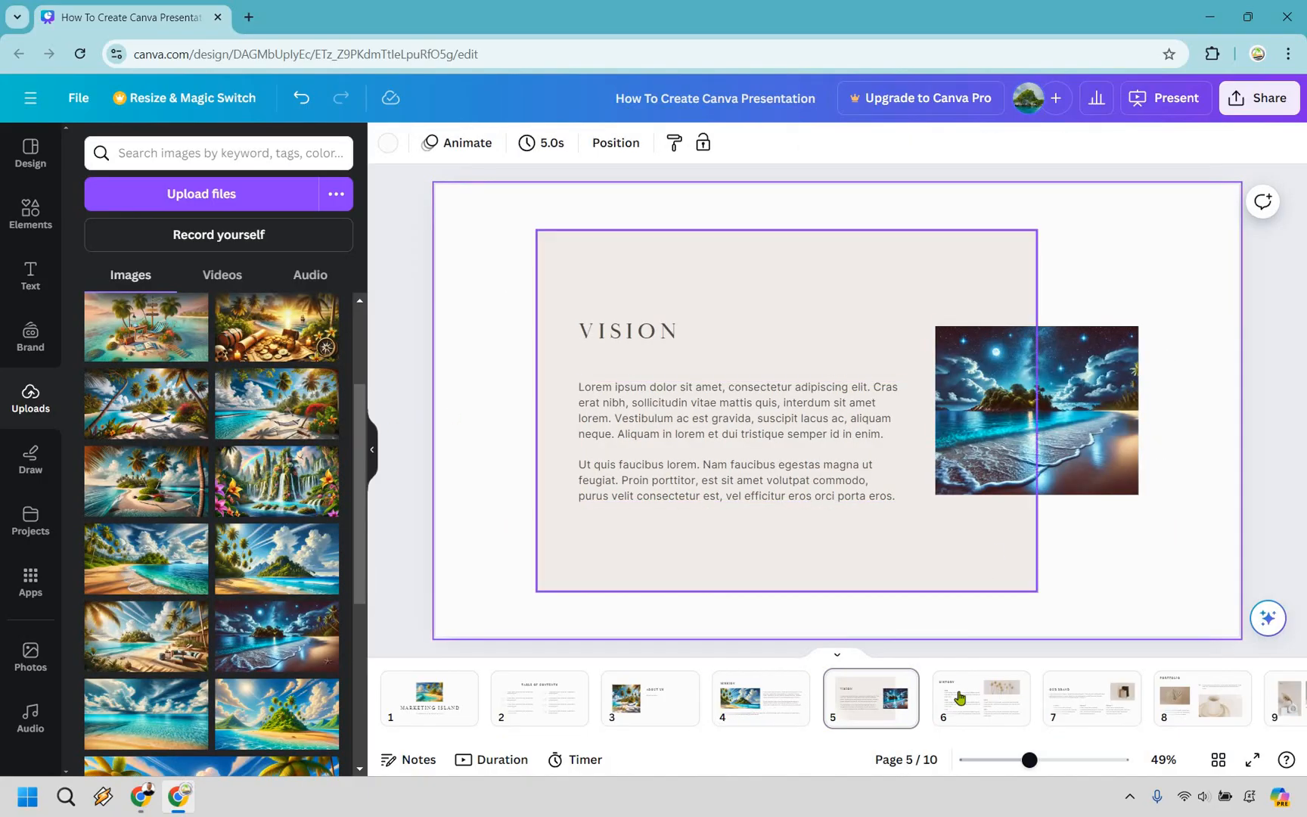
click(980, 699)
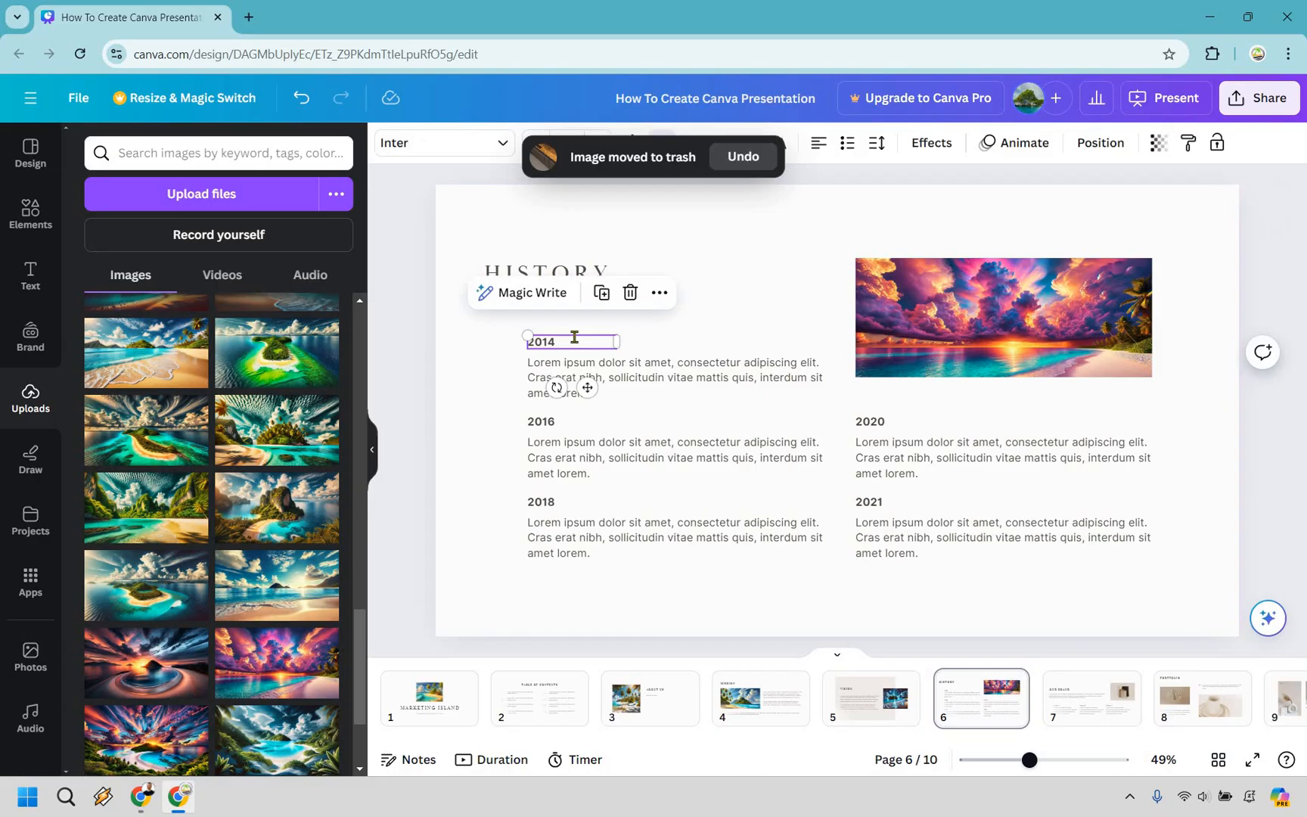
text(2012)
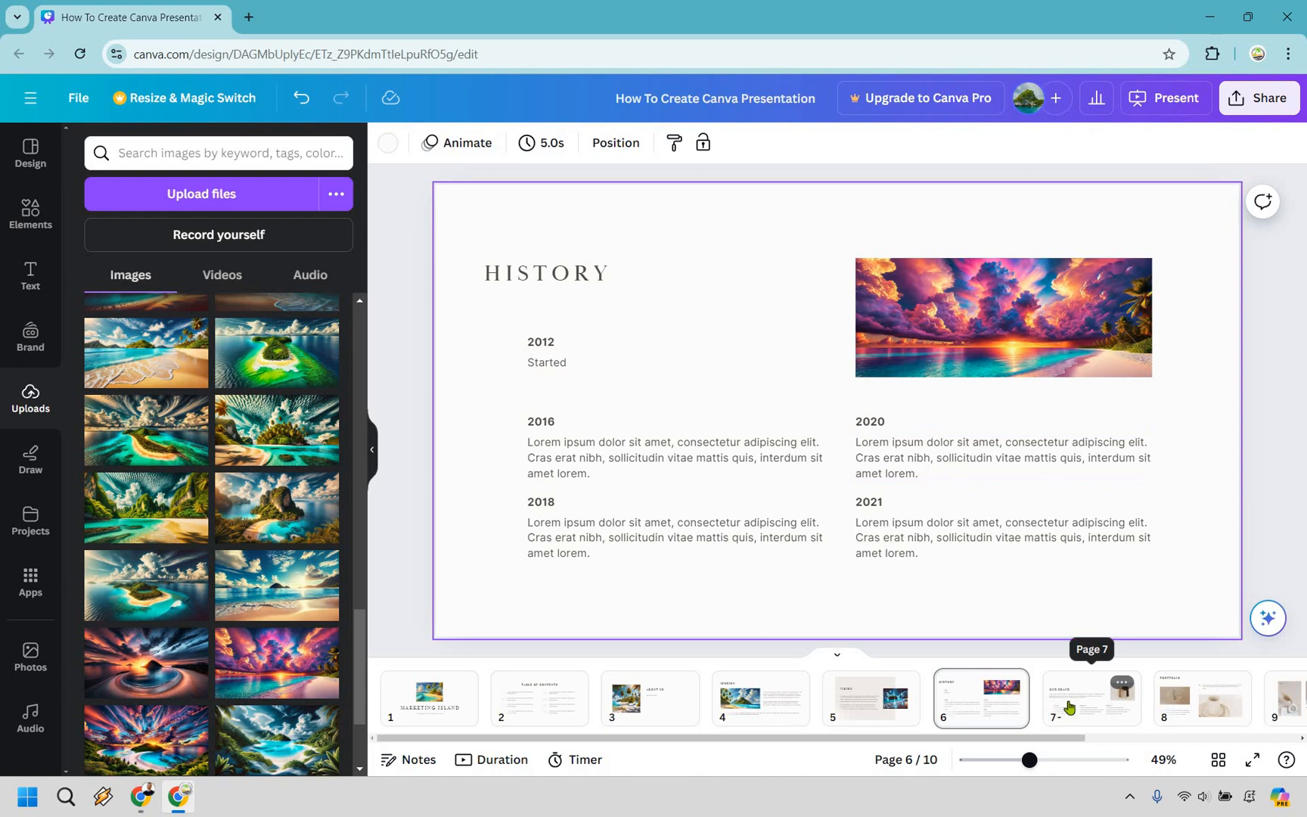
Add island photos to Portfolio page 7 and page 9, selecting a portfolio paragraph.
click(1201, 698)
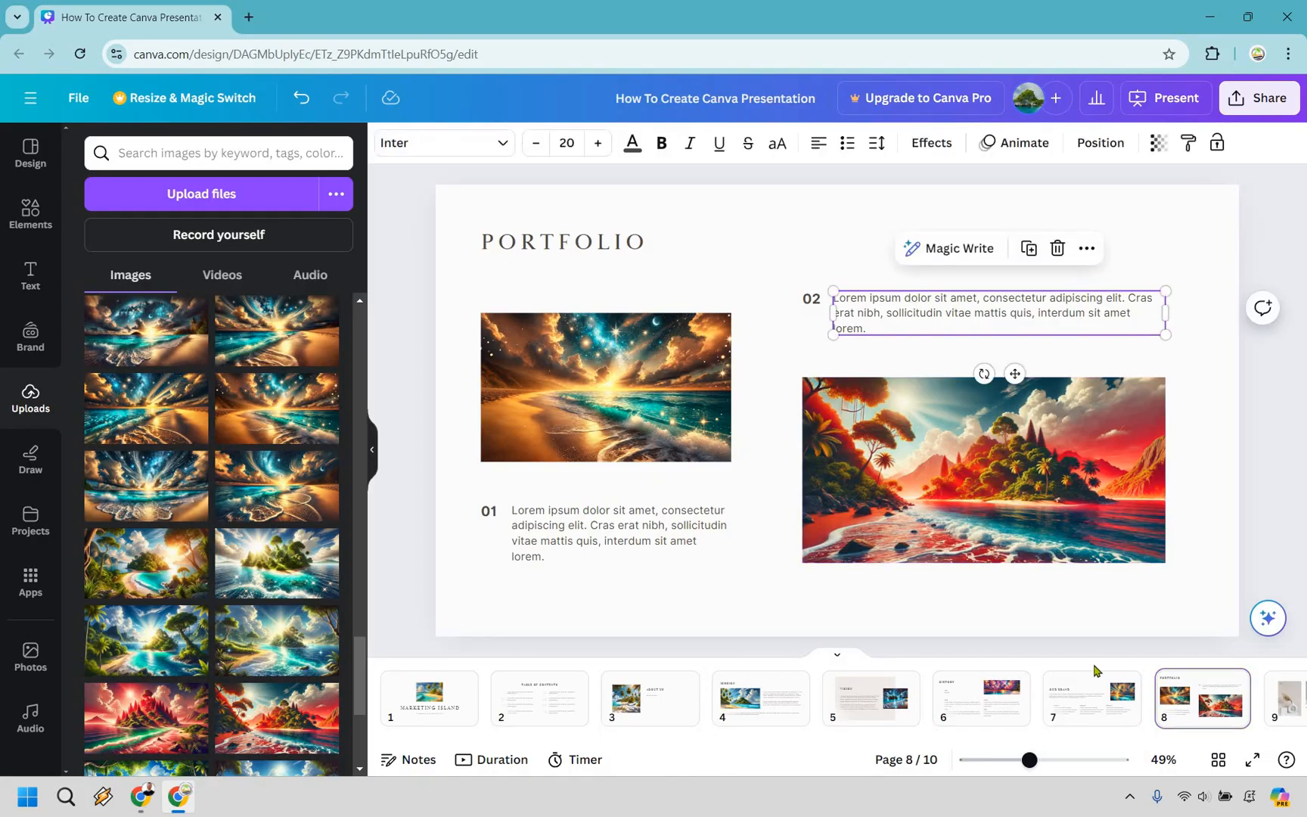
triple_click(992, 313)
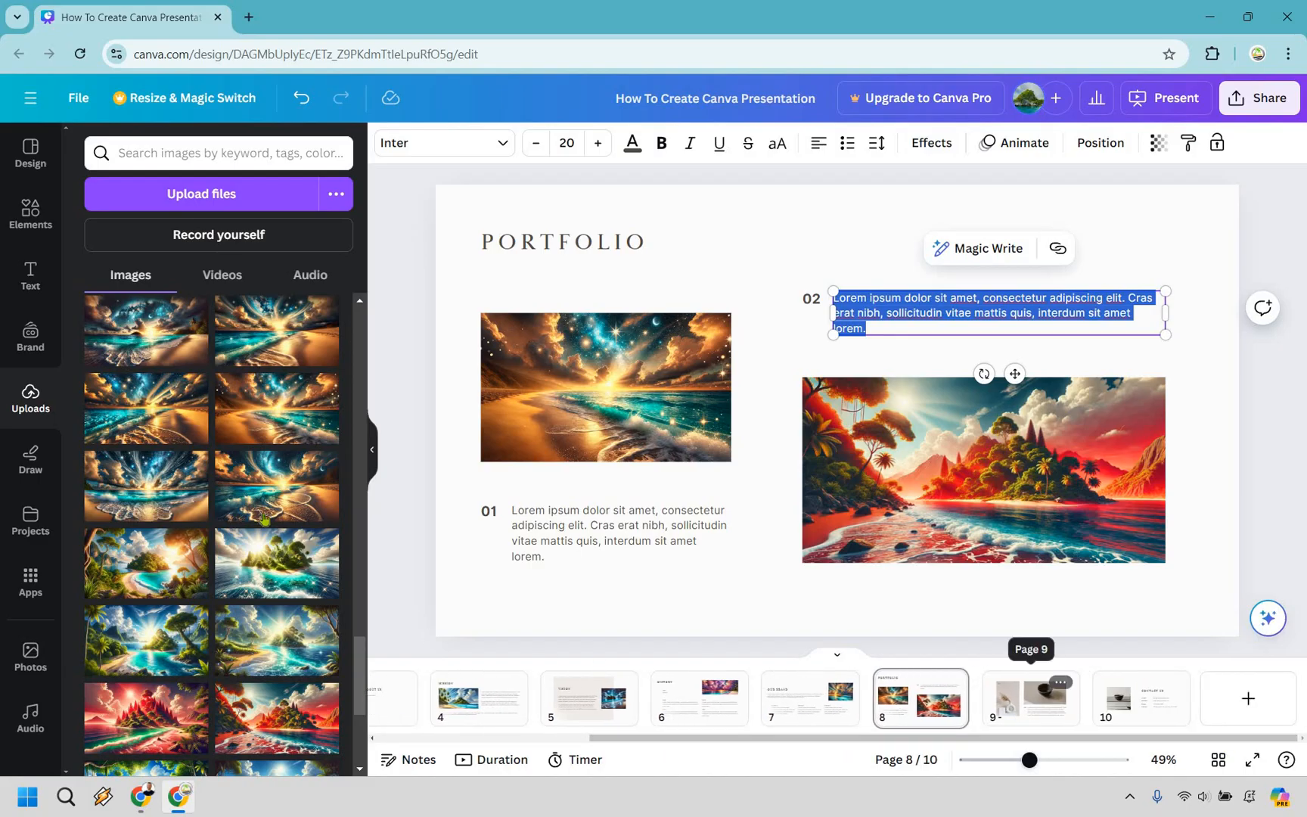
click(1030, 699)
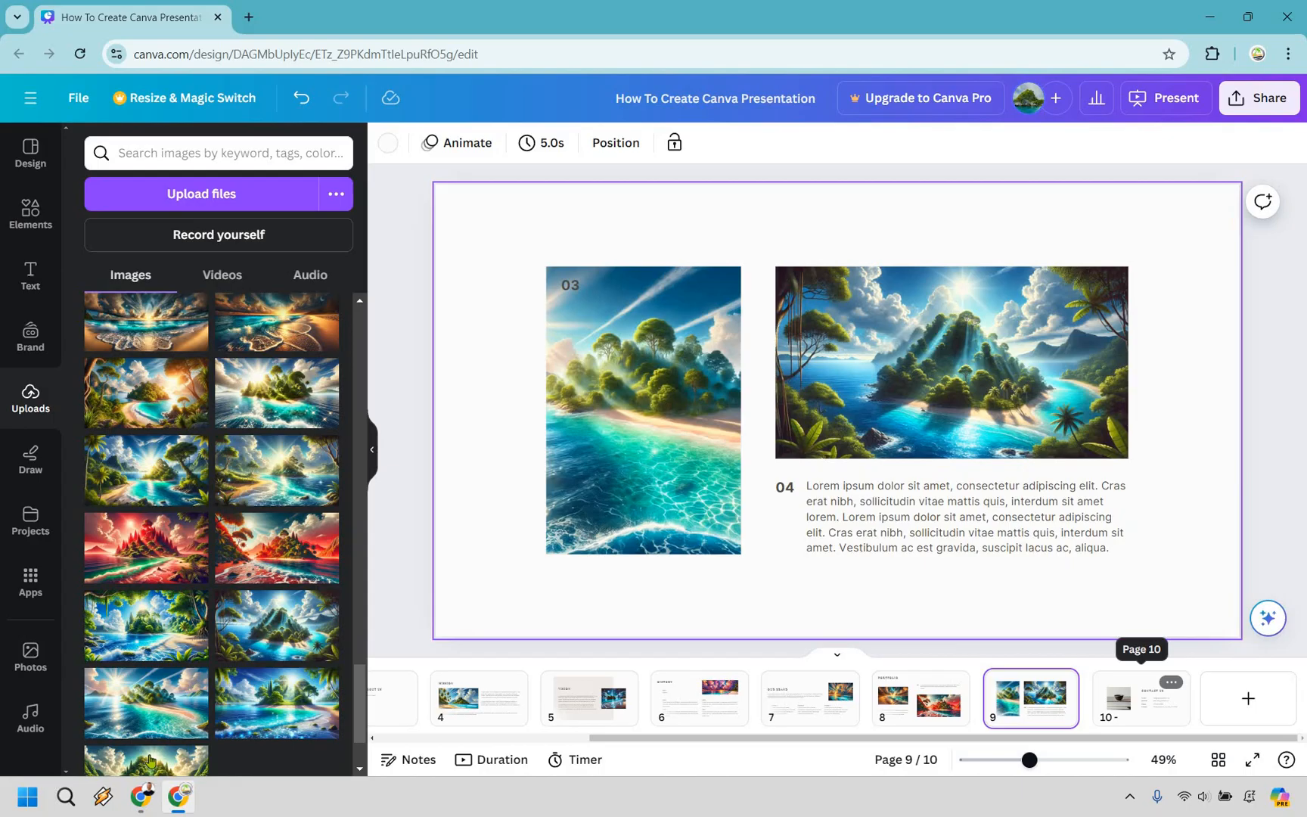
click(1142, 699)
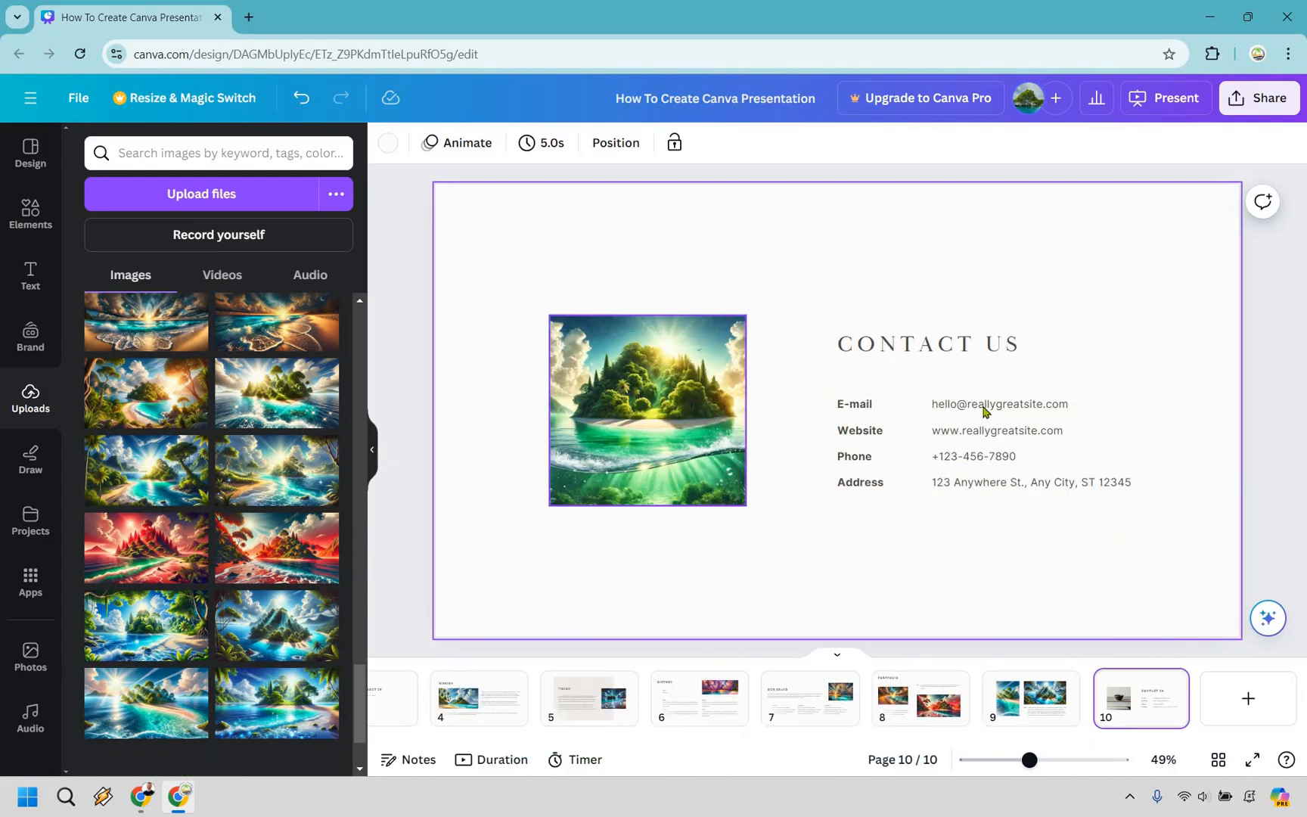
double_click(999, 404)
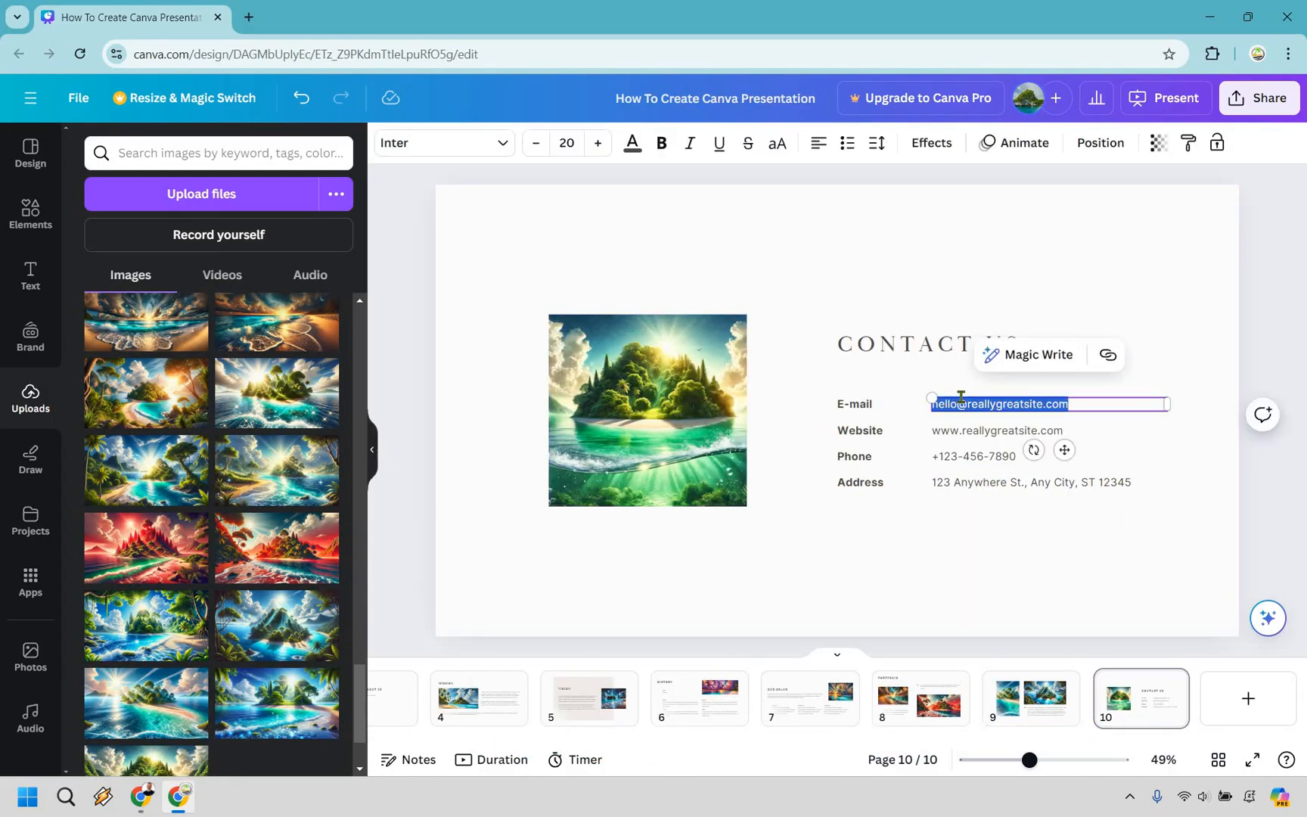
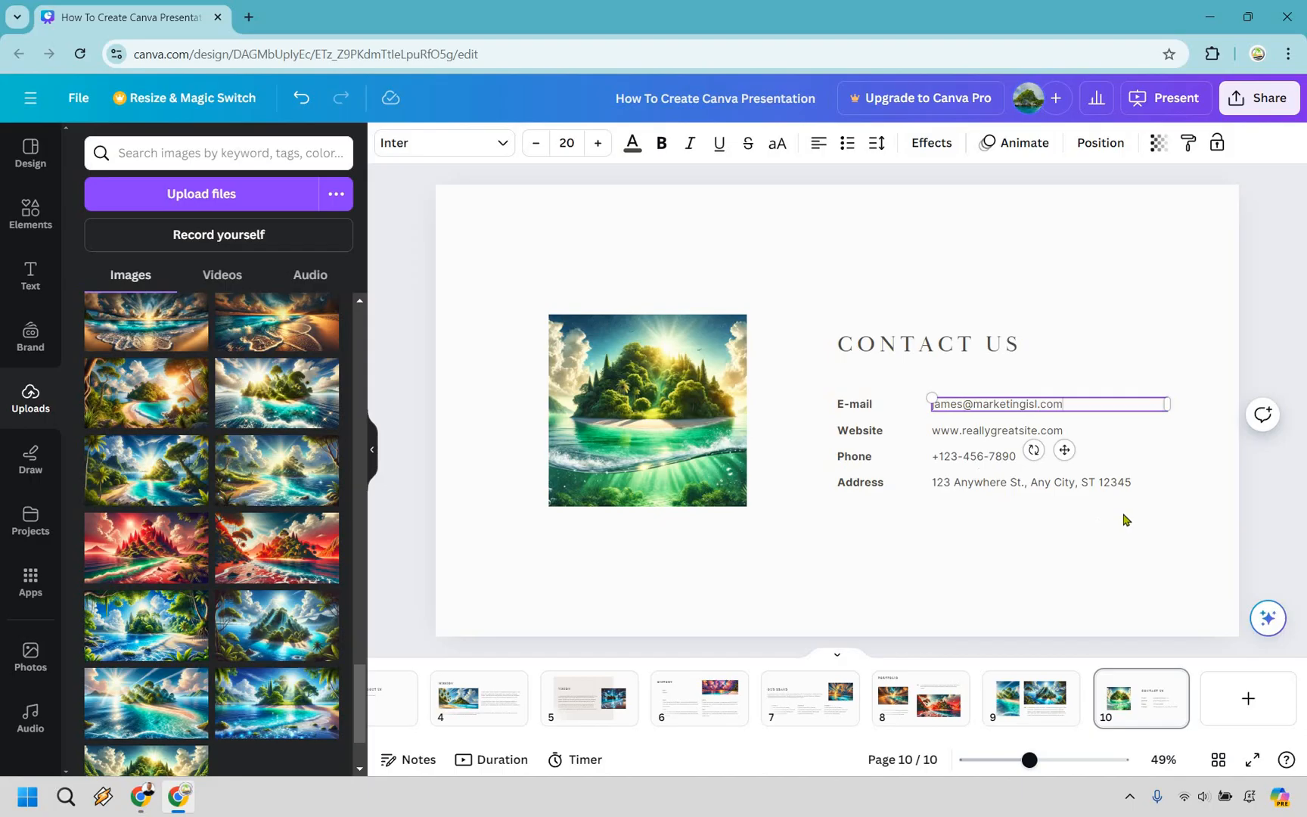
mouse_move(1215, 495)
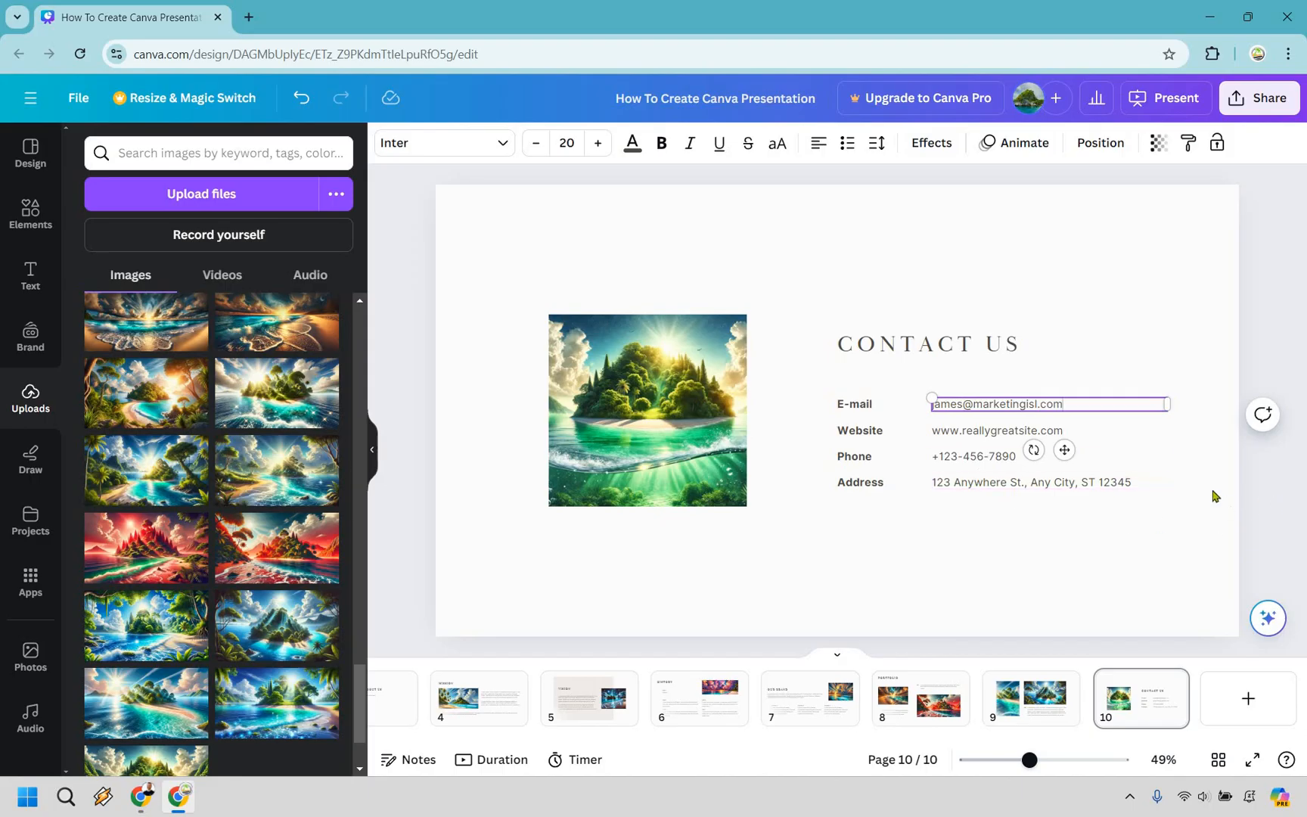
click(995, 430)
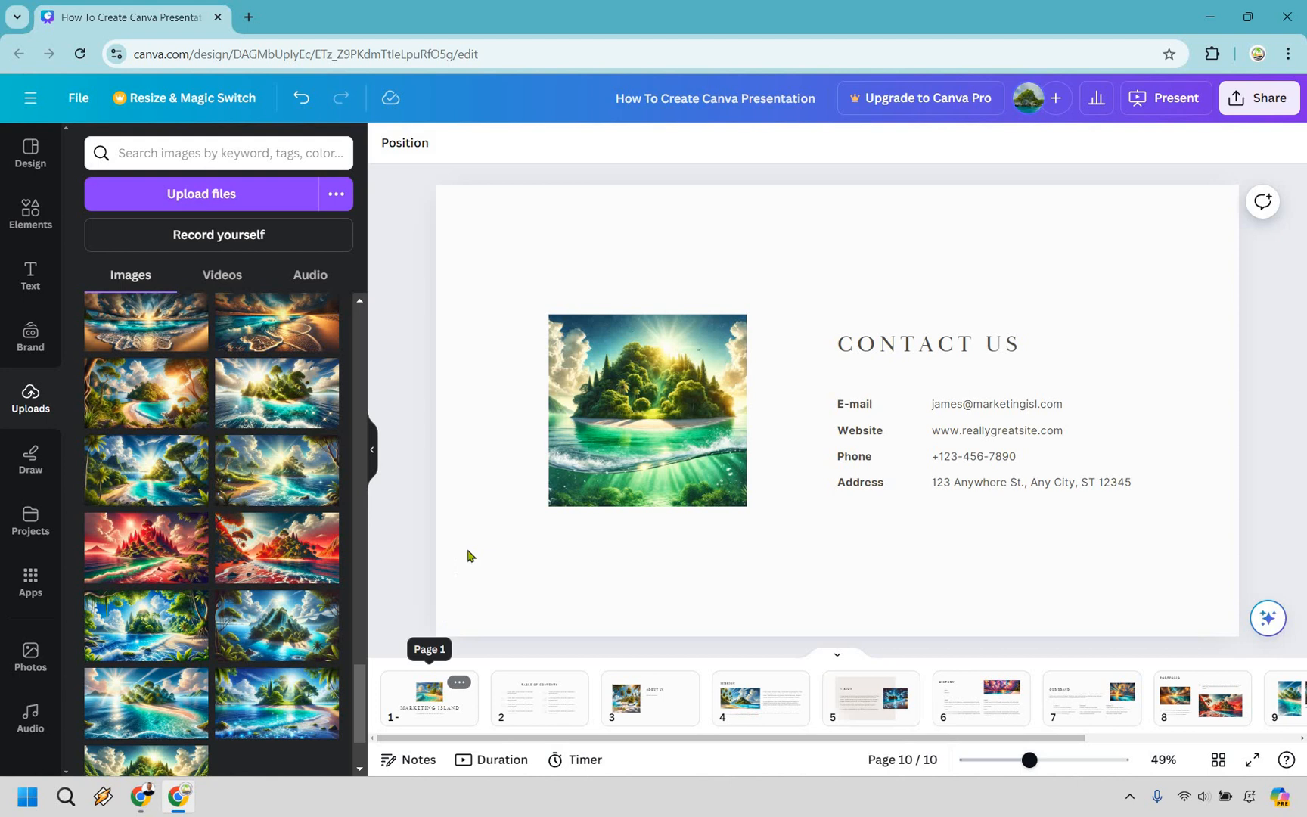
Delete page 2, the Table of Contents, through its page options menu.
click(428, 697)
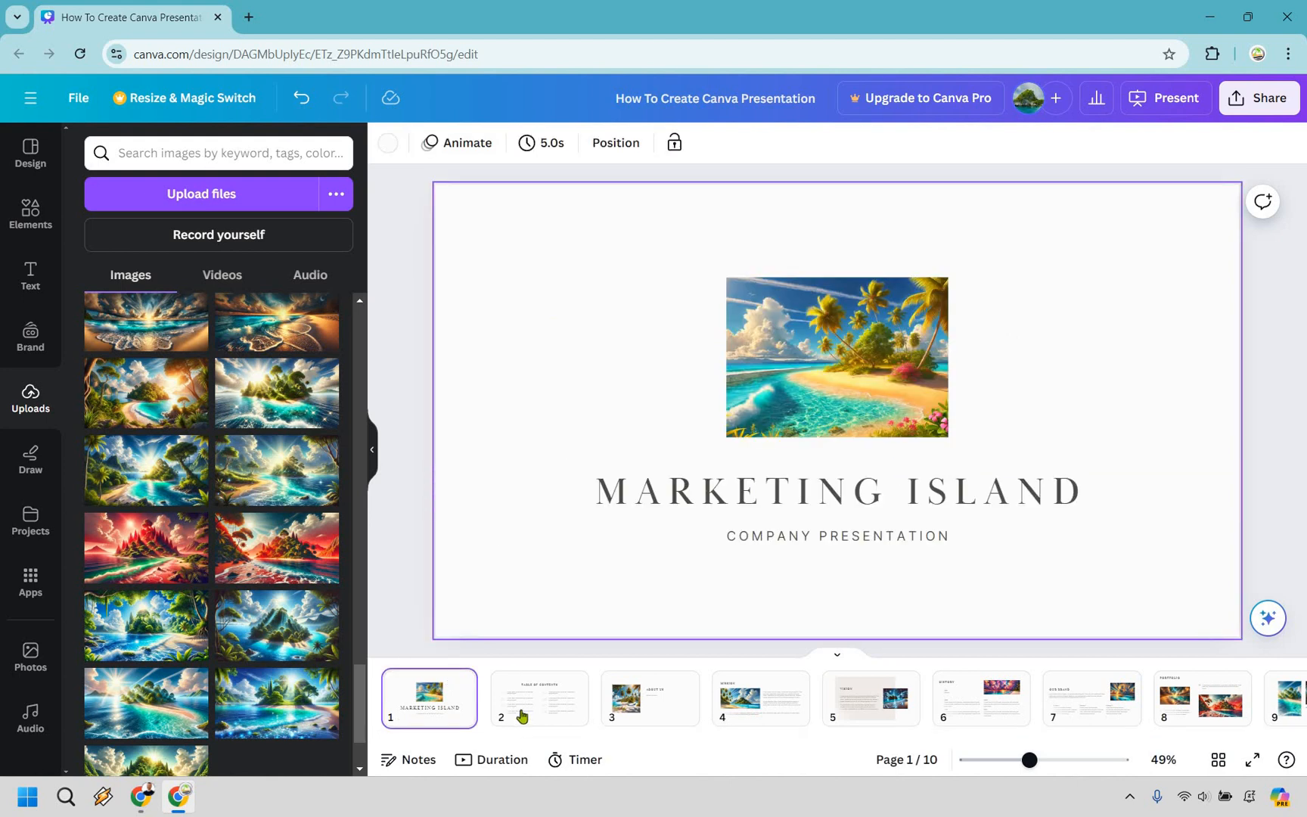
click(539, 699)
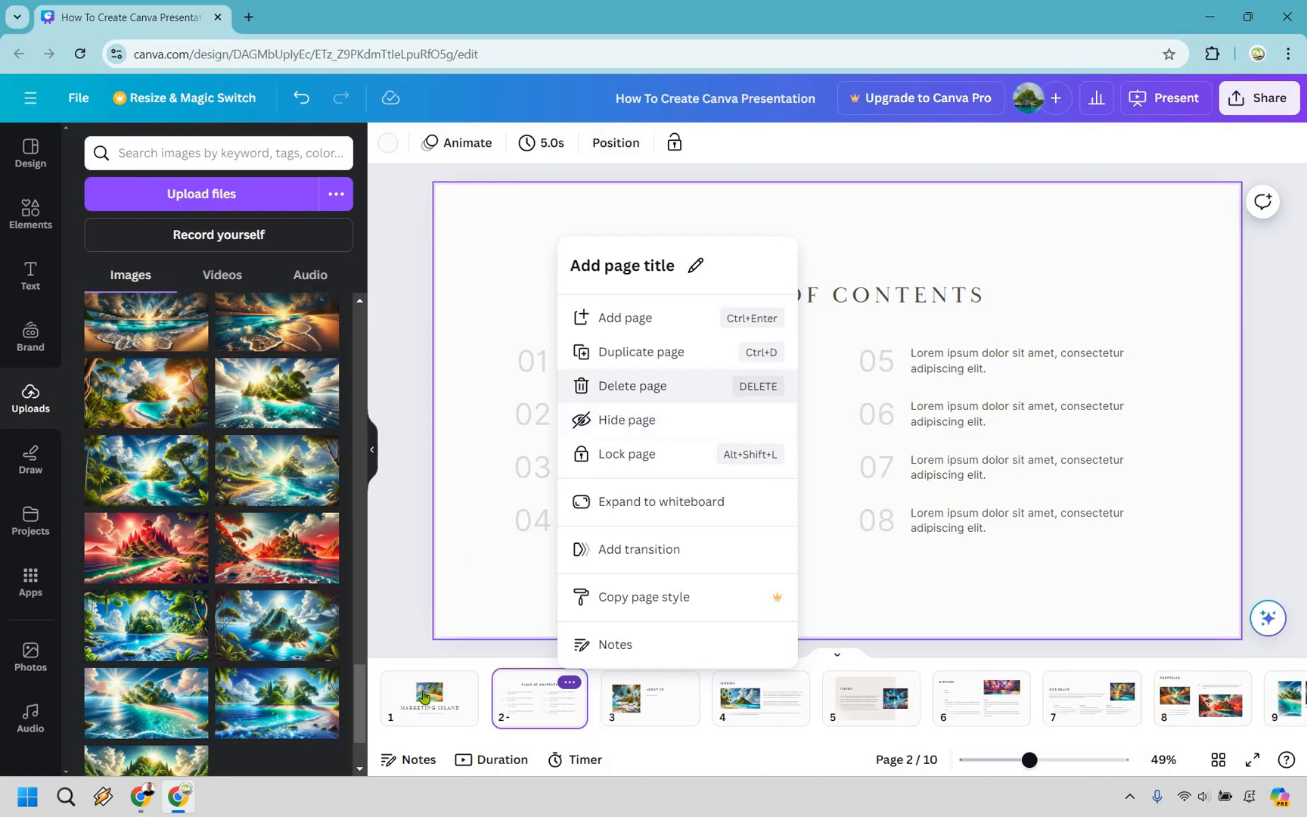
click(632, 386)
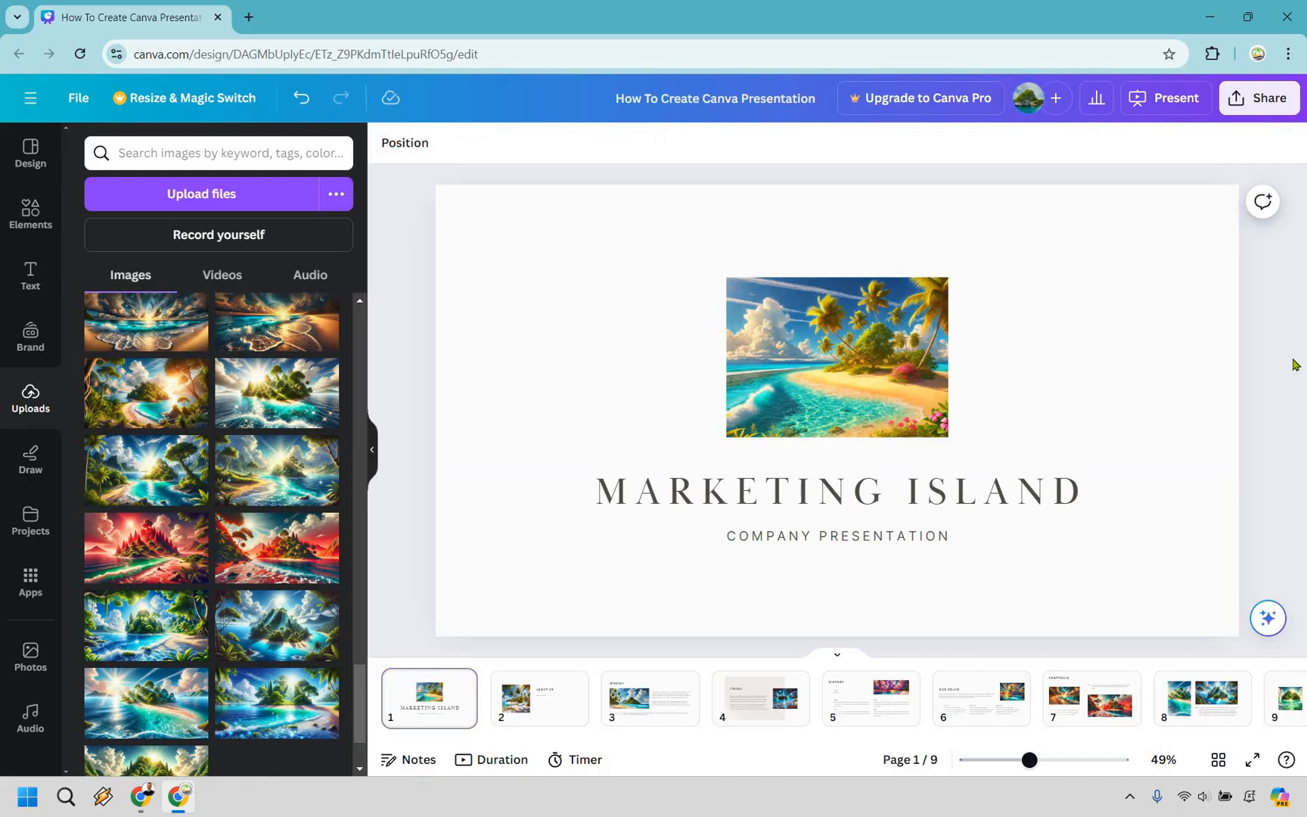
mouse_move(621, 477)
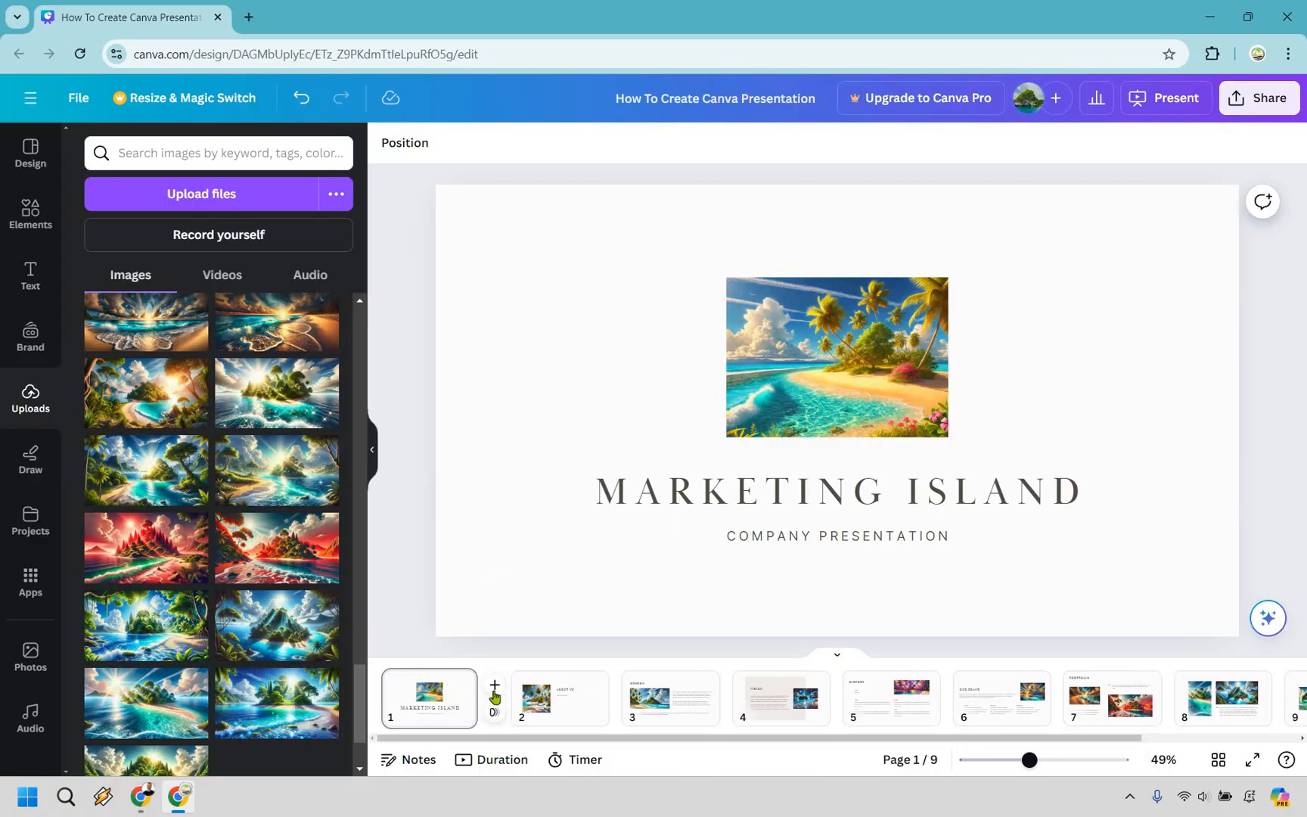
mouse_move(493, 687)
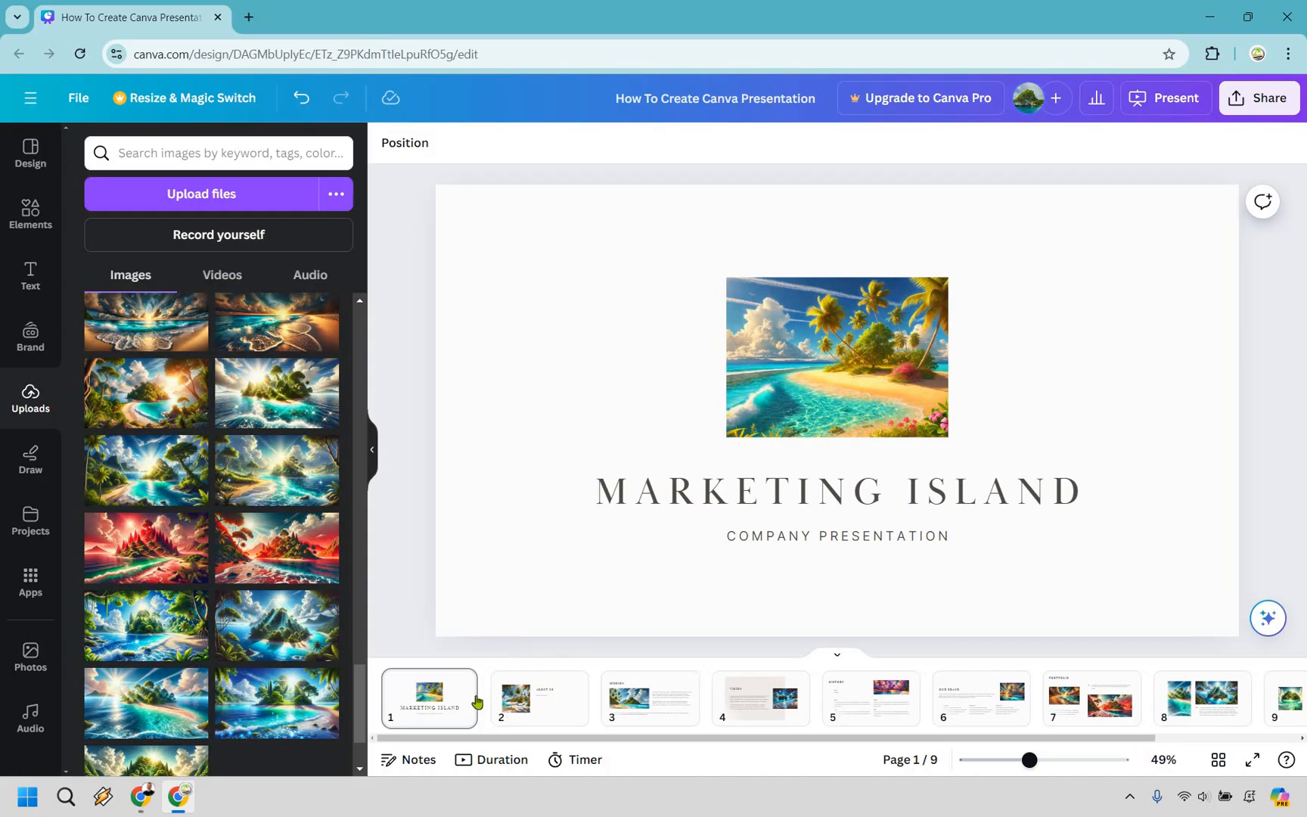
mouse_move(482, 697)
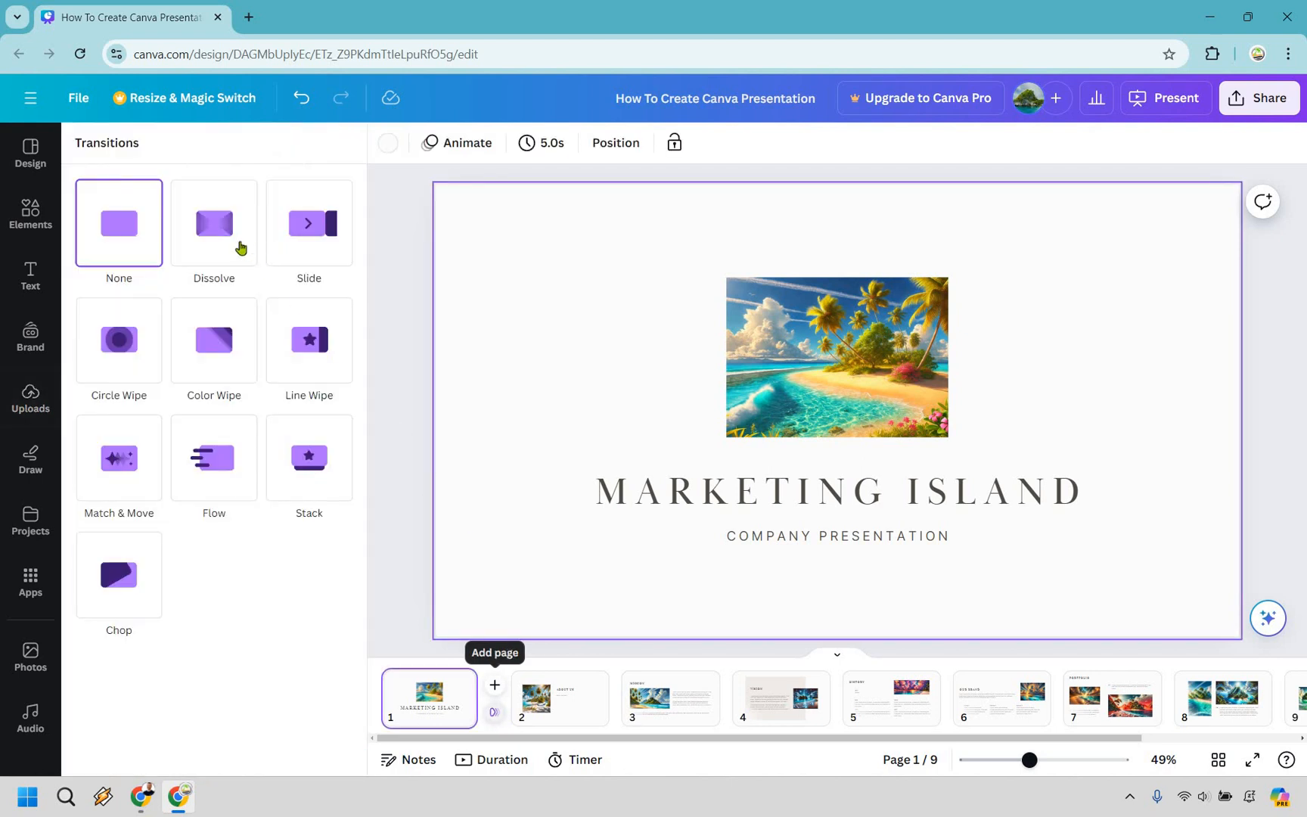
Preview several transition styles, including Match & Move, on the title page.
click(214, 222)
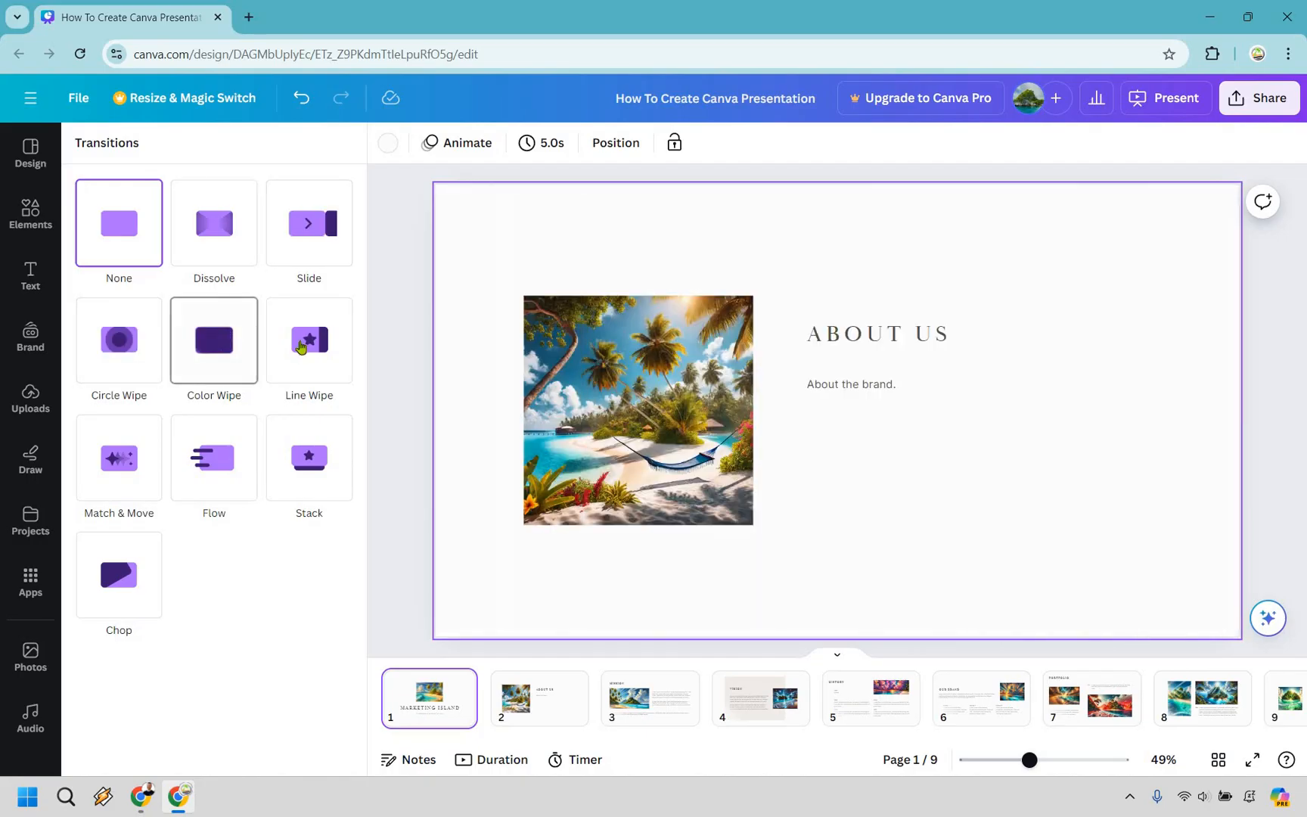
click(118, 458)
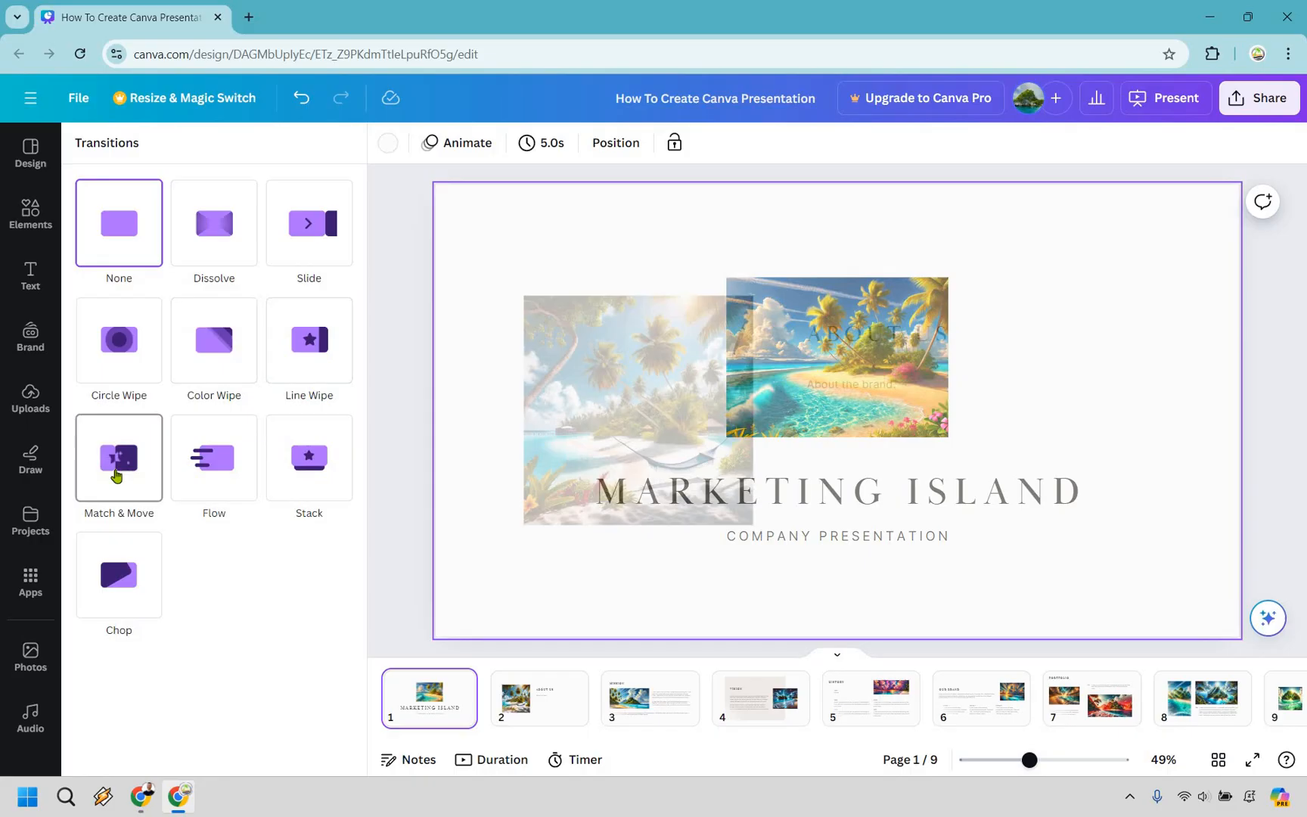
click(214, 457)
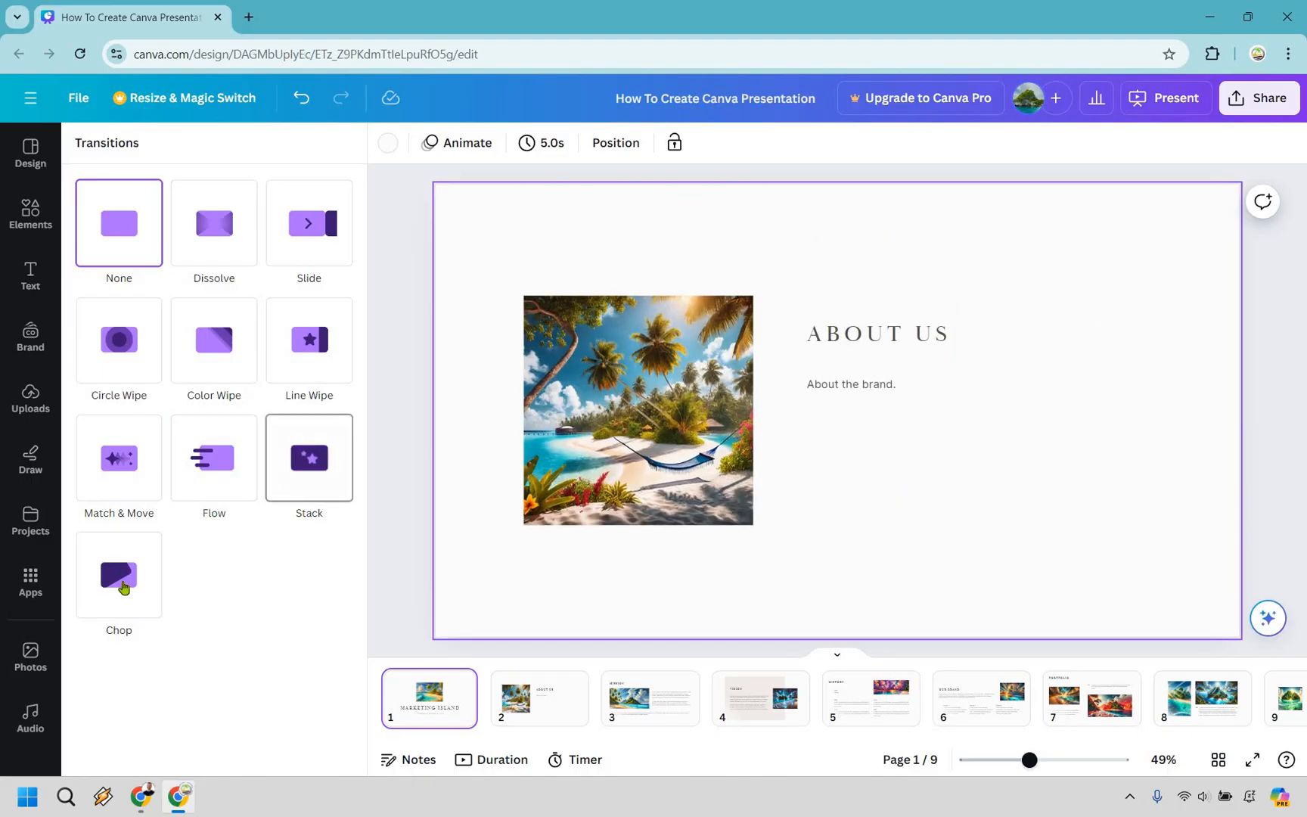
click(214, 457)
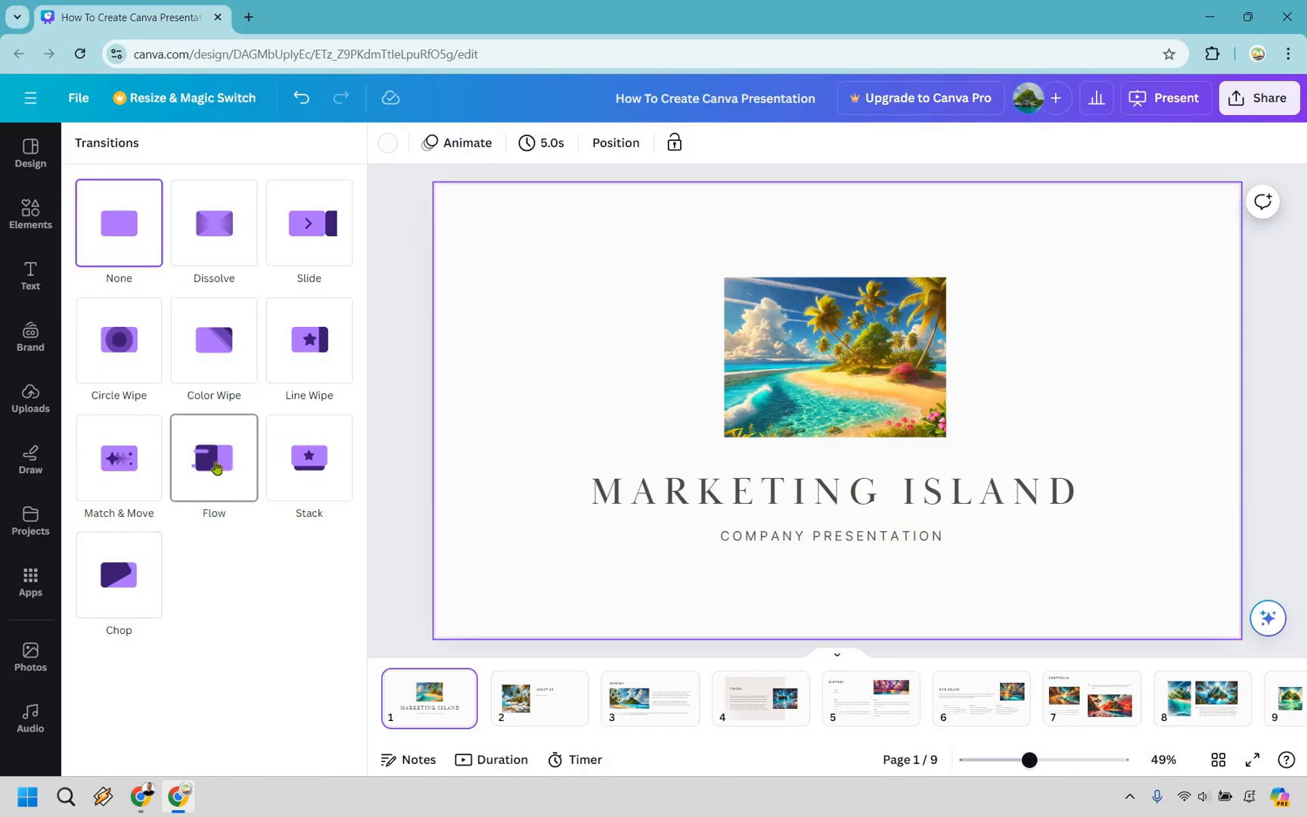
Choose the Flow transition, set its duration to 1 second, and apply it between all pages.
click(214, 457)
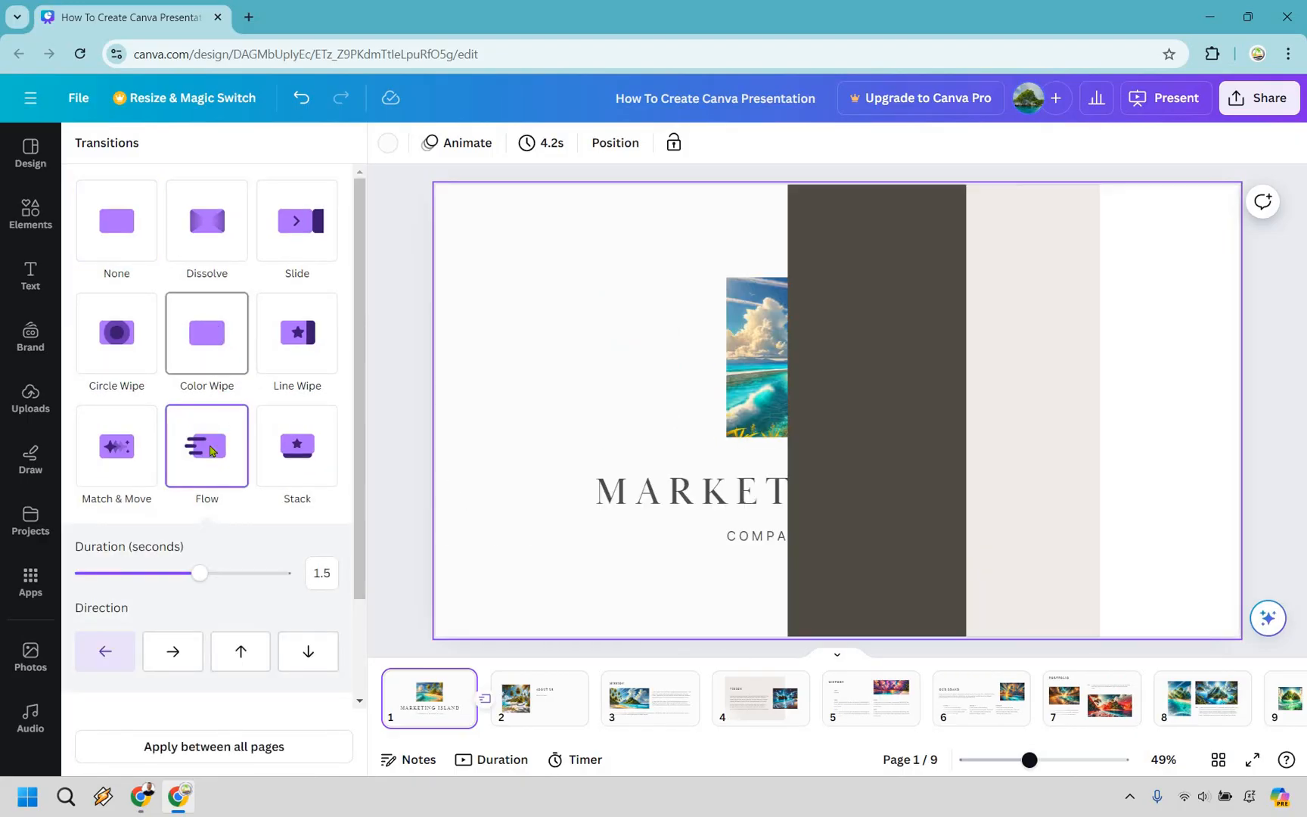
drag(199, 572, 190, 488)
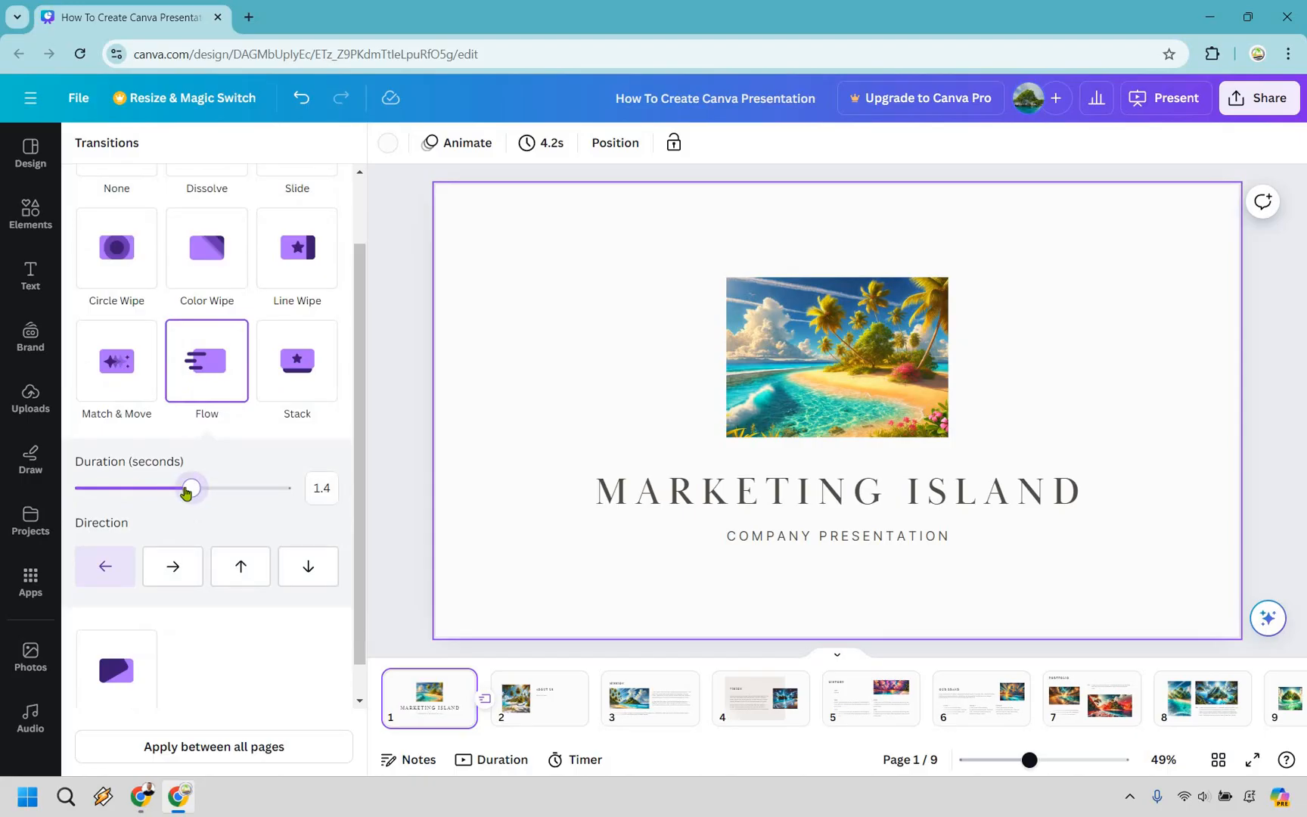
drag(189, 488, 164, 488)
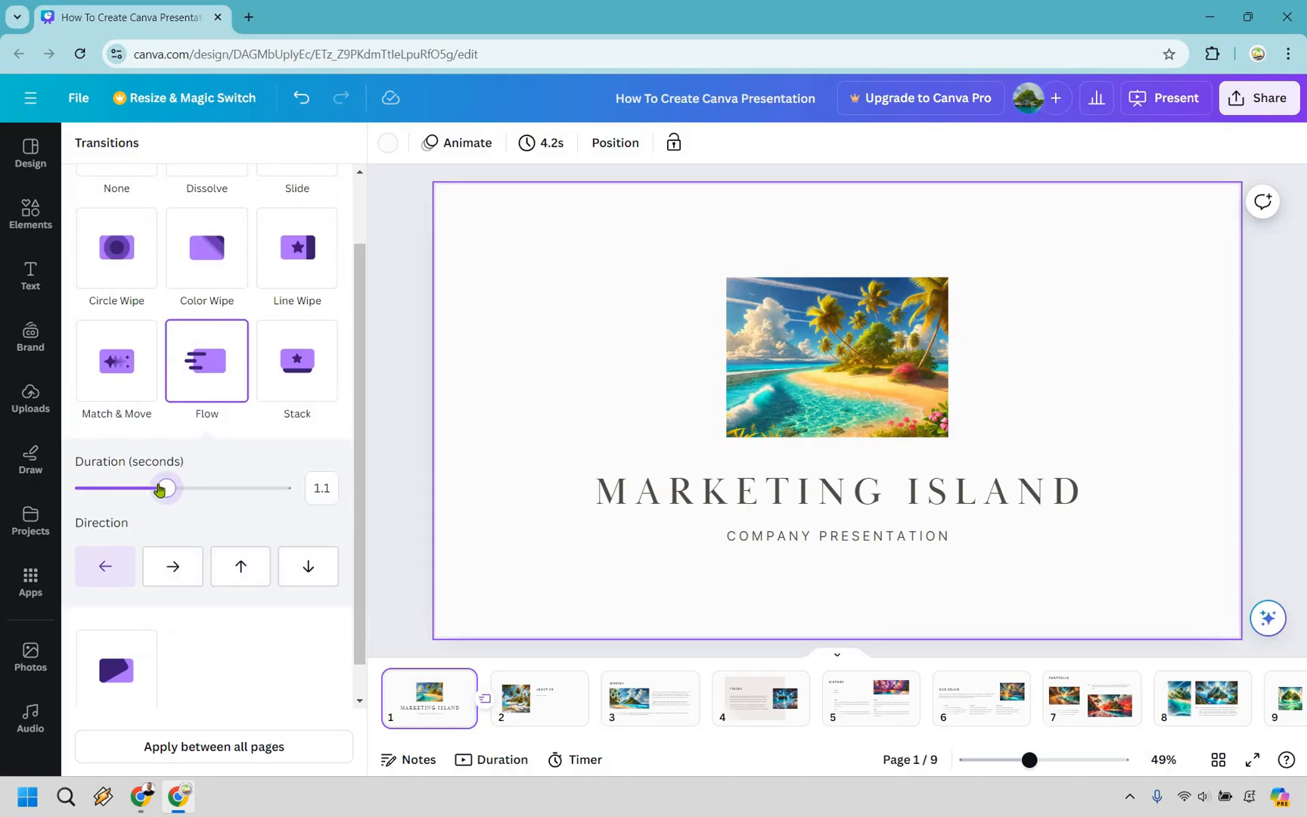
drag(164, 488, 158, 488)
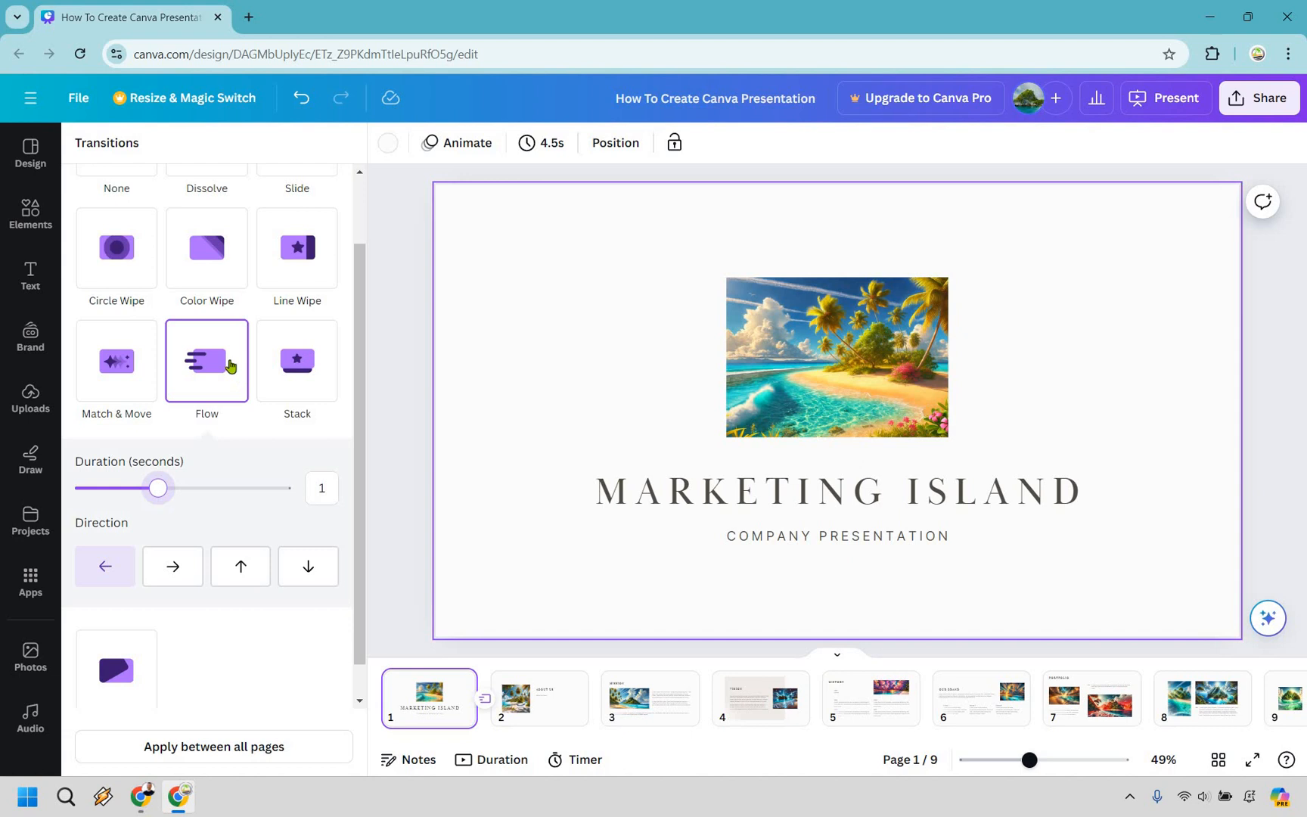
click(173, 566)
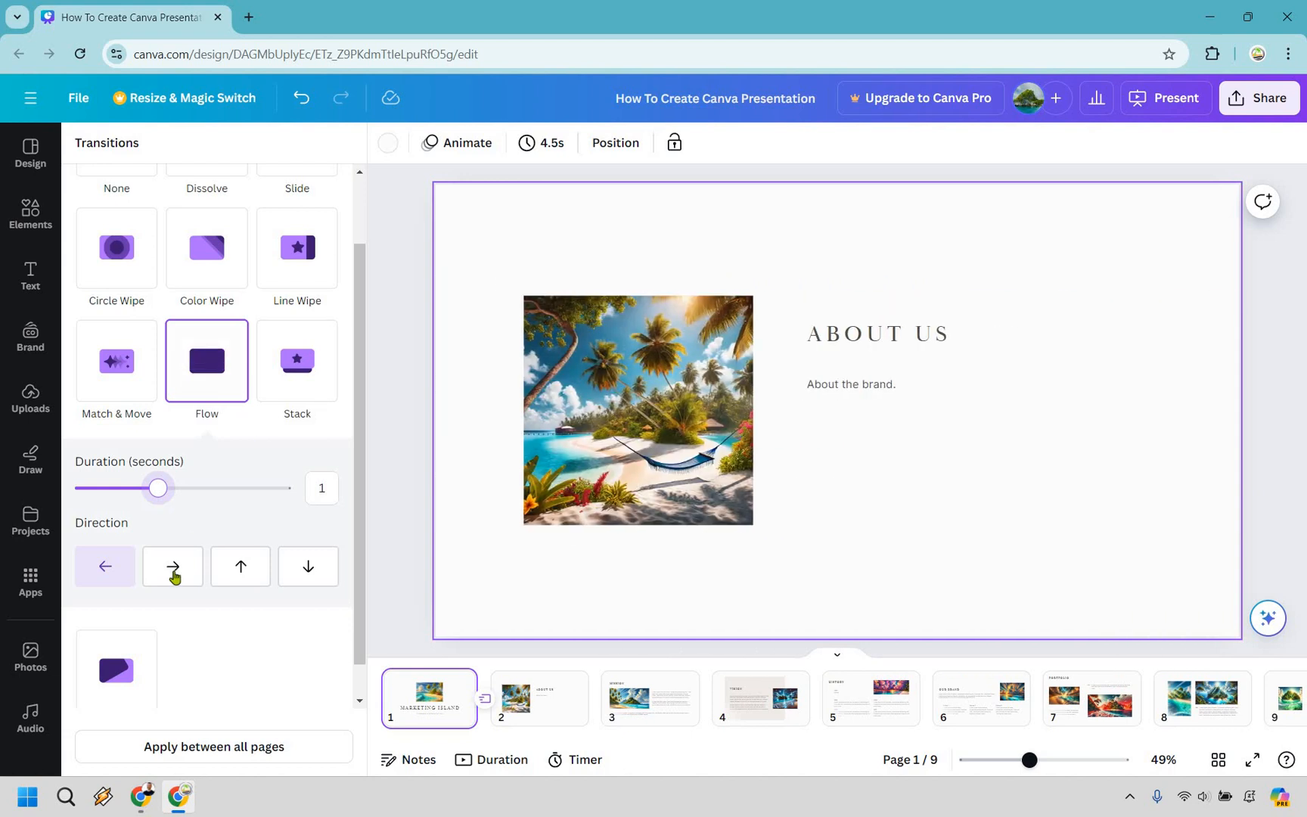
click(239, 566)
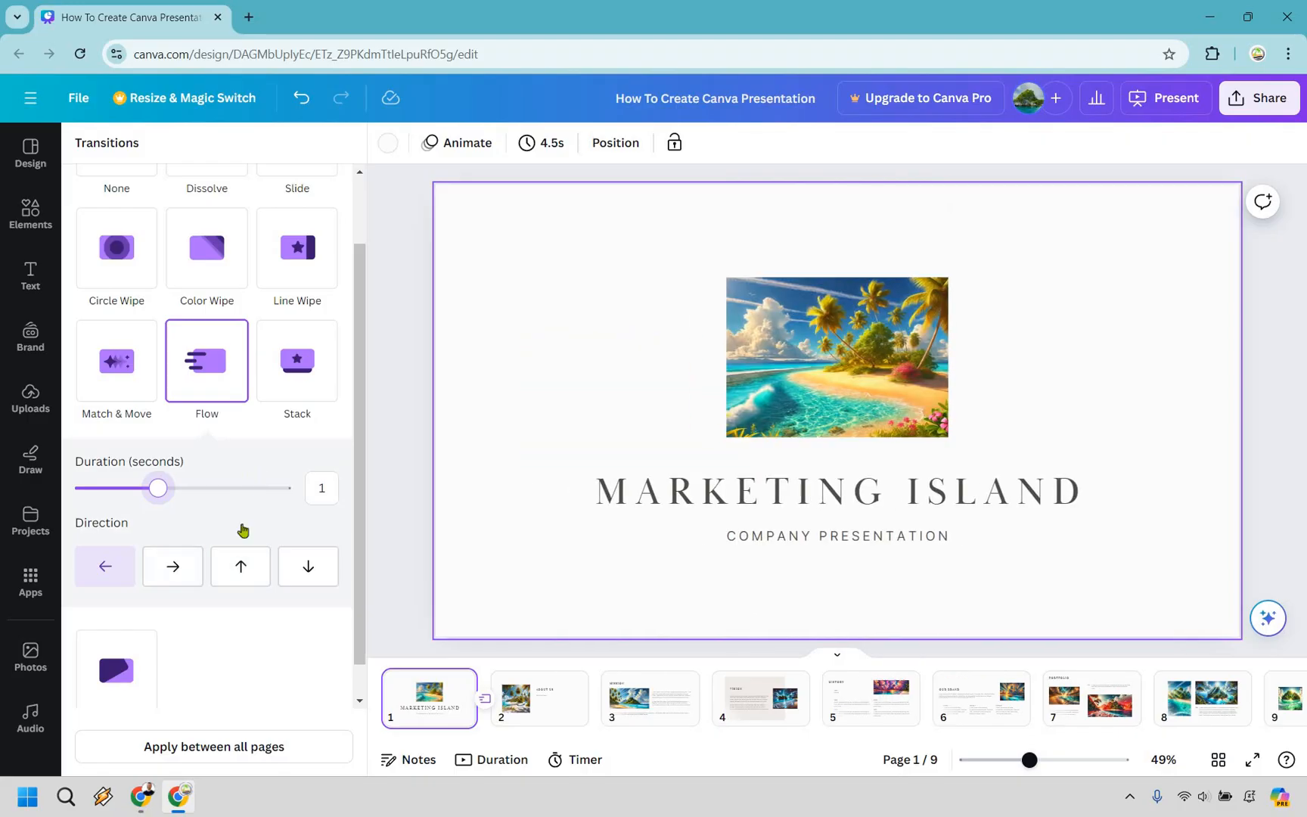
scroll(down, 3)
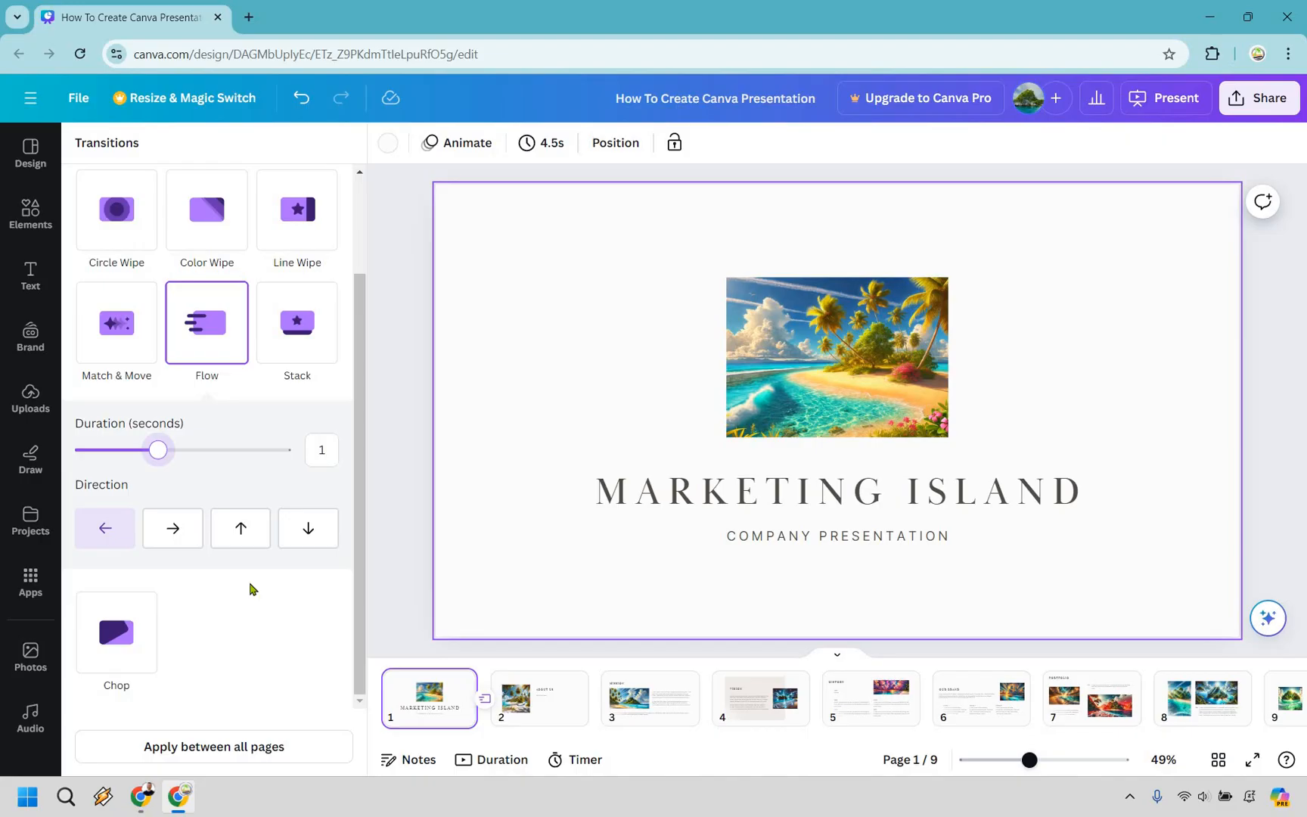
mouse_move(357, 573)
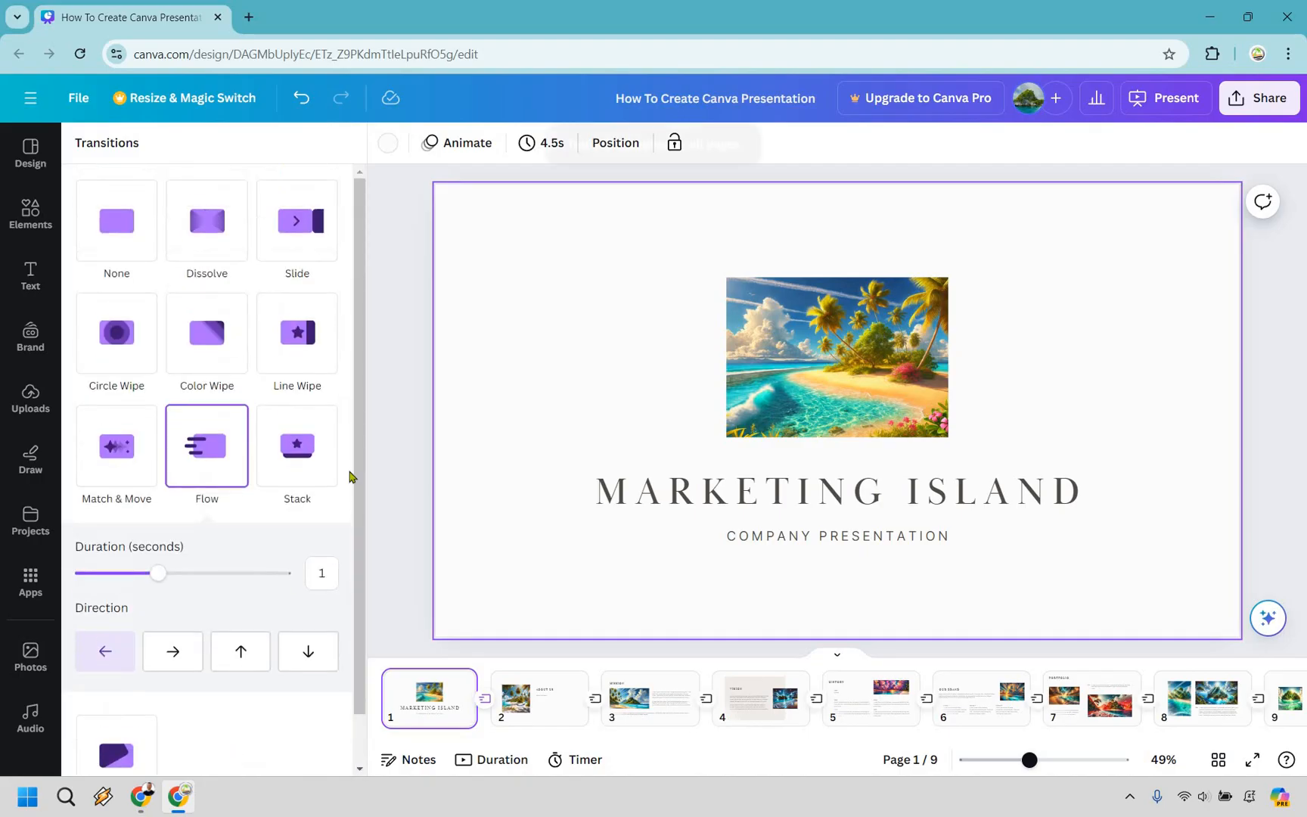
click(206, 445)
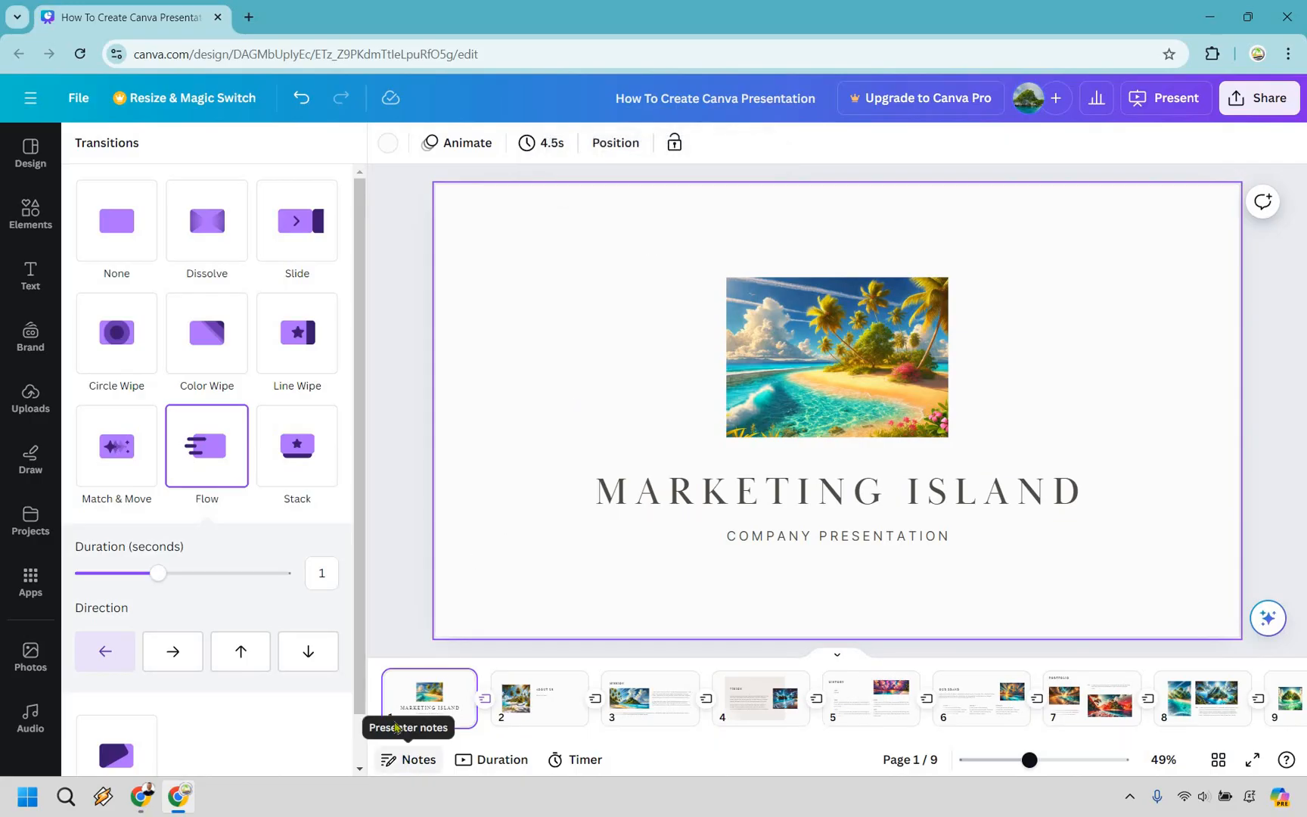
Open and then close the presenter notes for the cover page.
click(408, 759)
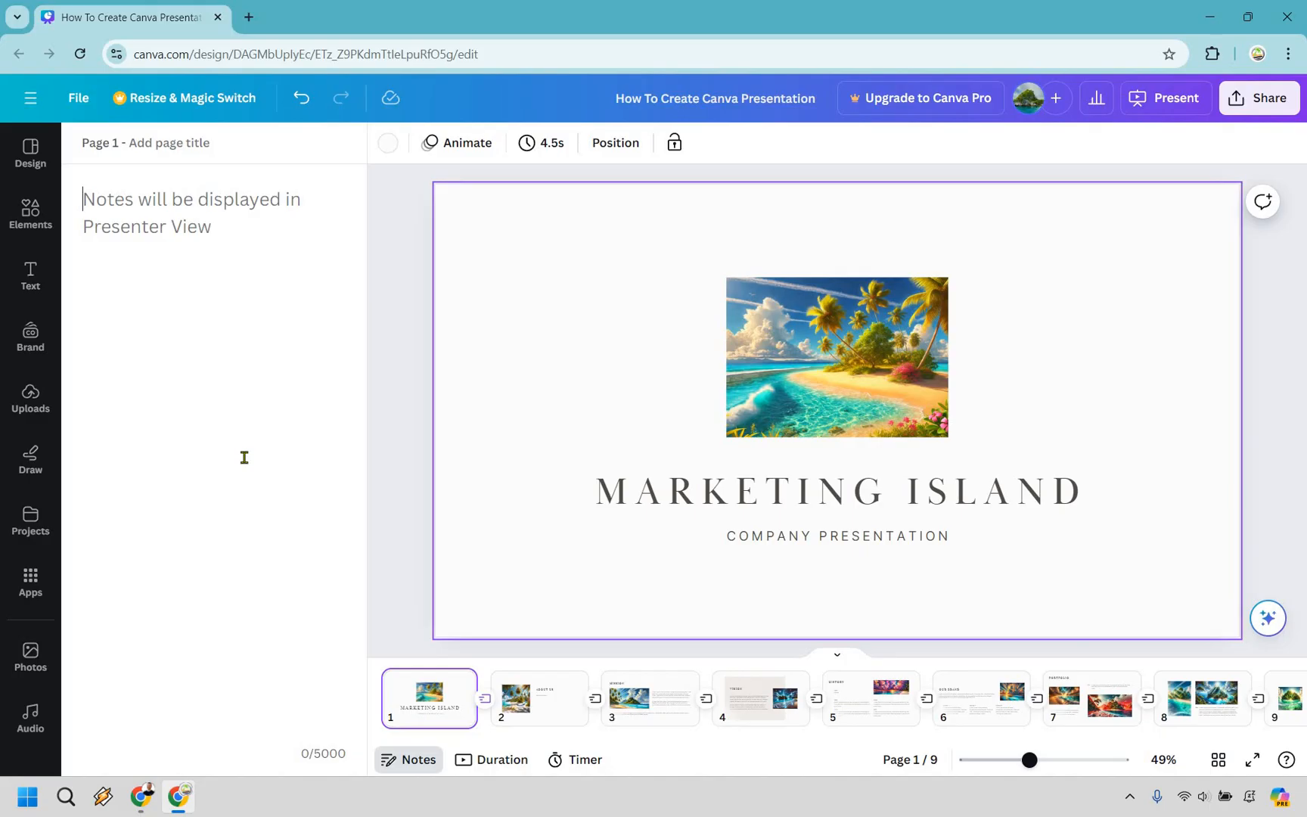
mouse_move(383, 750)
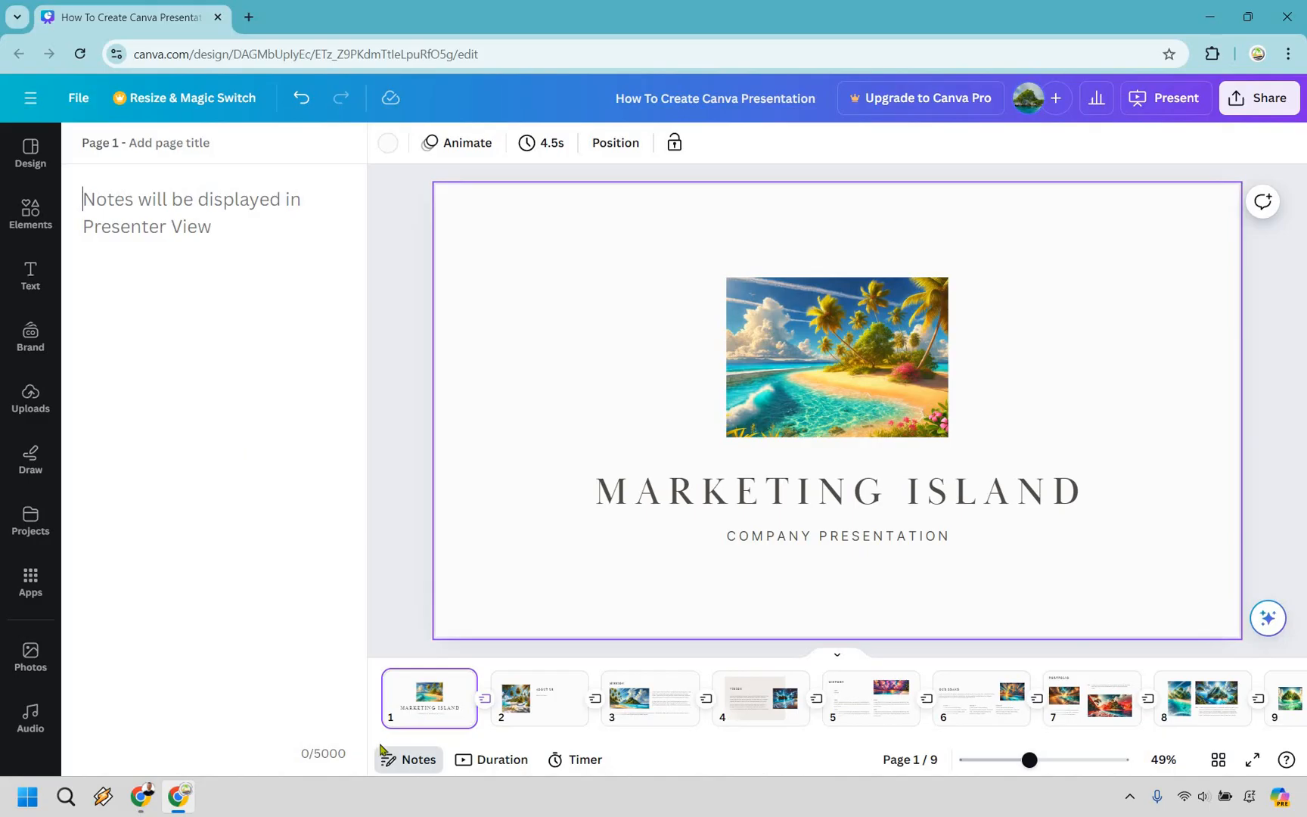
click(30, 395)
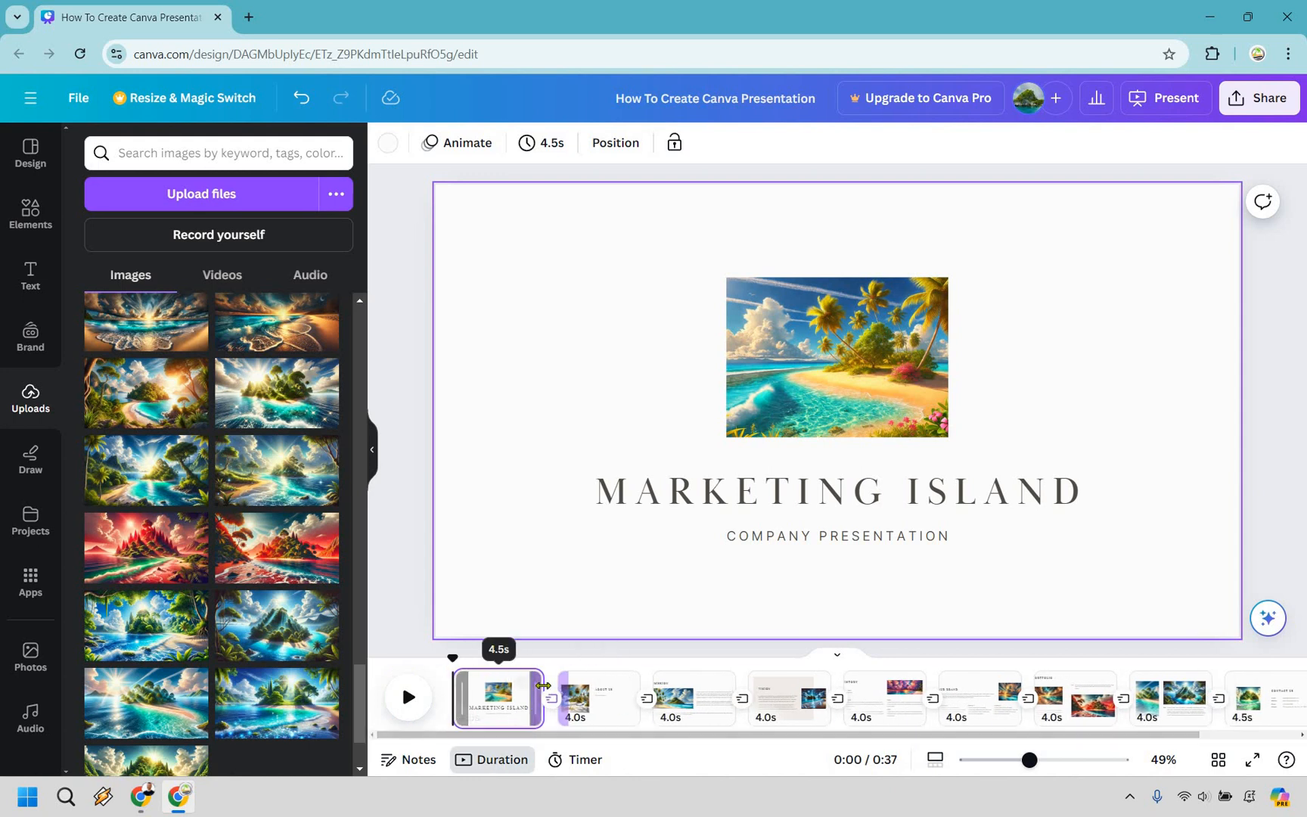
drag(540, 699, 631, 698)
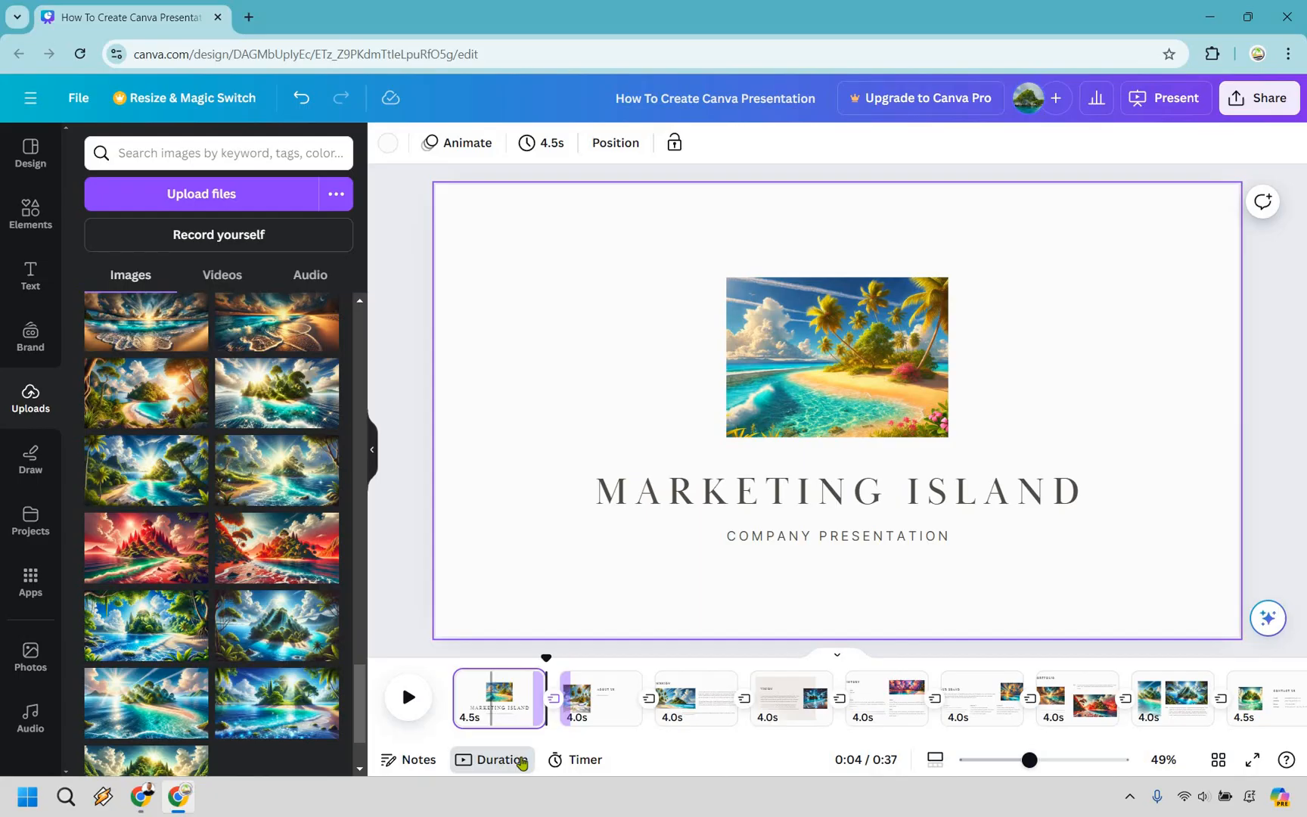
click(575, 759)
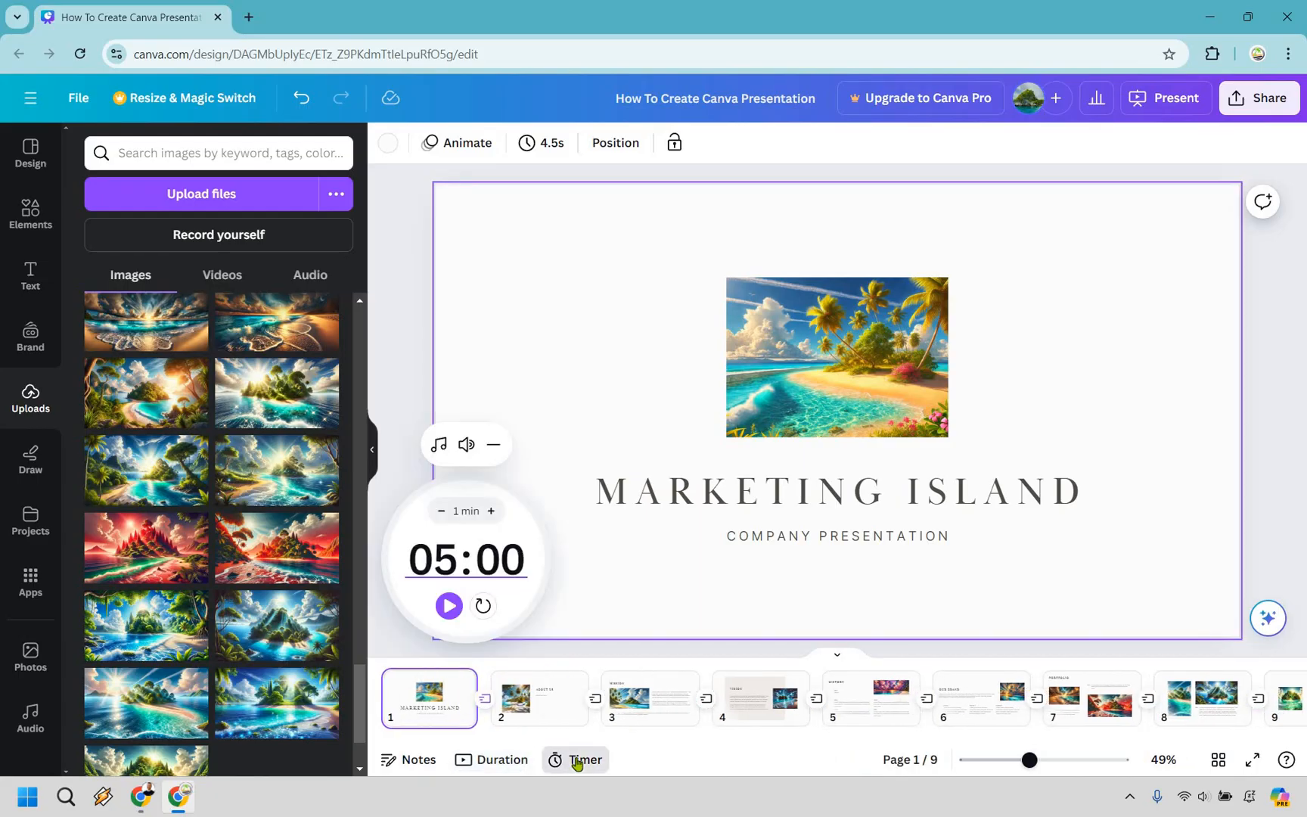
click(574, 760)
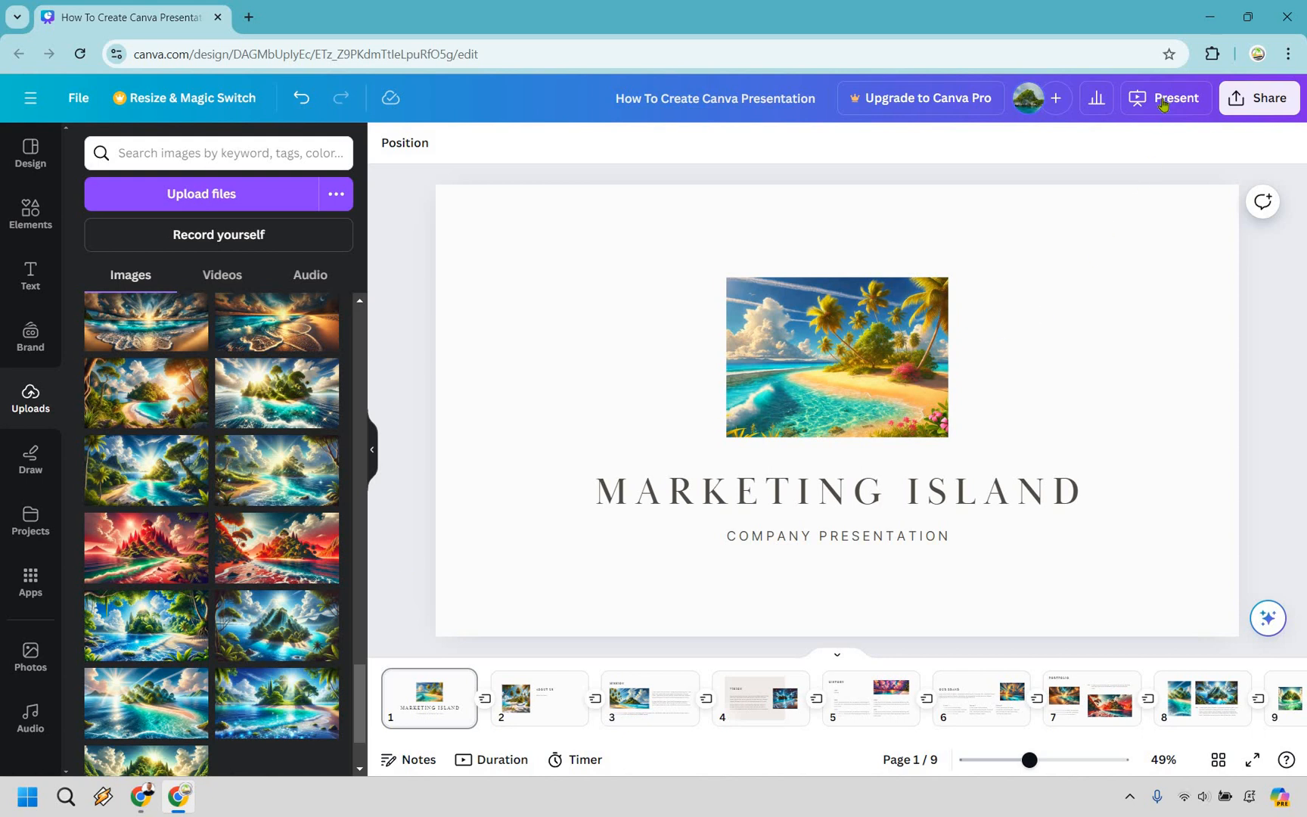
Preview Presenter view and Autoplay, then start presenting full screen.
click(1166, 97)
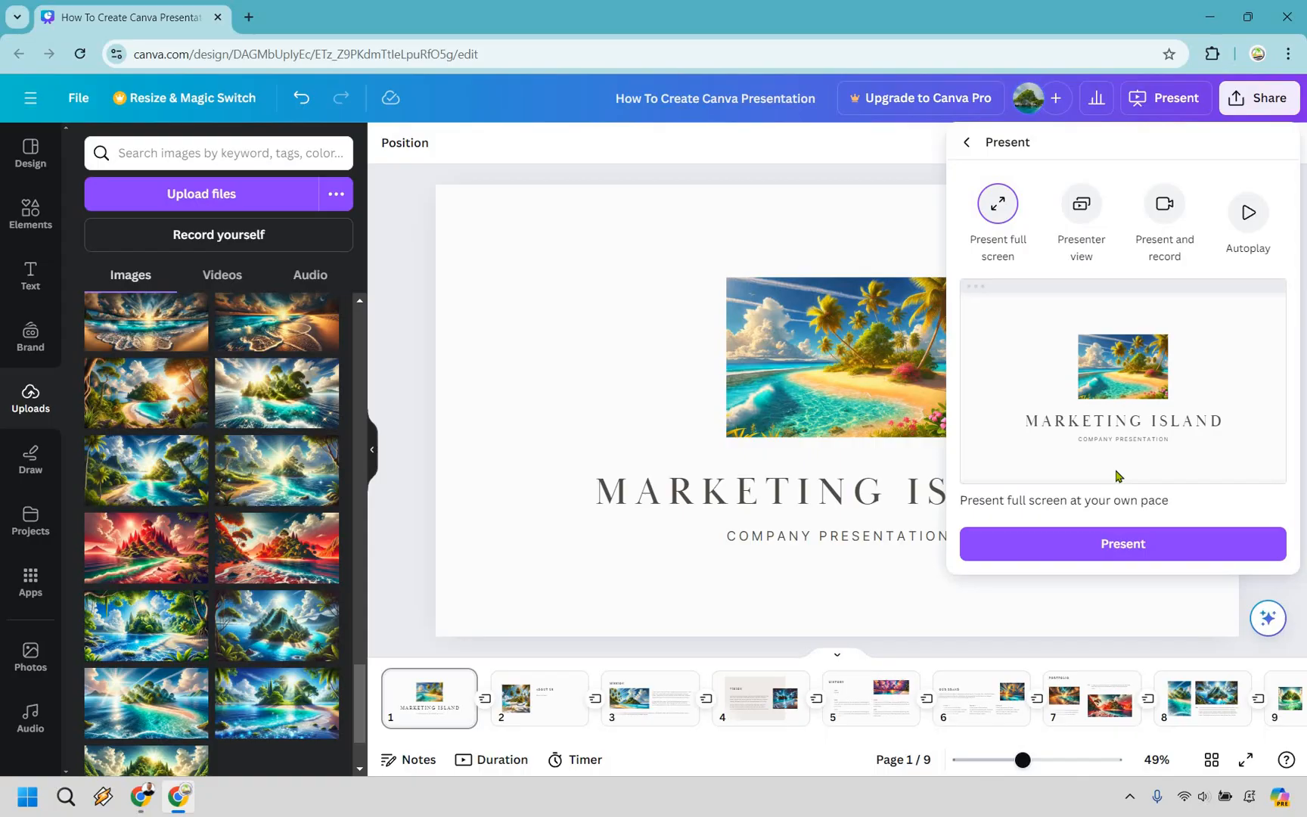
mouse_move(1118, 471)
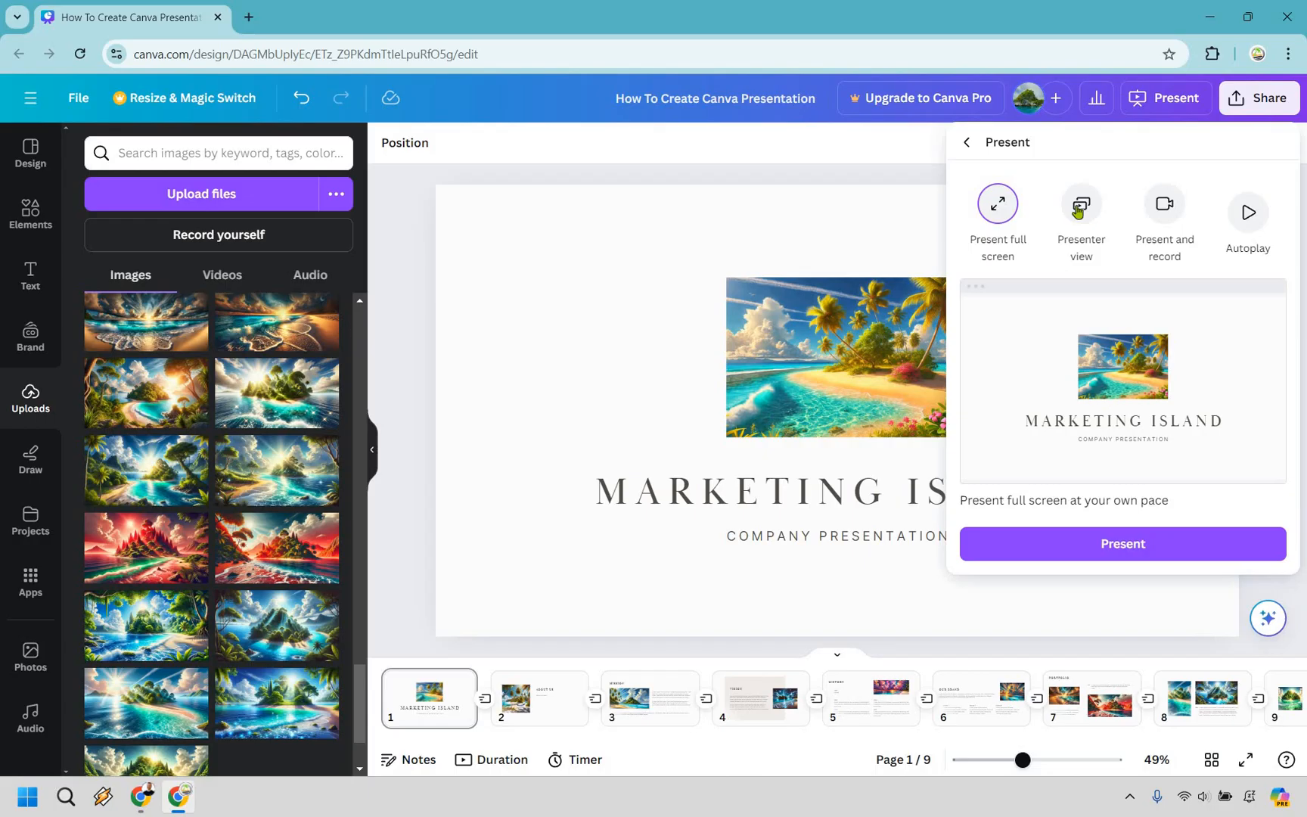
click(1080, 205)
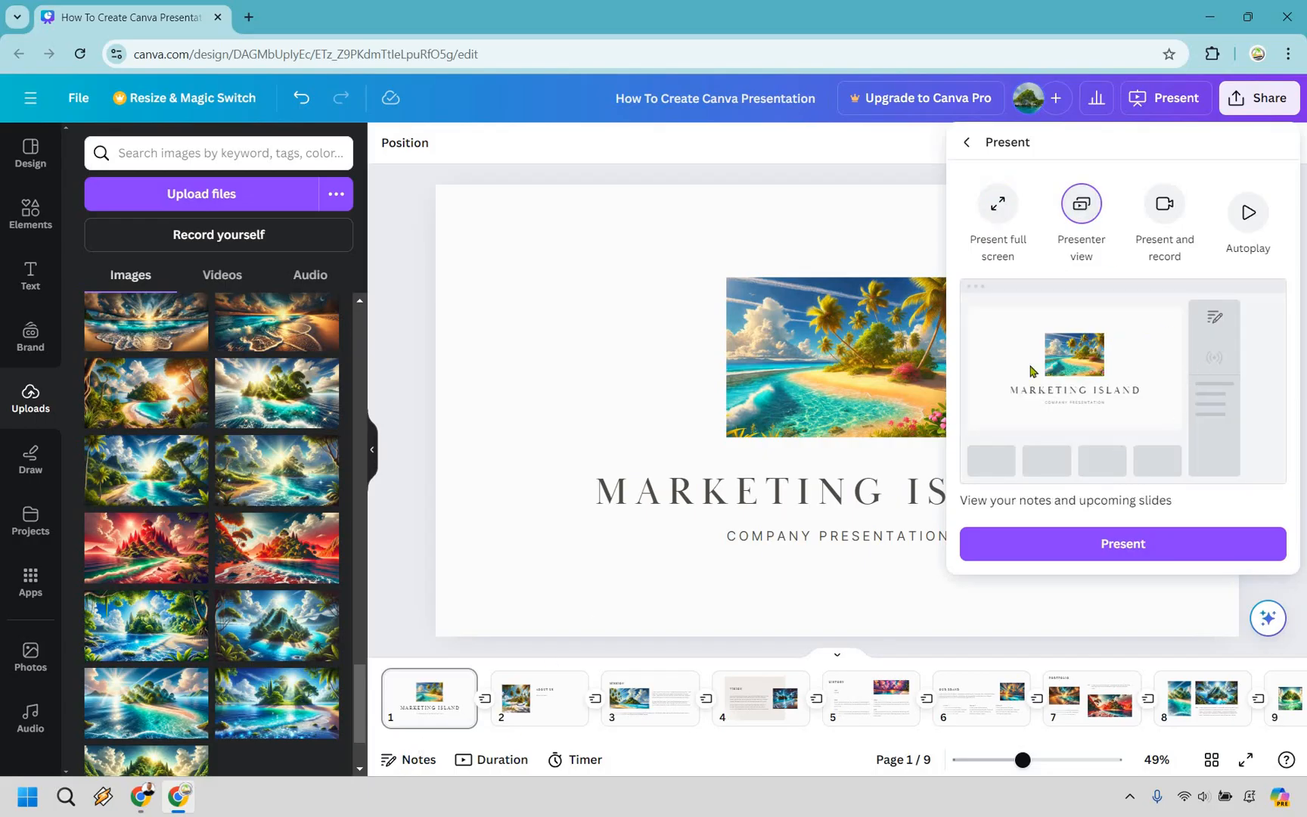
mouse_move(1200, 351)
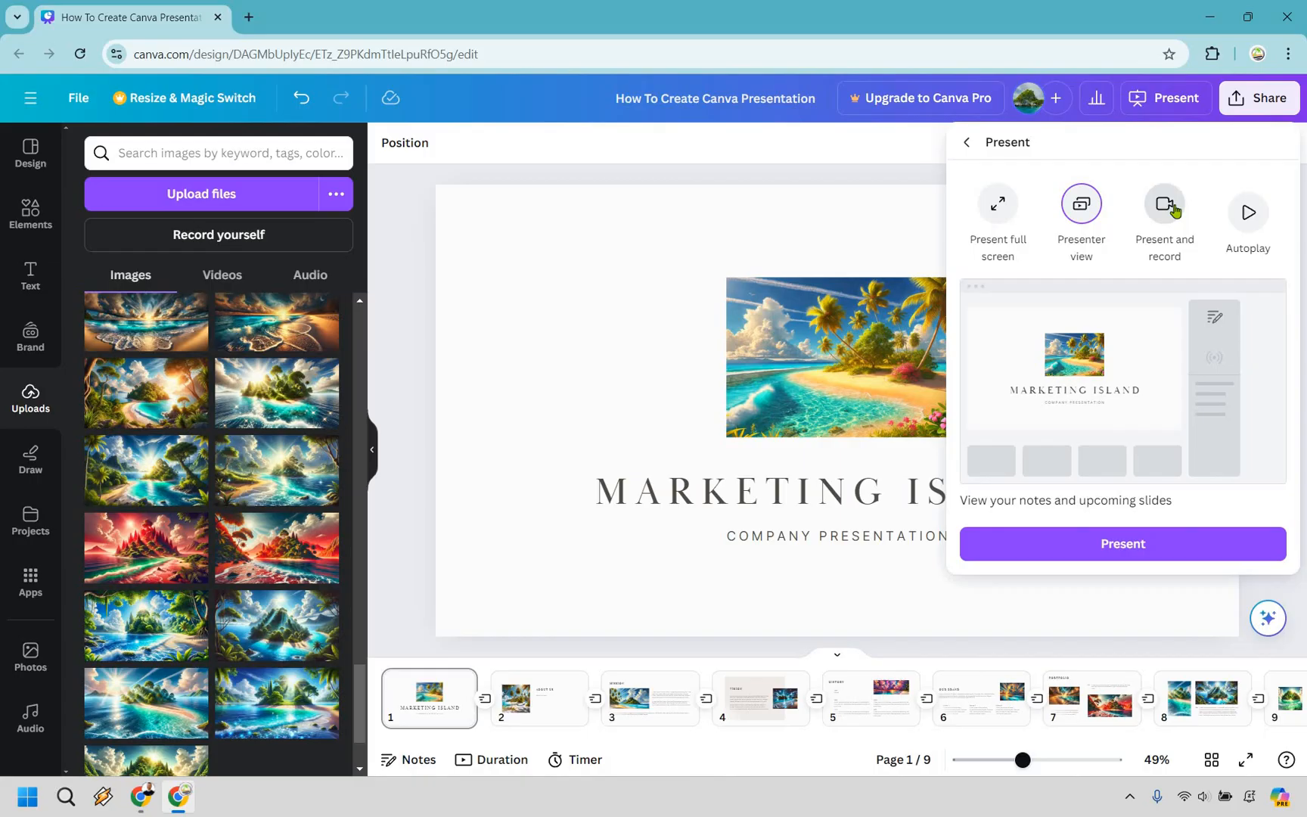
click(1165, 203)
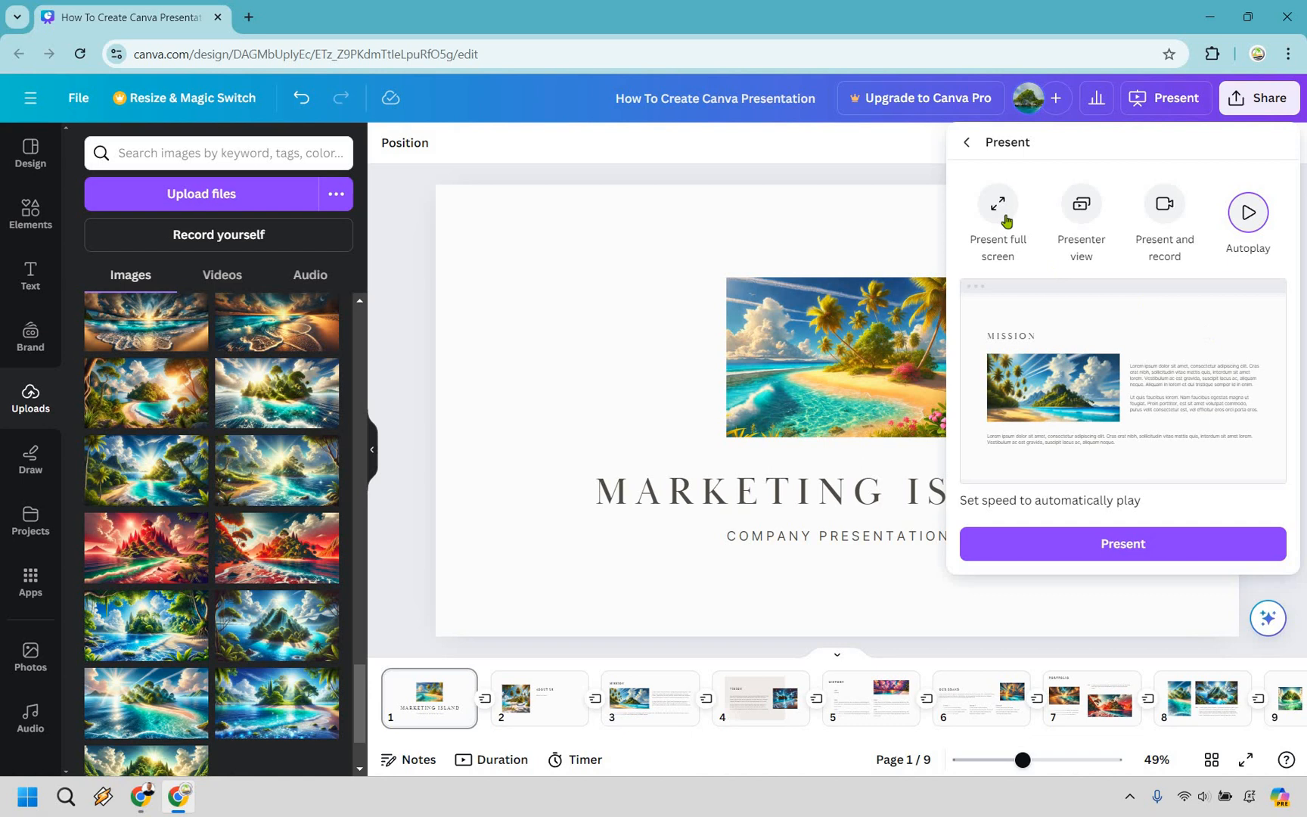
click(997, 208)
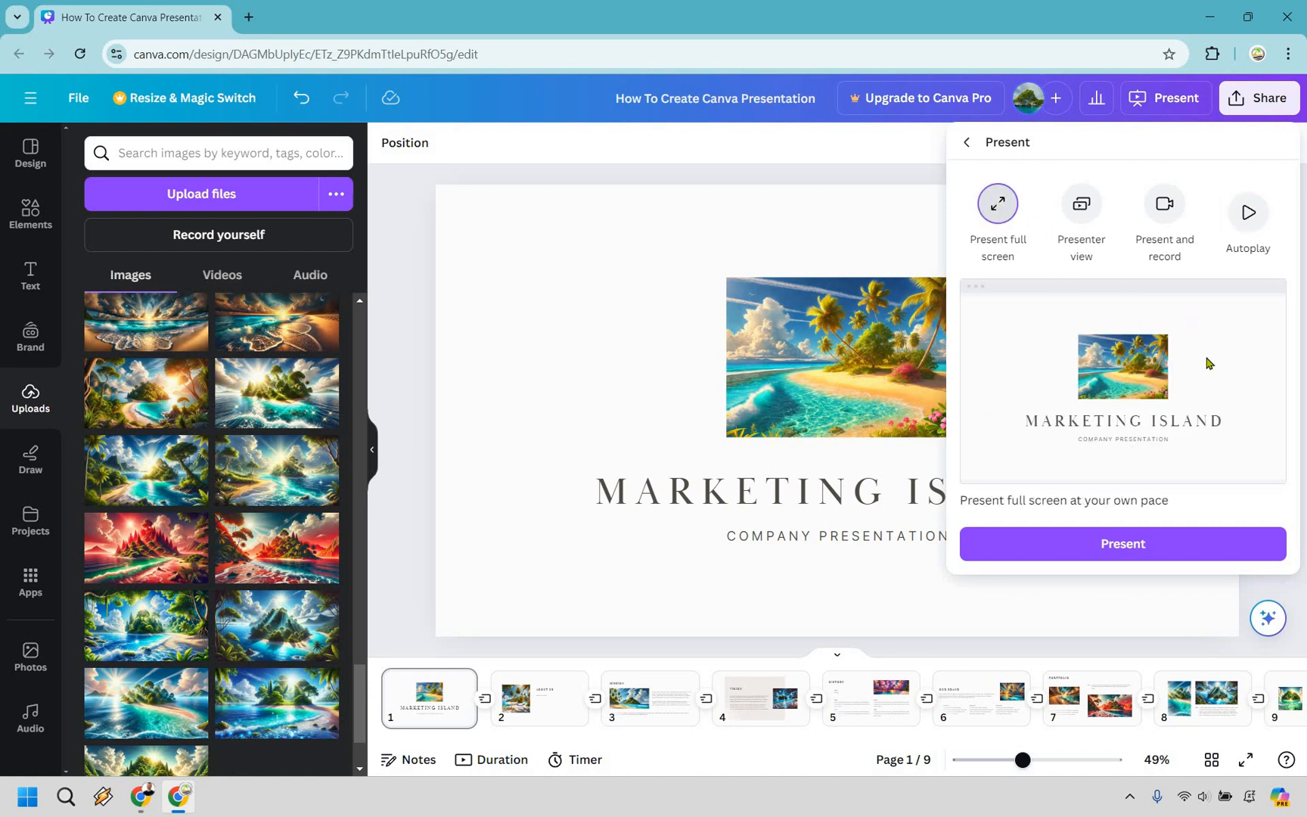
mouse_move(1175, 550)
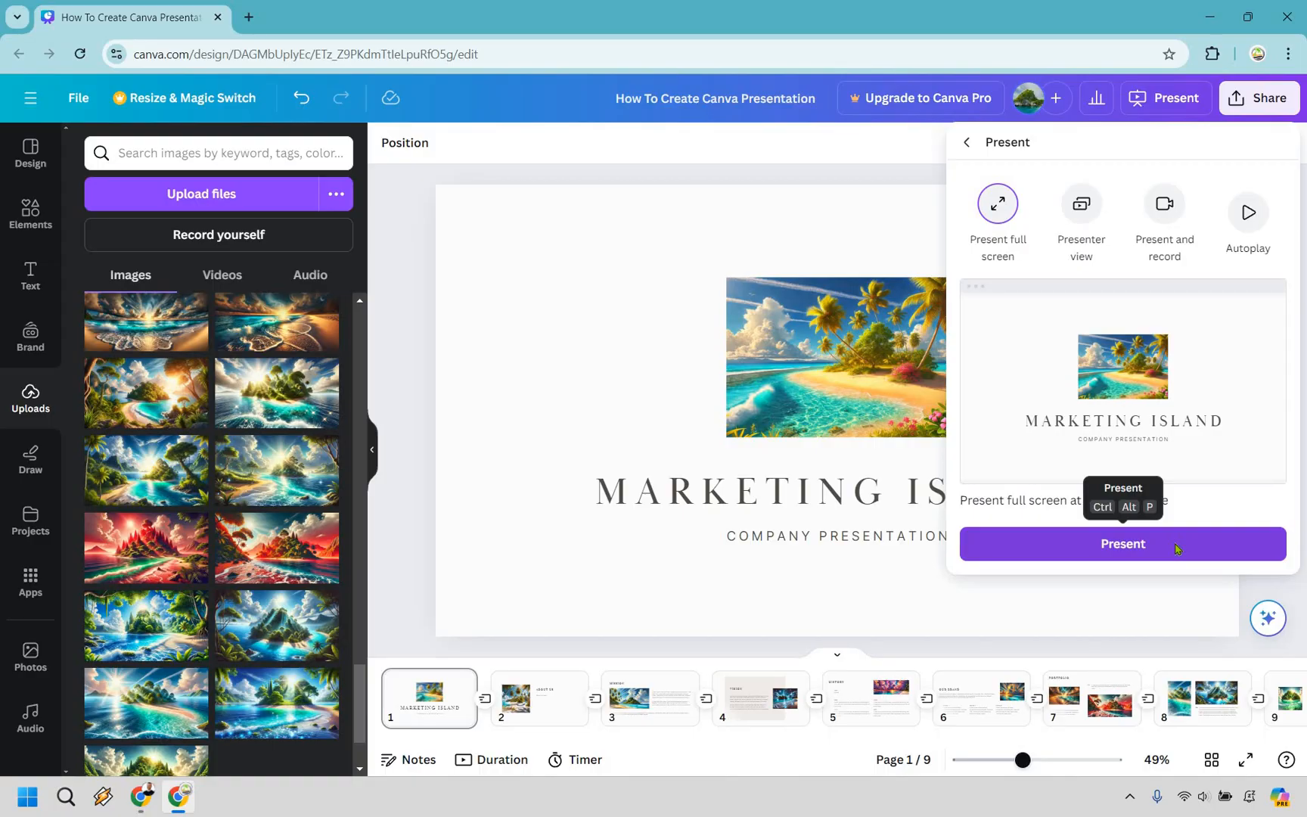
click(1122, 543)
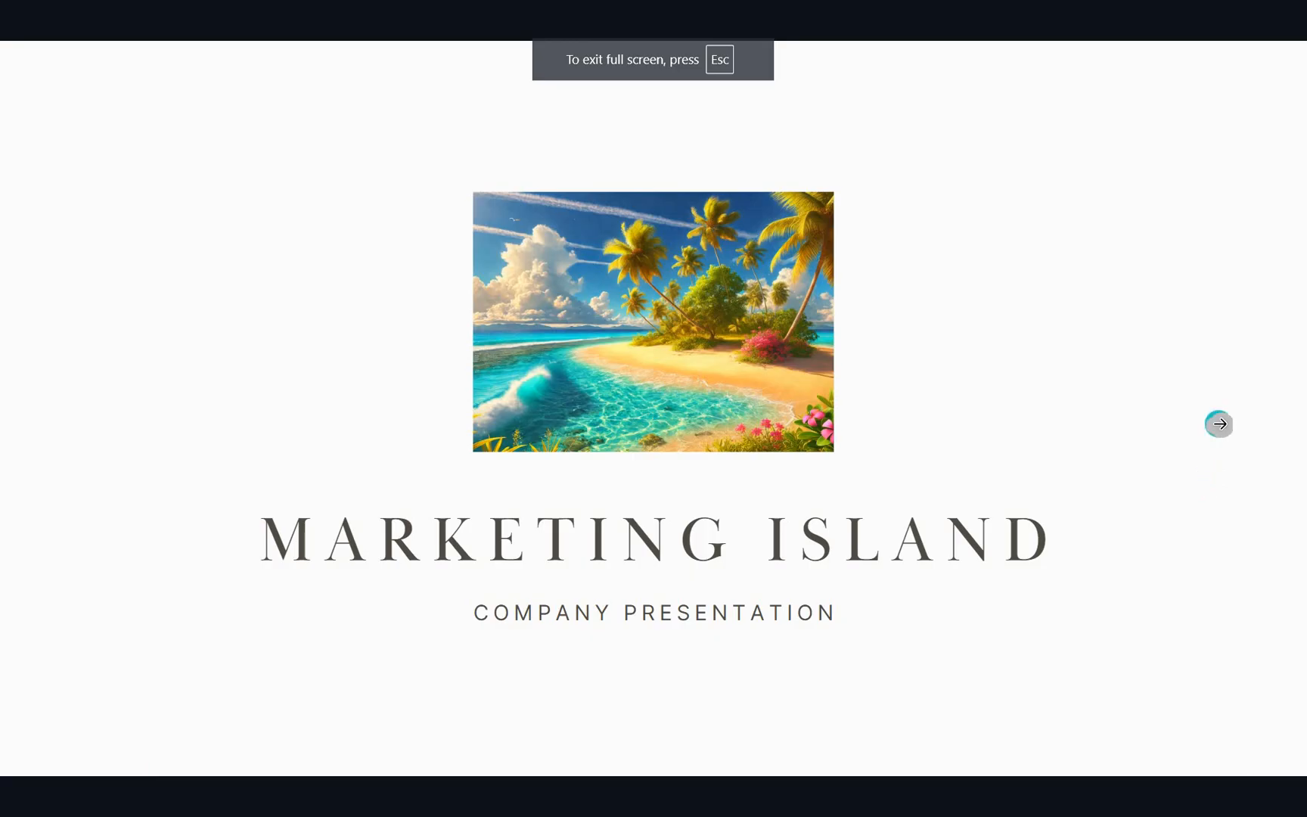
Advance the slideshow through About Us, Mission, History, Our Brand and onward.
click(1217, 424)
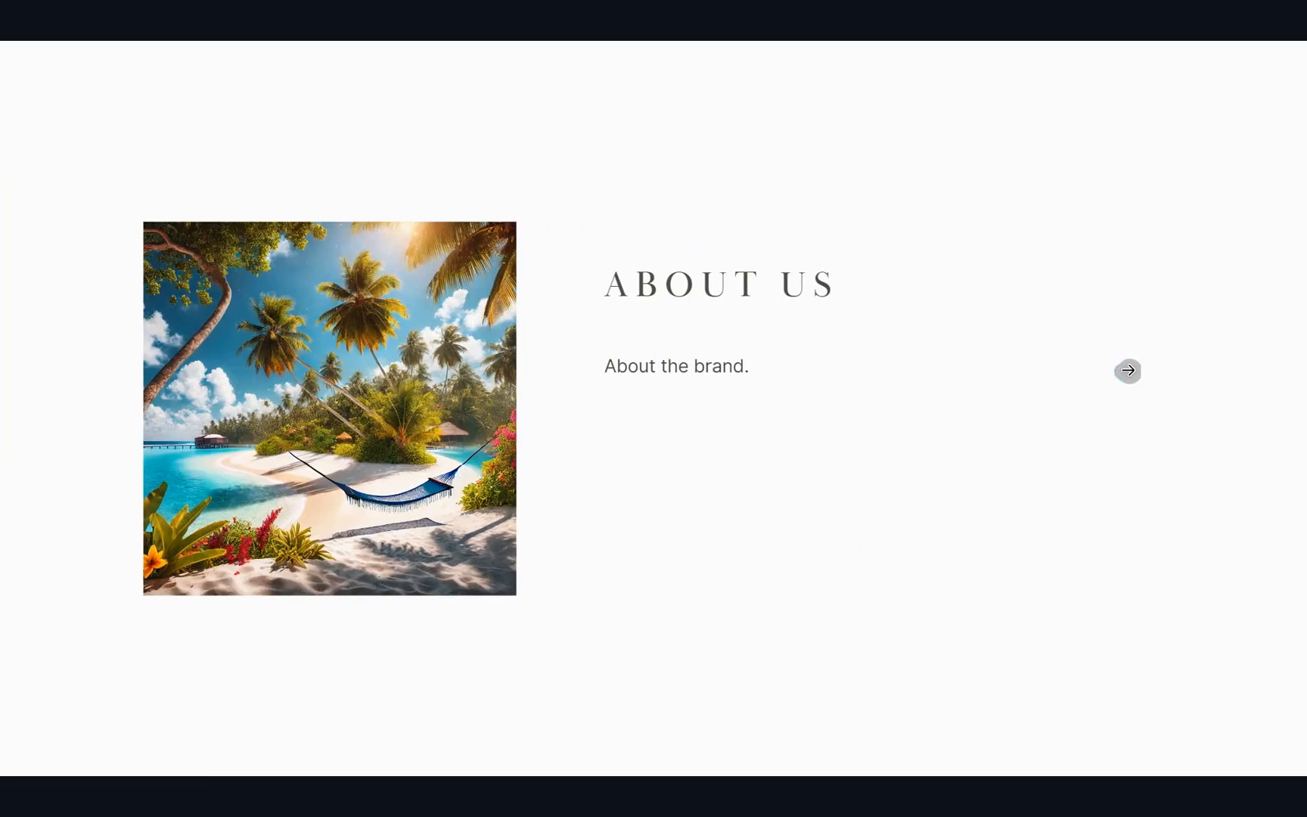
click(1127, 370)
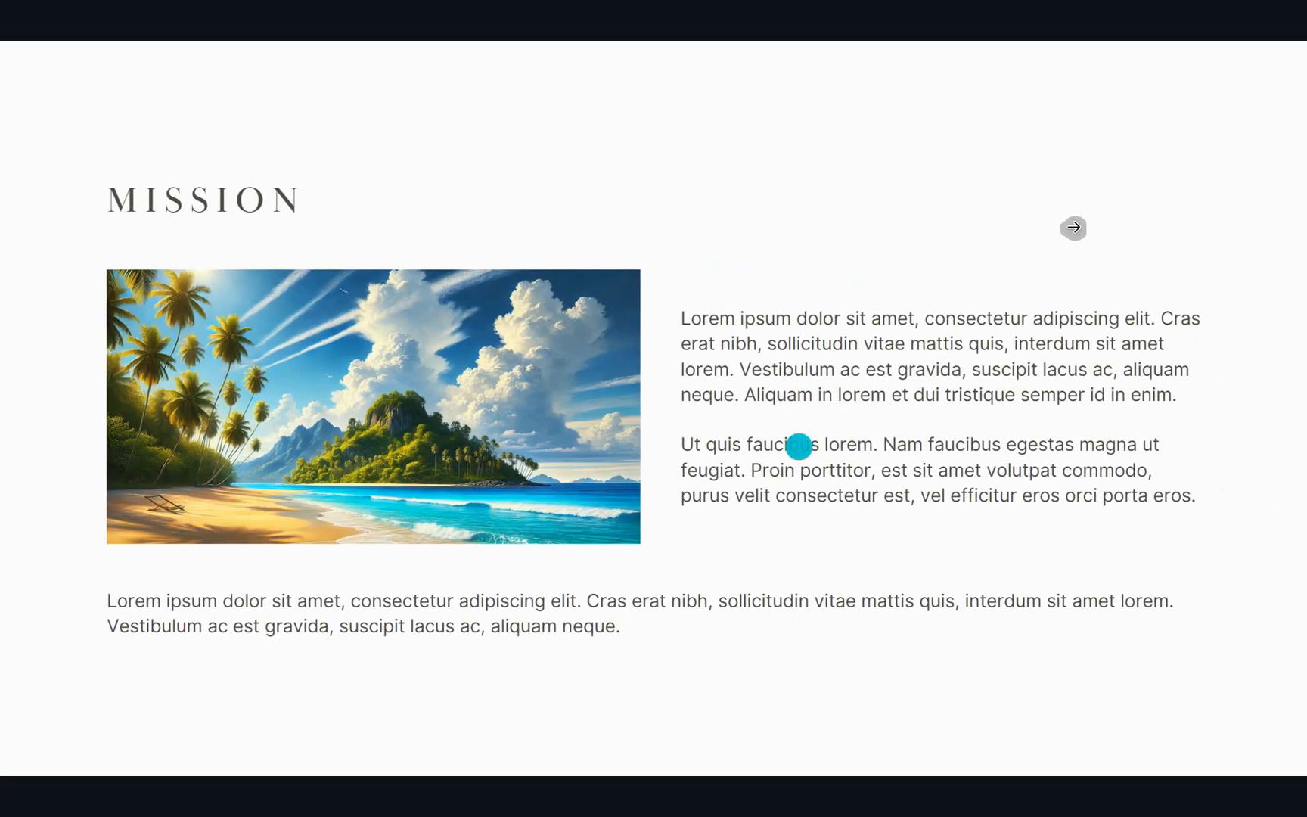
click(1073, 227)
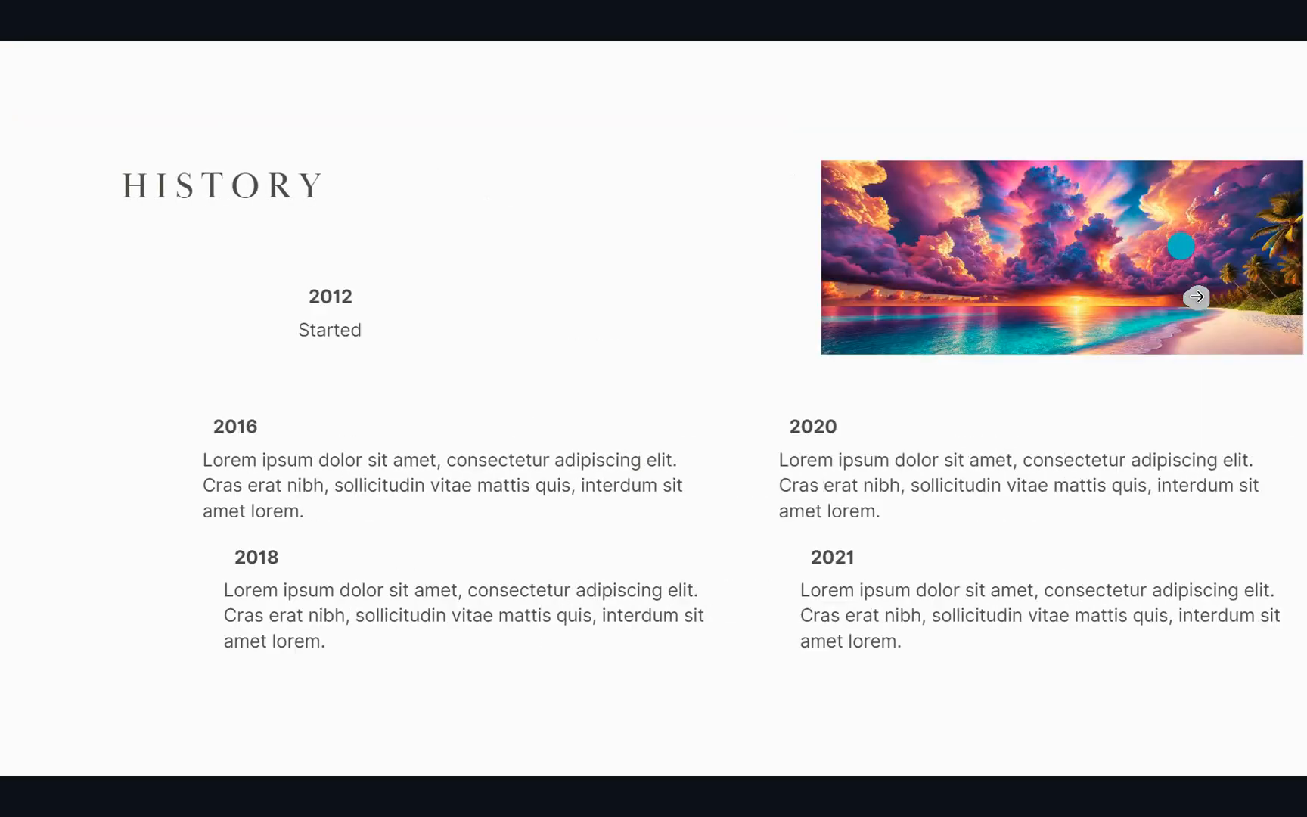
click(1195, 297)
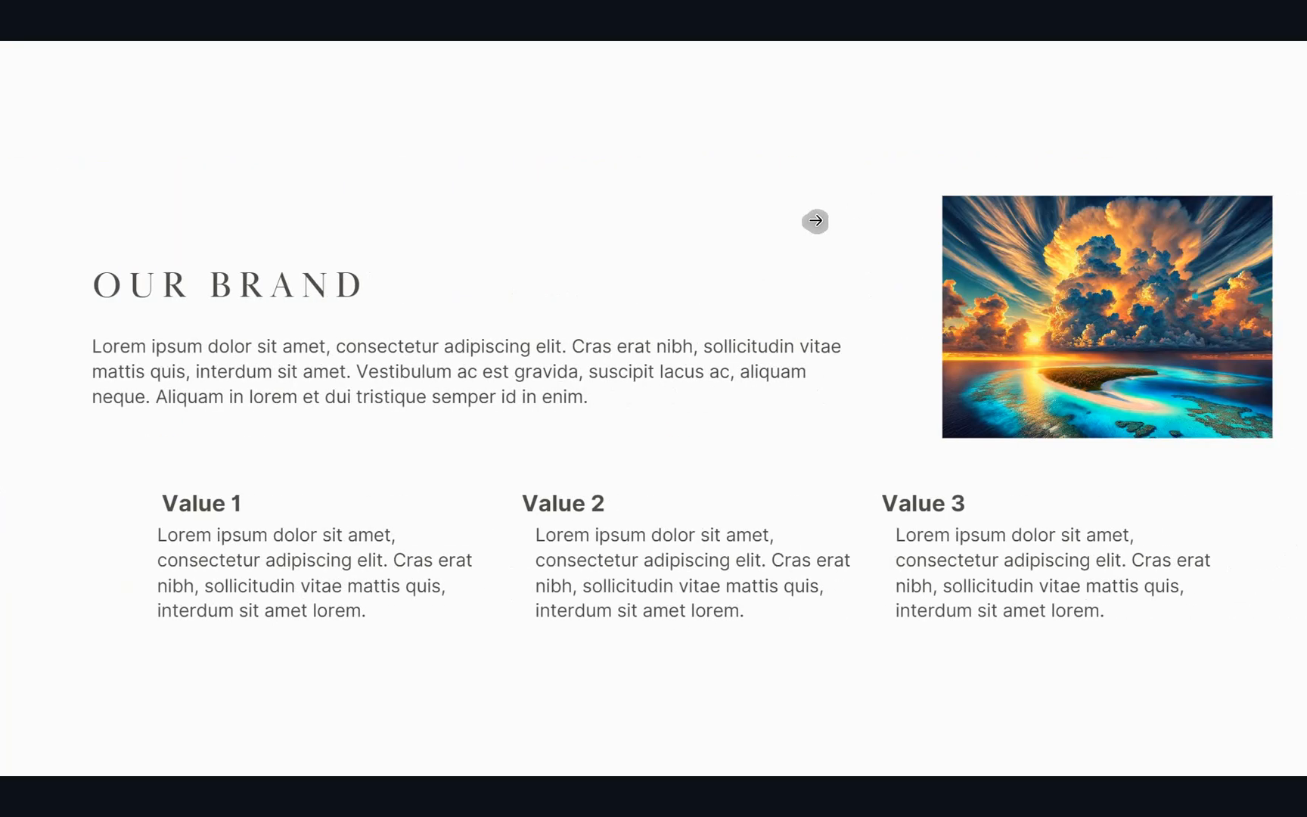
click(815, 221)
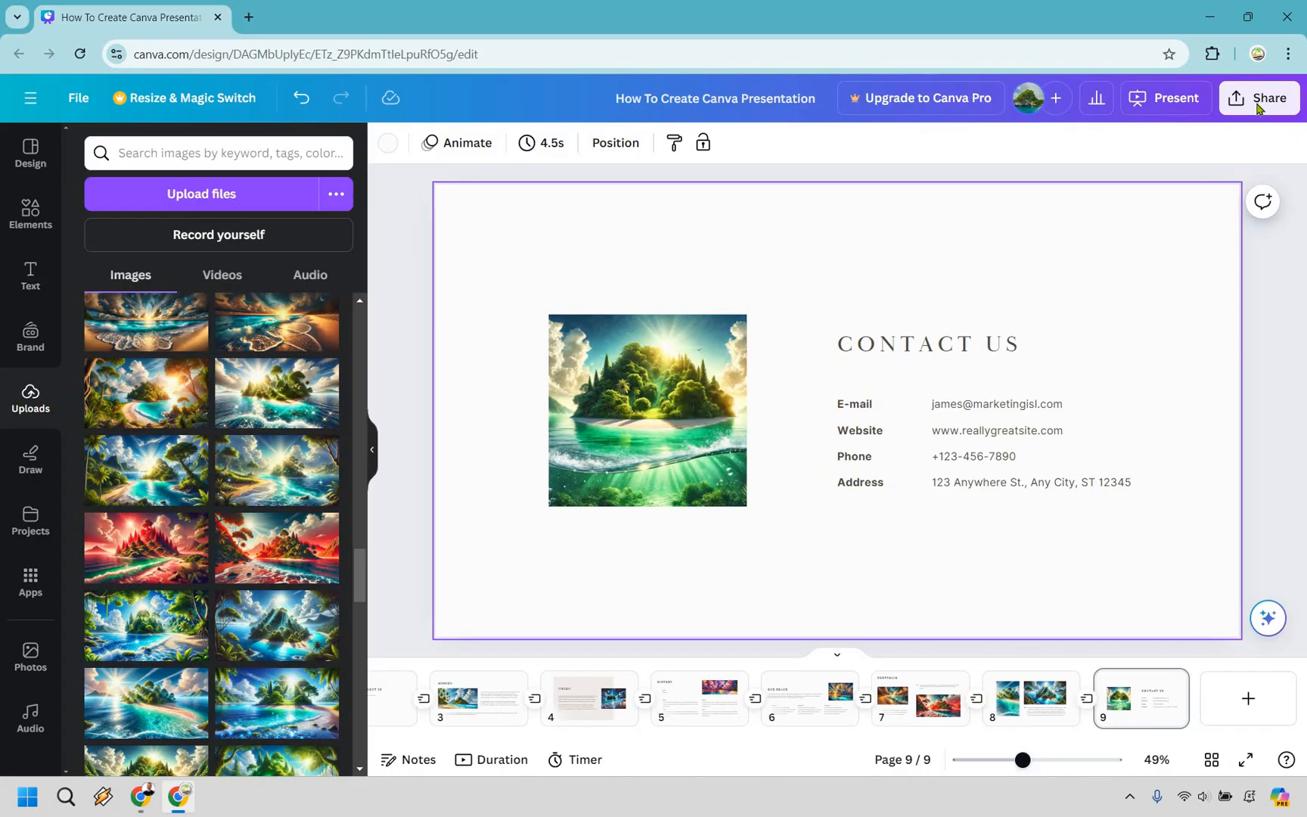
Open the Share menu and go to its Download settings.
click(1259, 98)
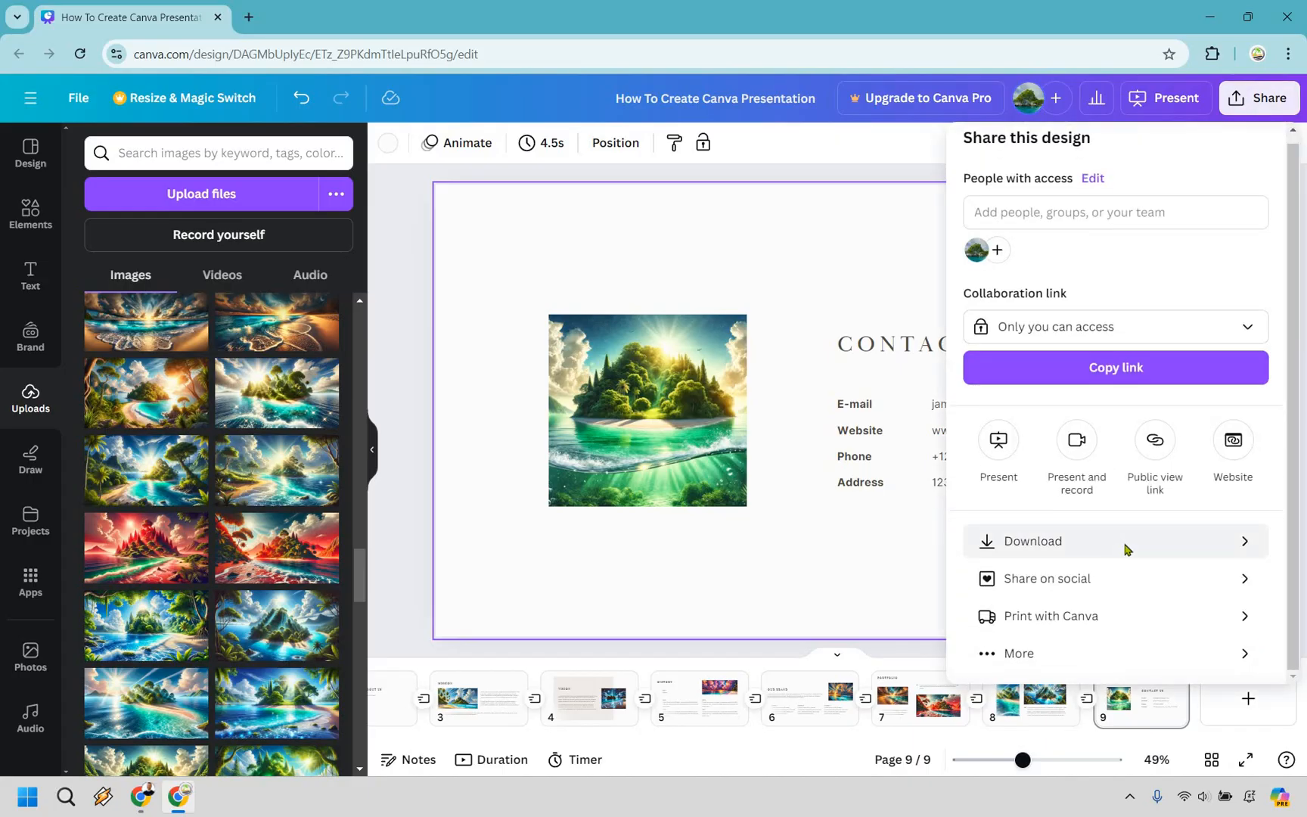
click(1033, 540)
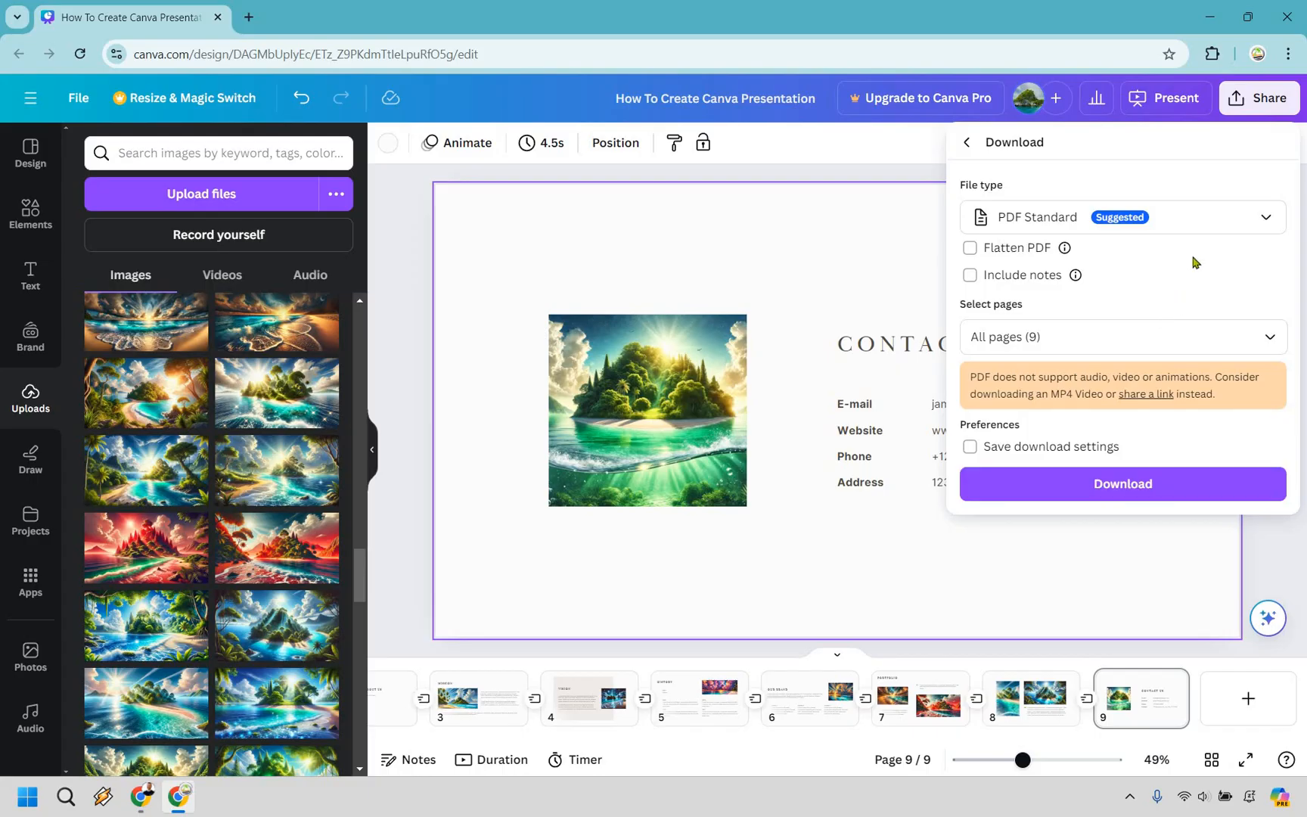
mouse_move(1195, 221)
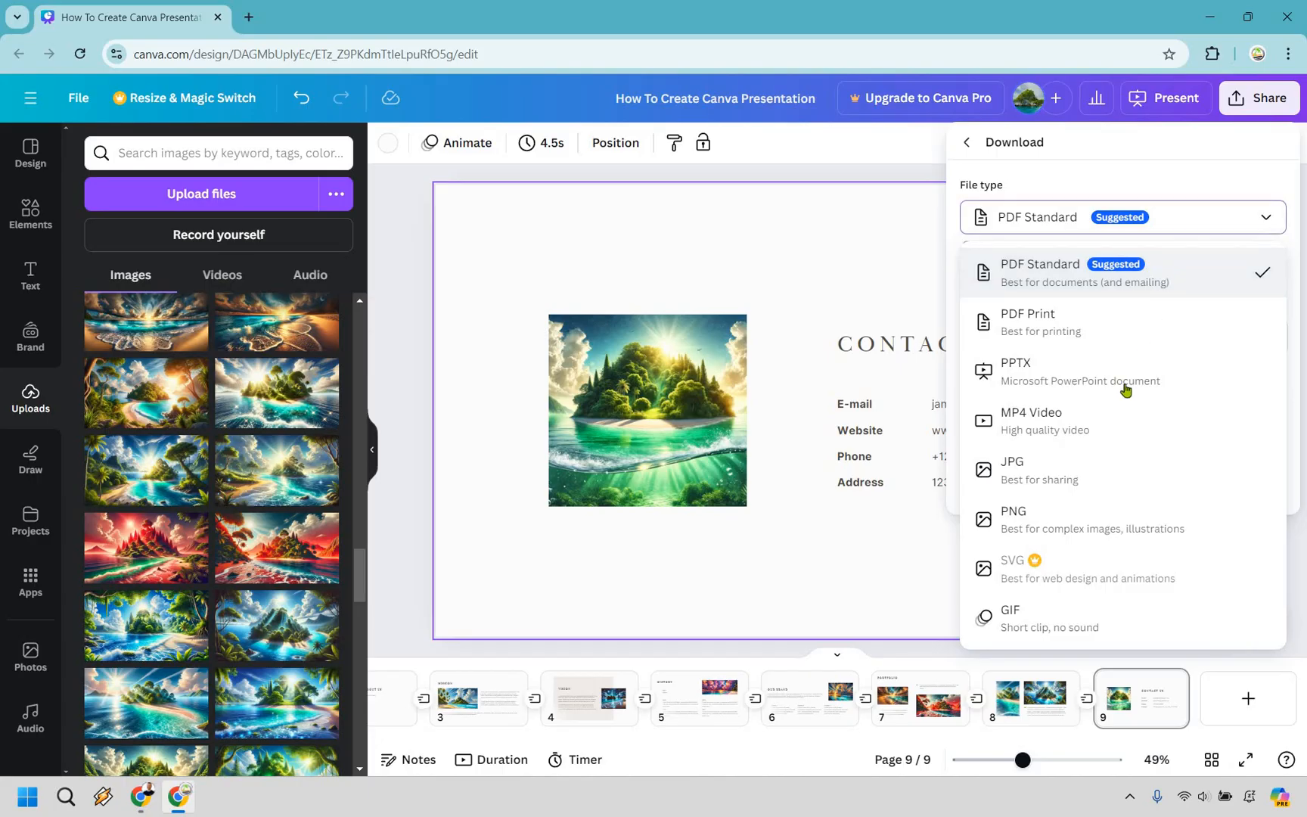
mouse_move(1120, 426)
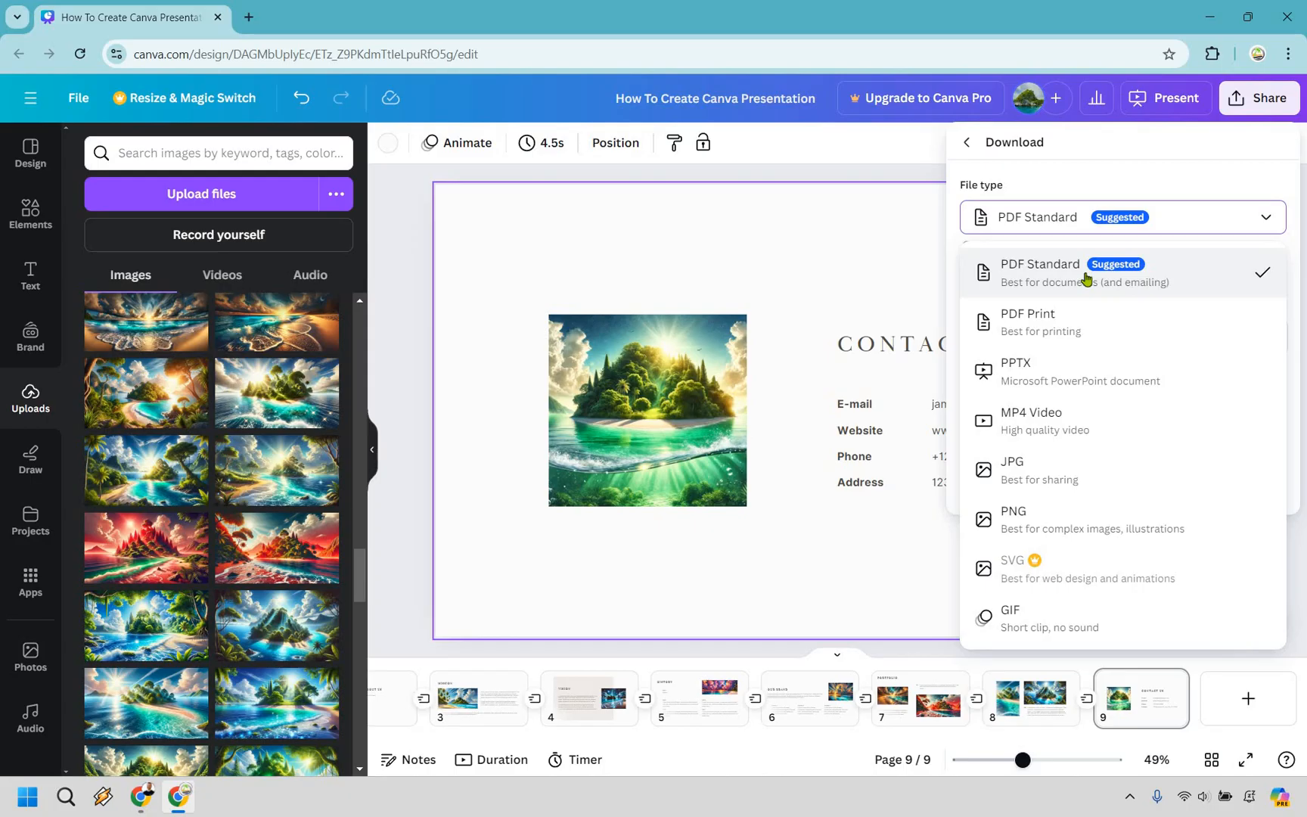
Keep PDF Standard as the file type and tick Flatten PDF.
click(1040, 272)
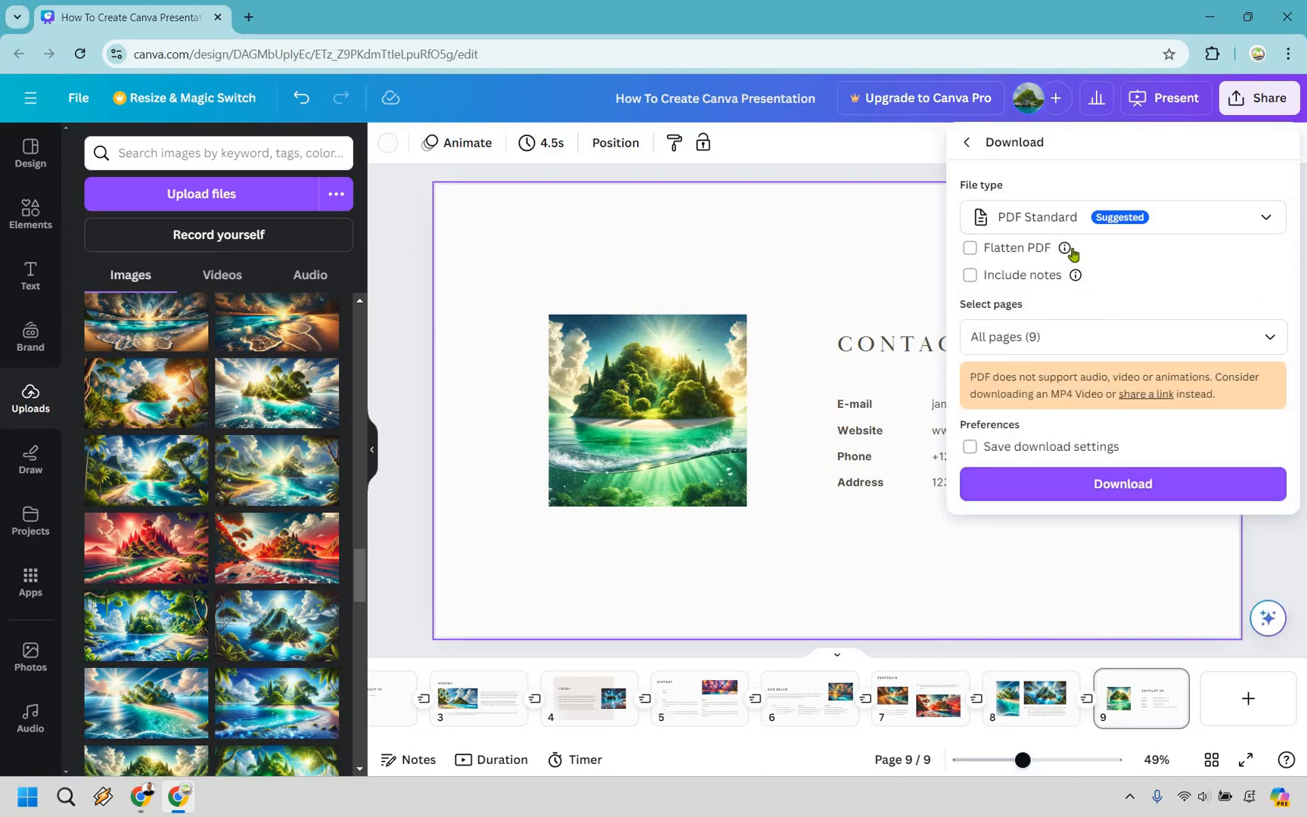
mouse_move(1065, 248)
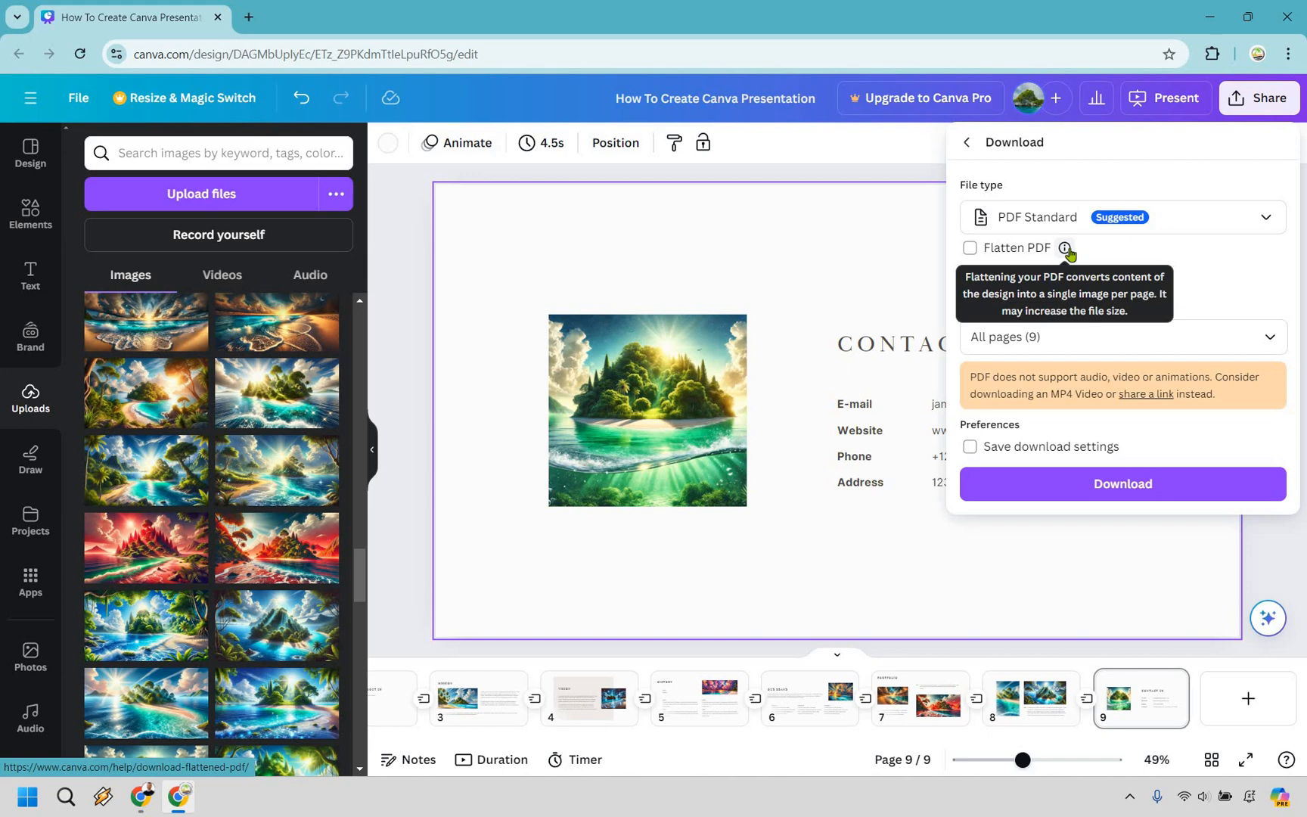
click(970, 248)
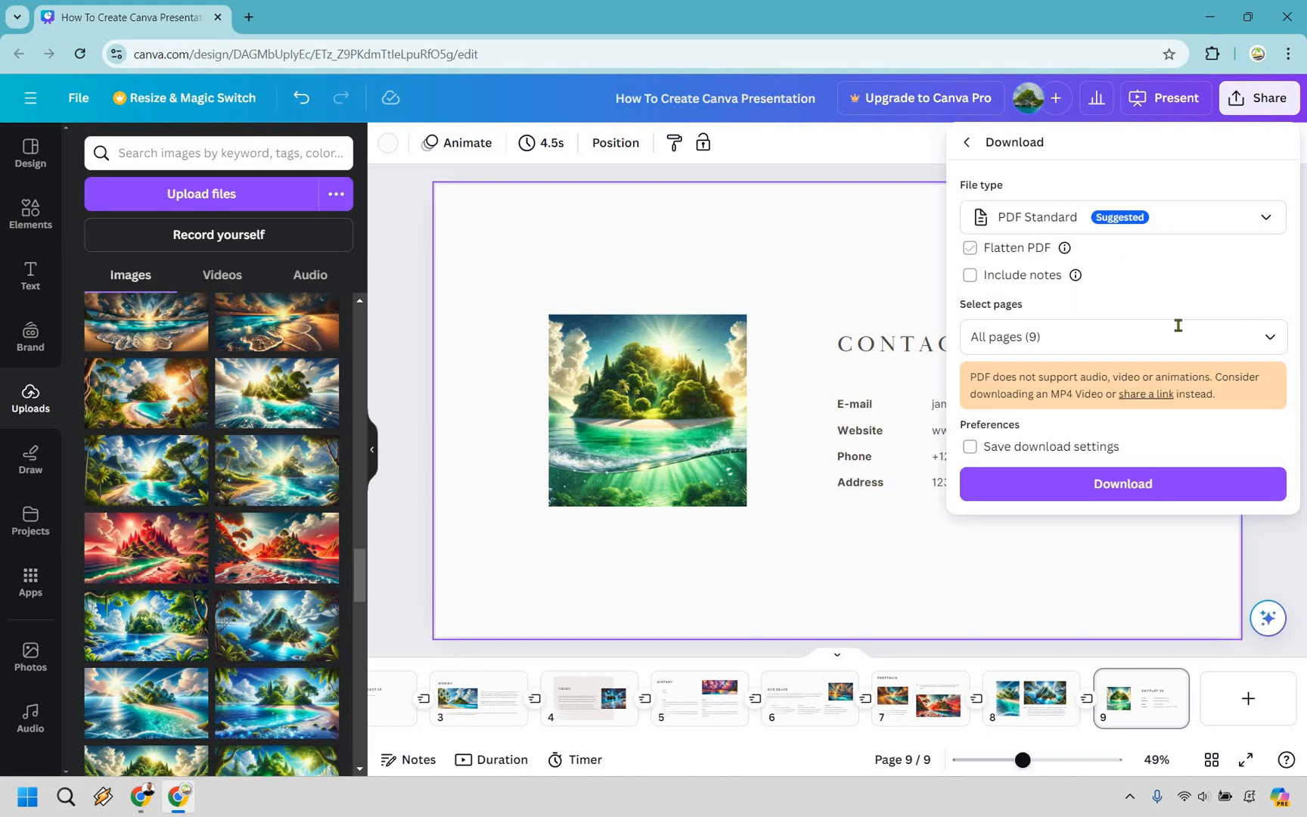
click(969, 248)
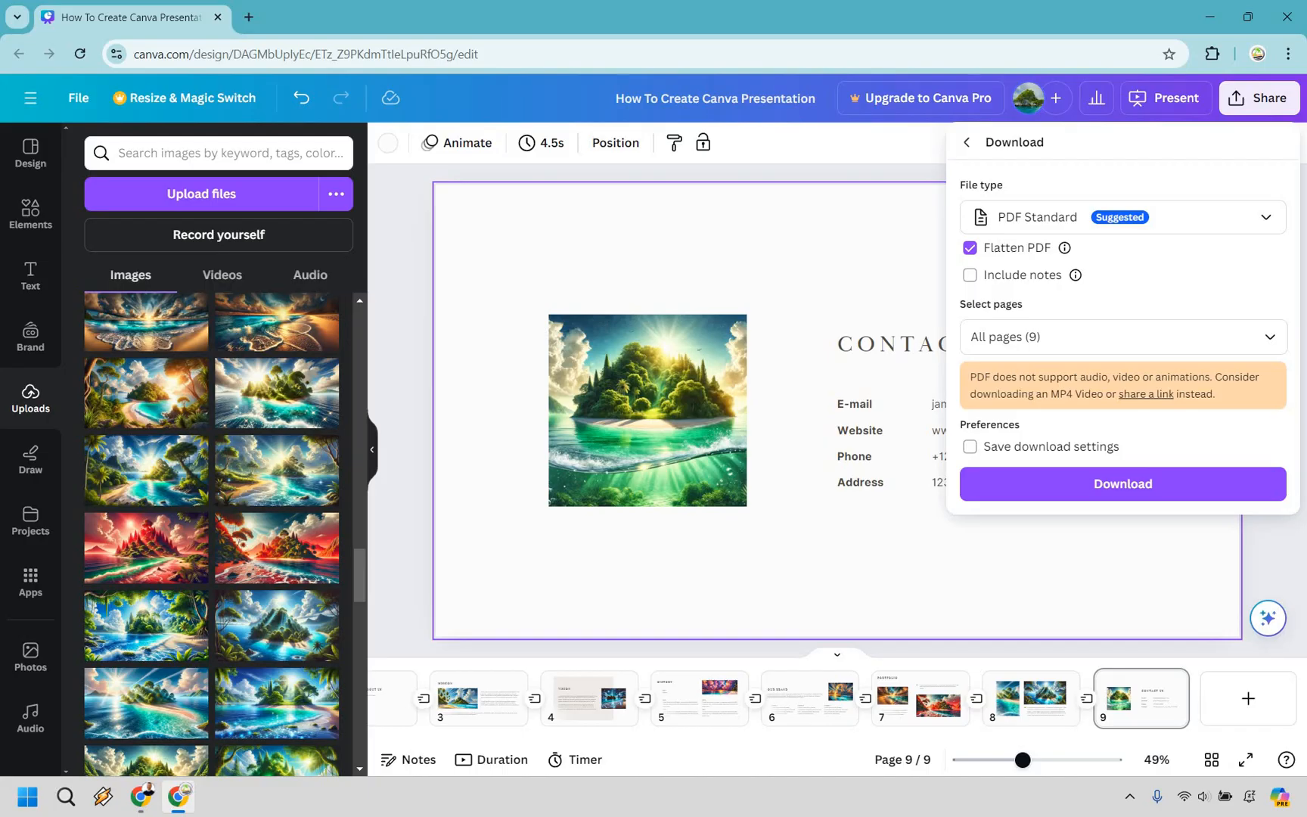
mouse_move(1182, 300)
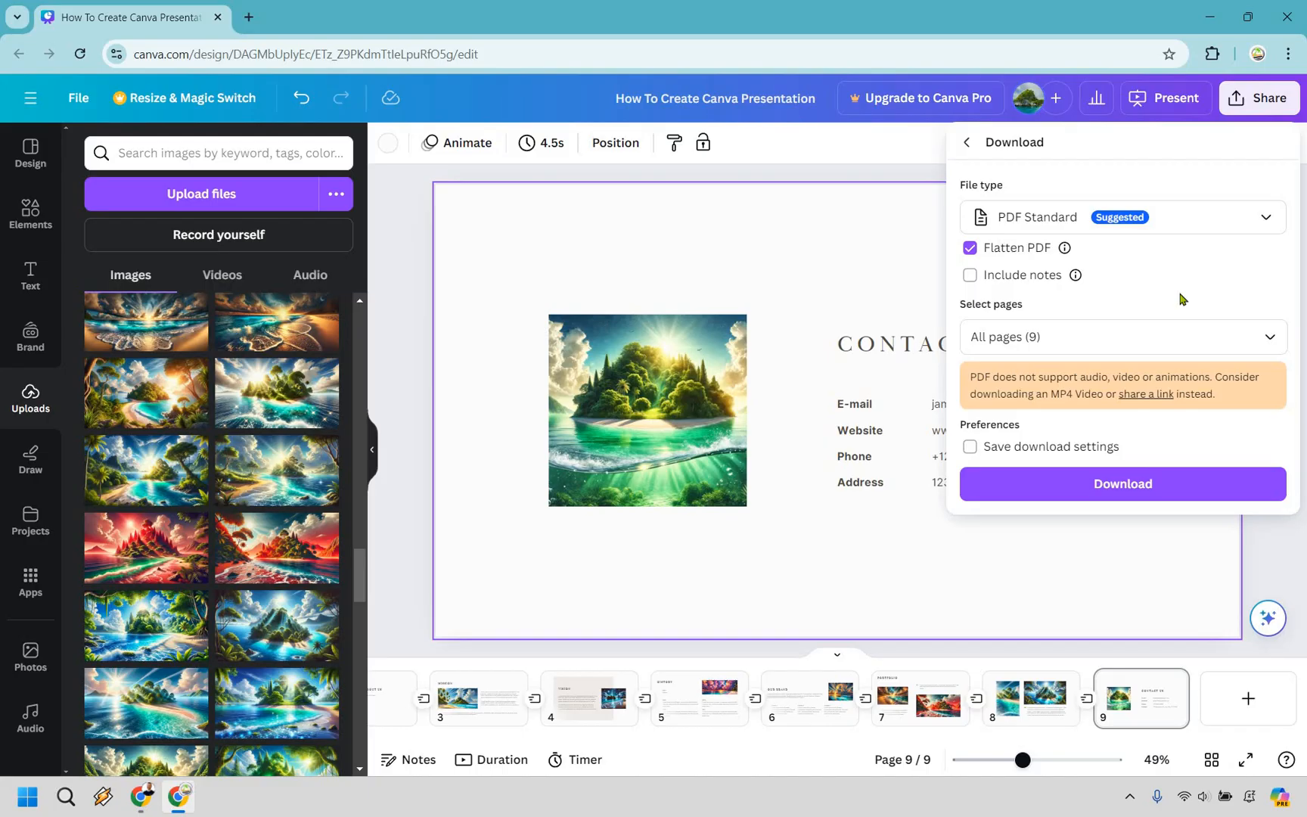